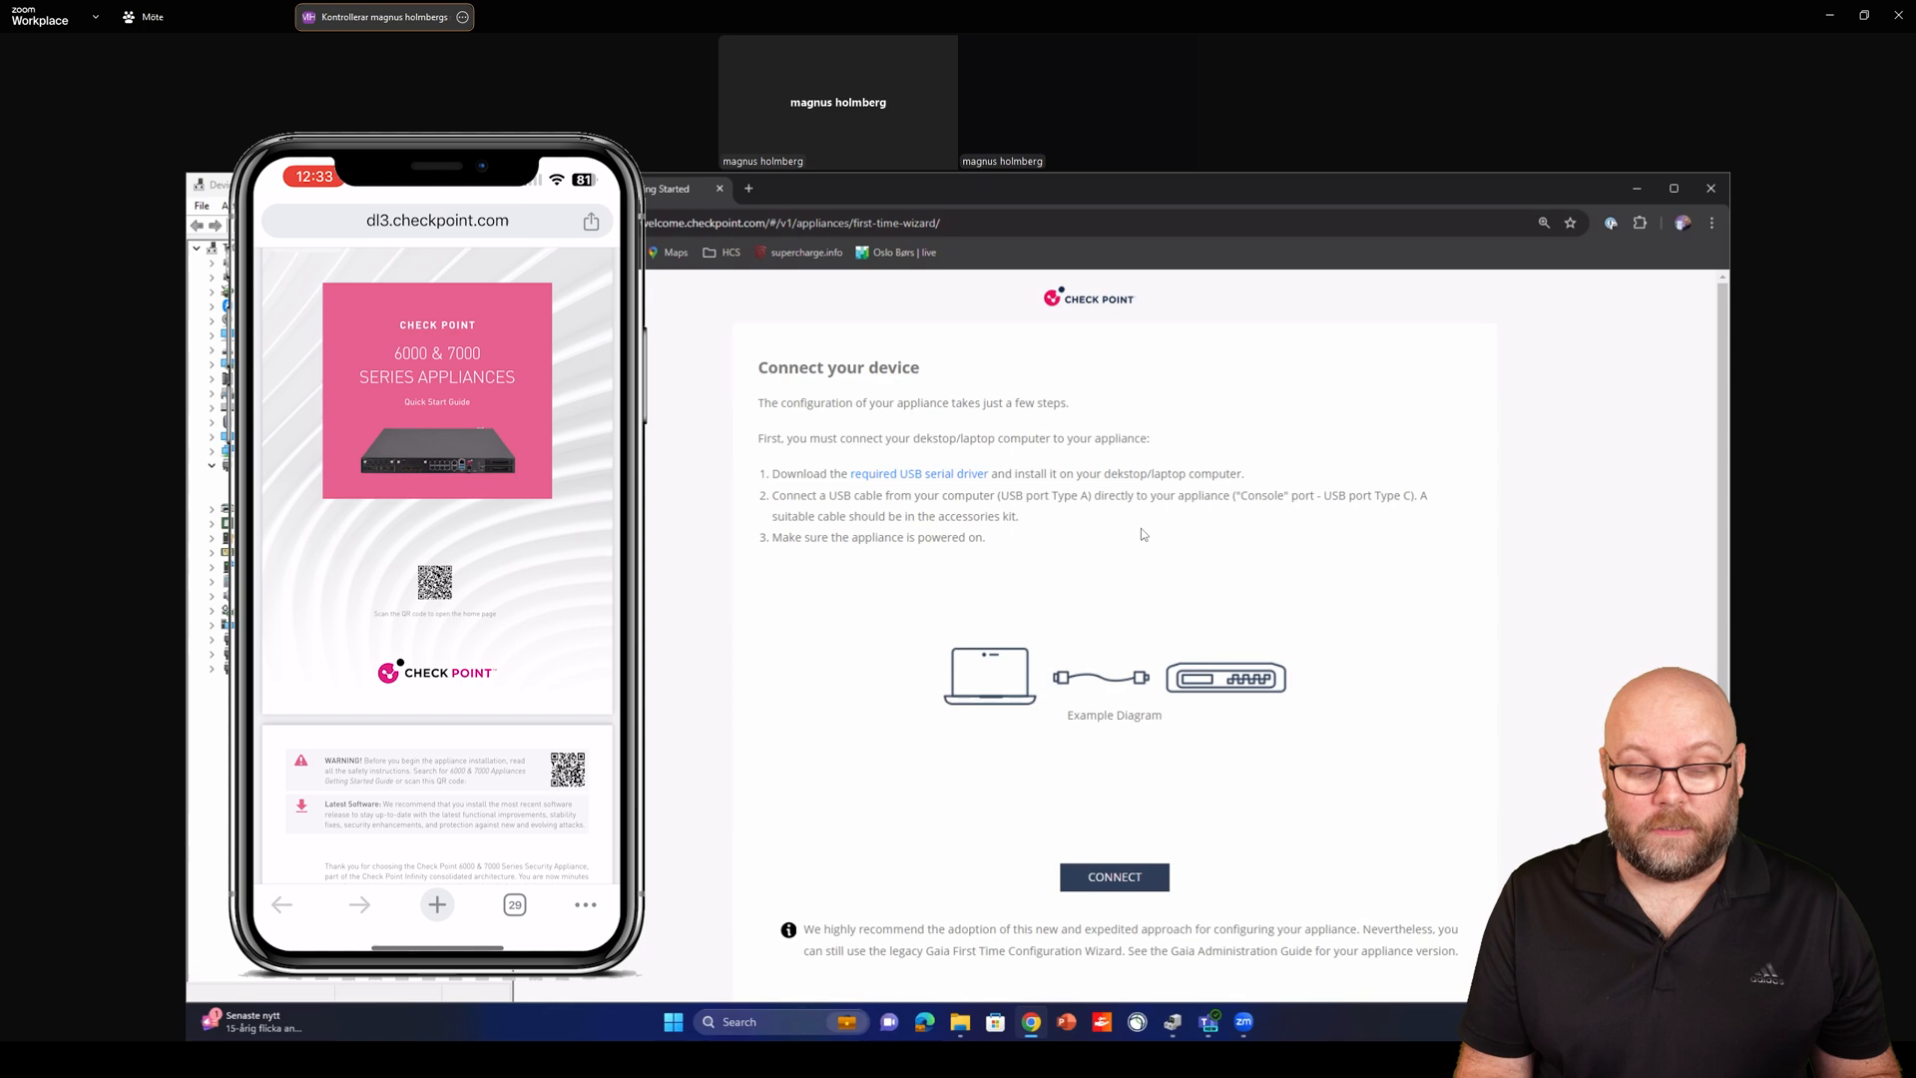
Bring up the required USB serial driver list from the Connect your device page
scroll("down", 3)
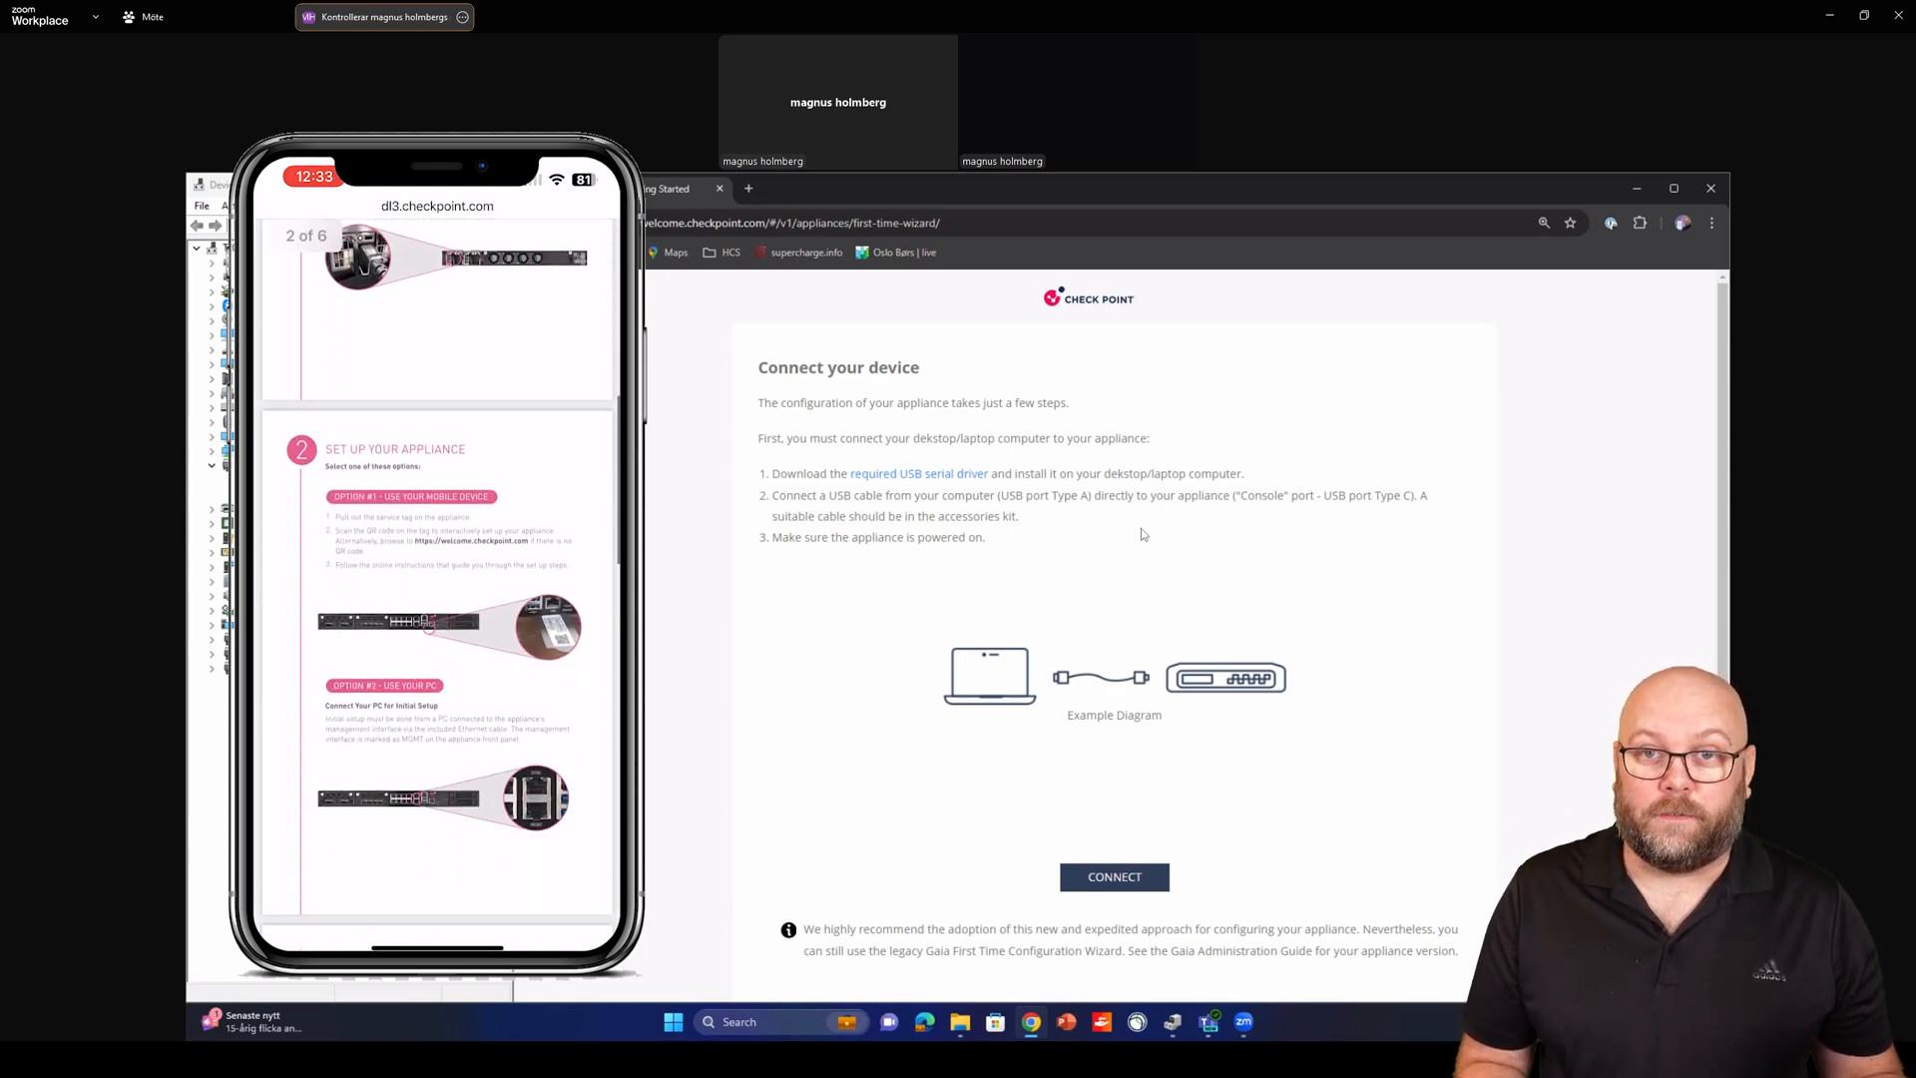
scroll("down", 3)
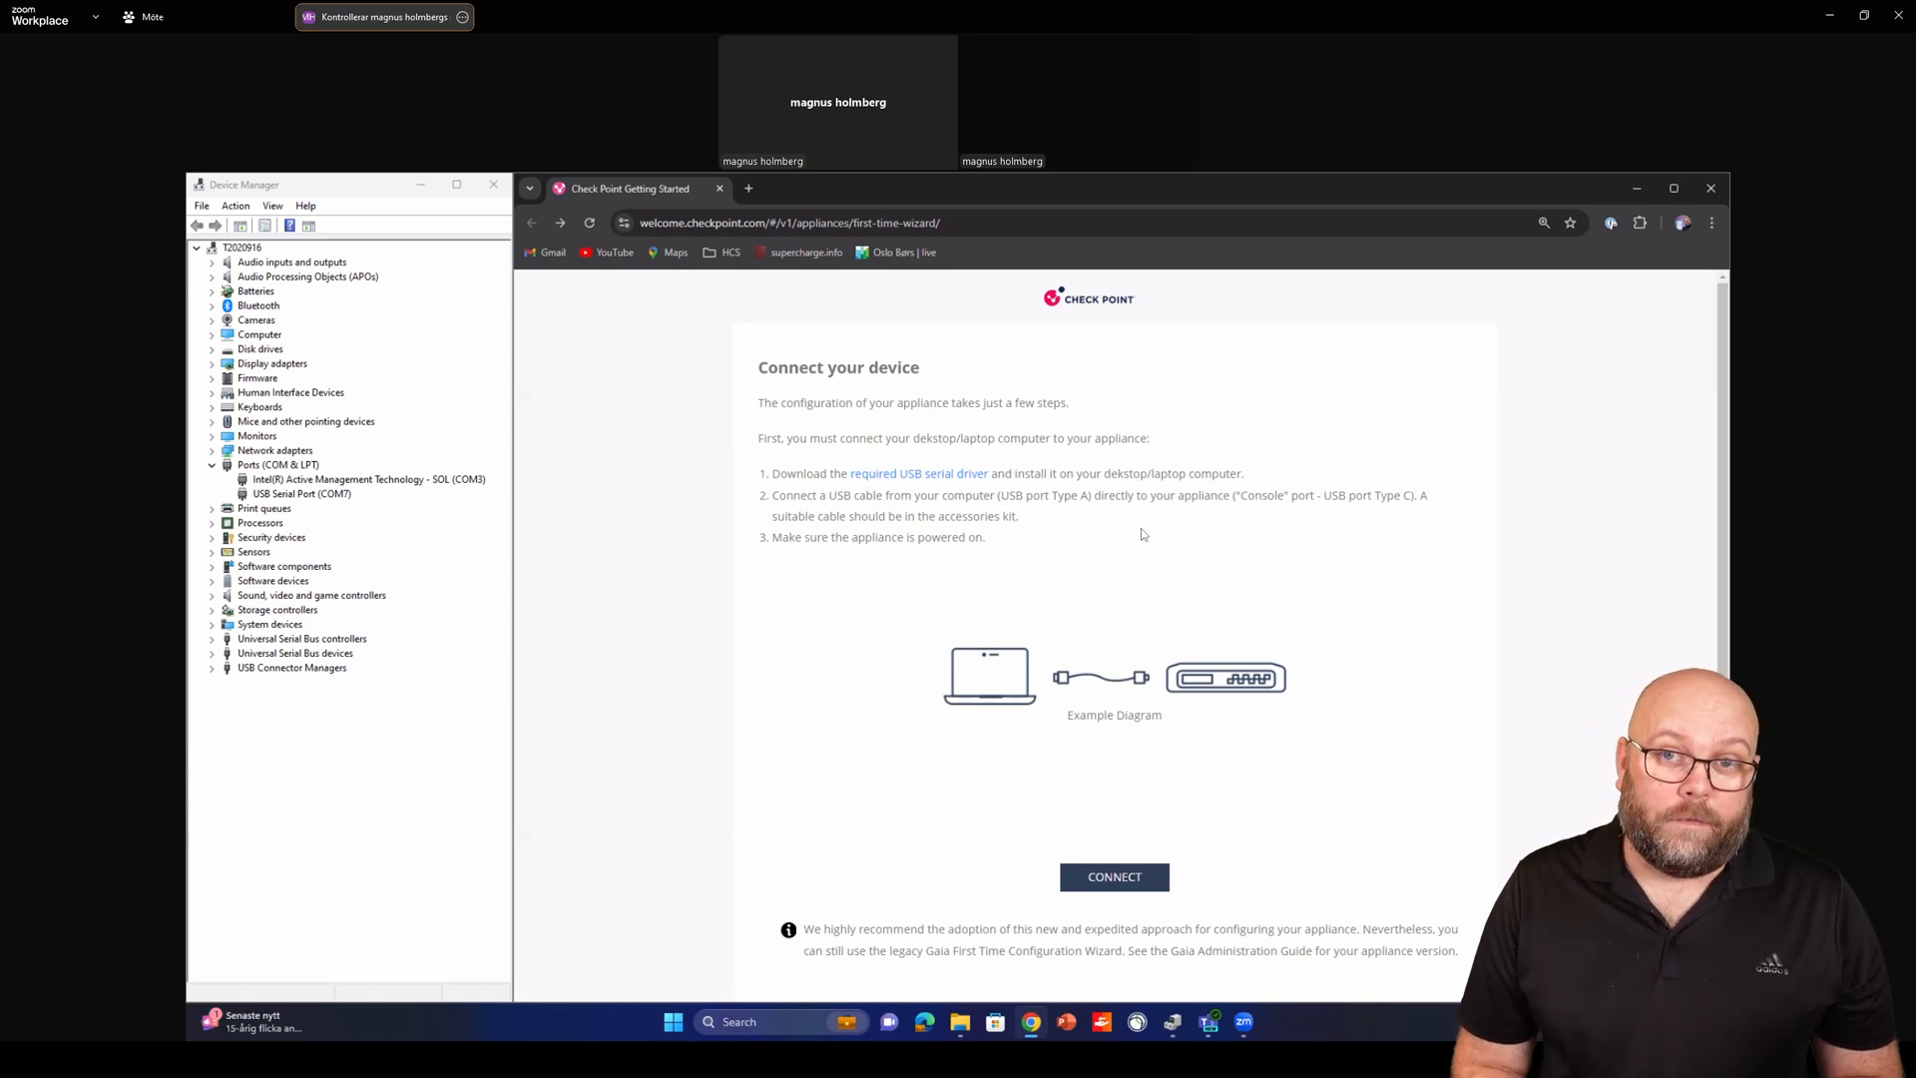
mouse_move(960, 491)
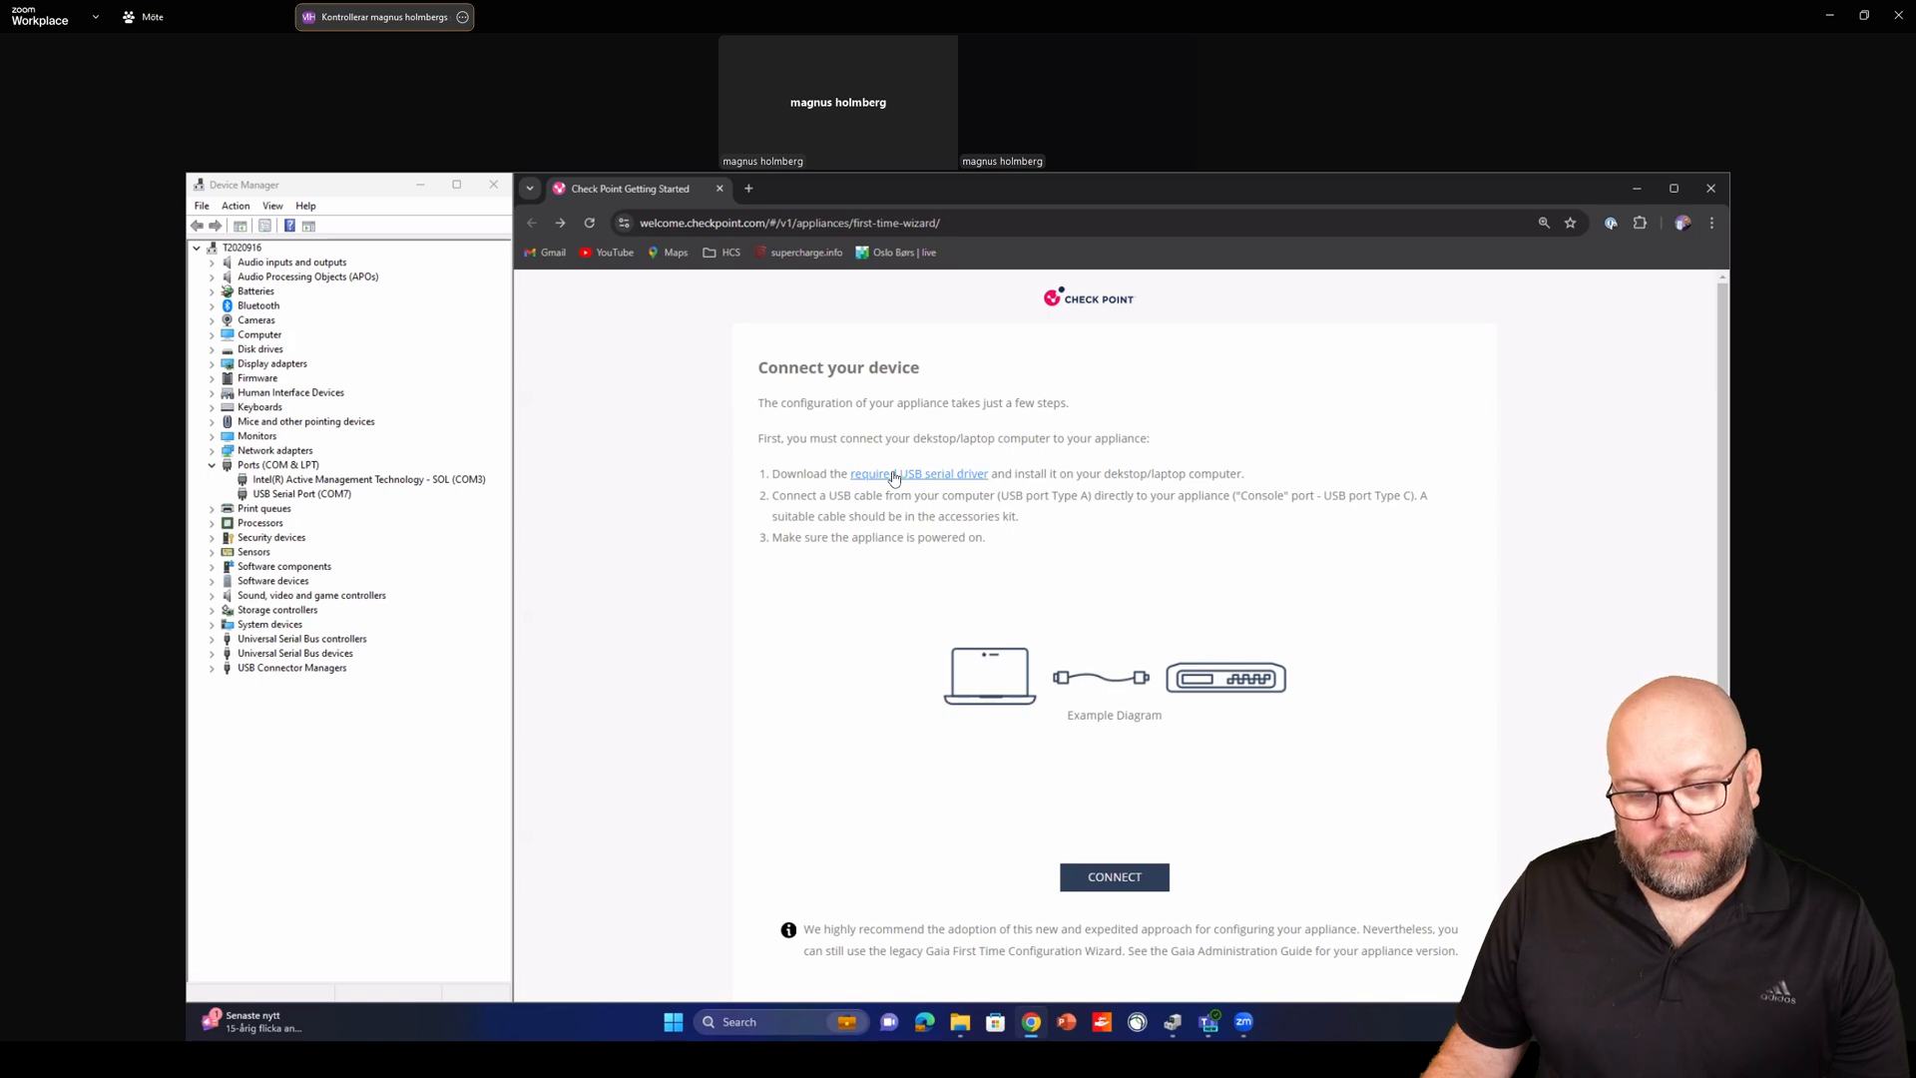
left_click(943, 473)
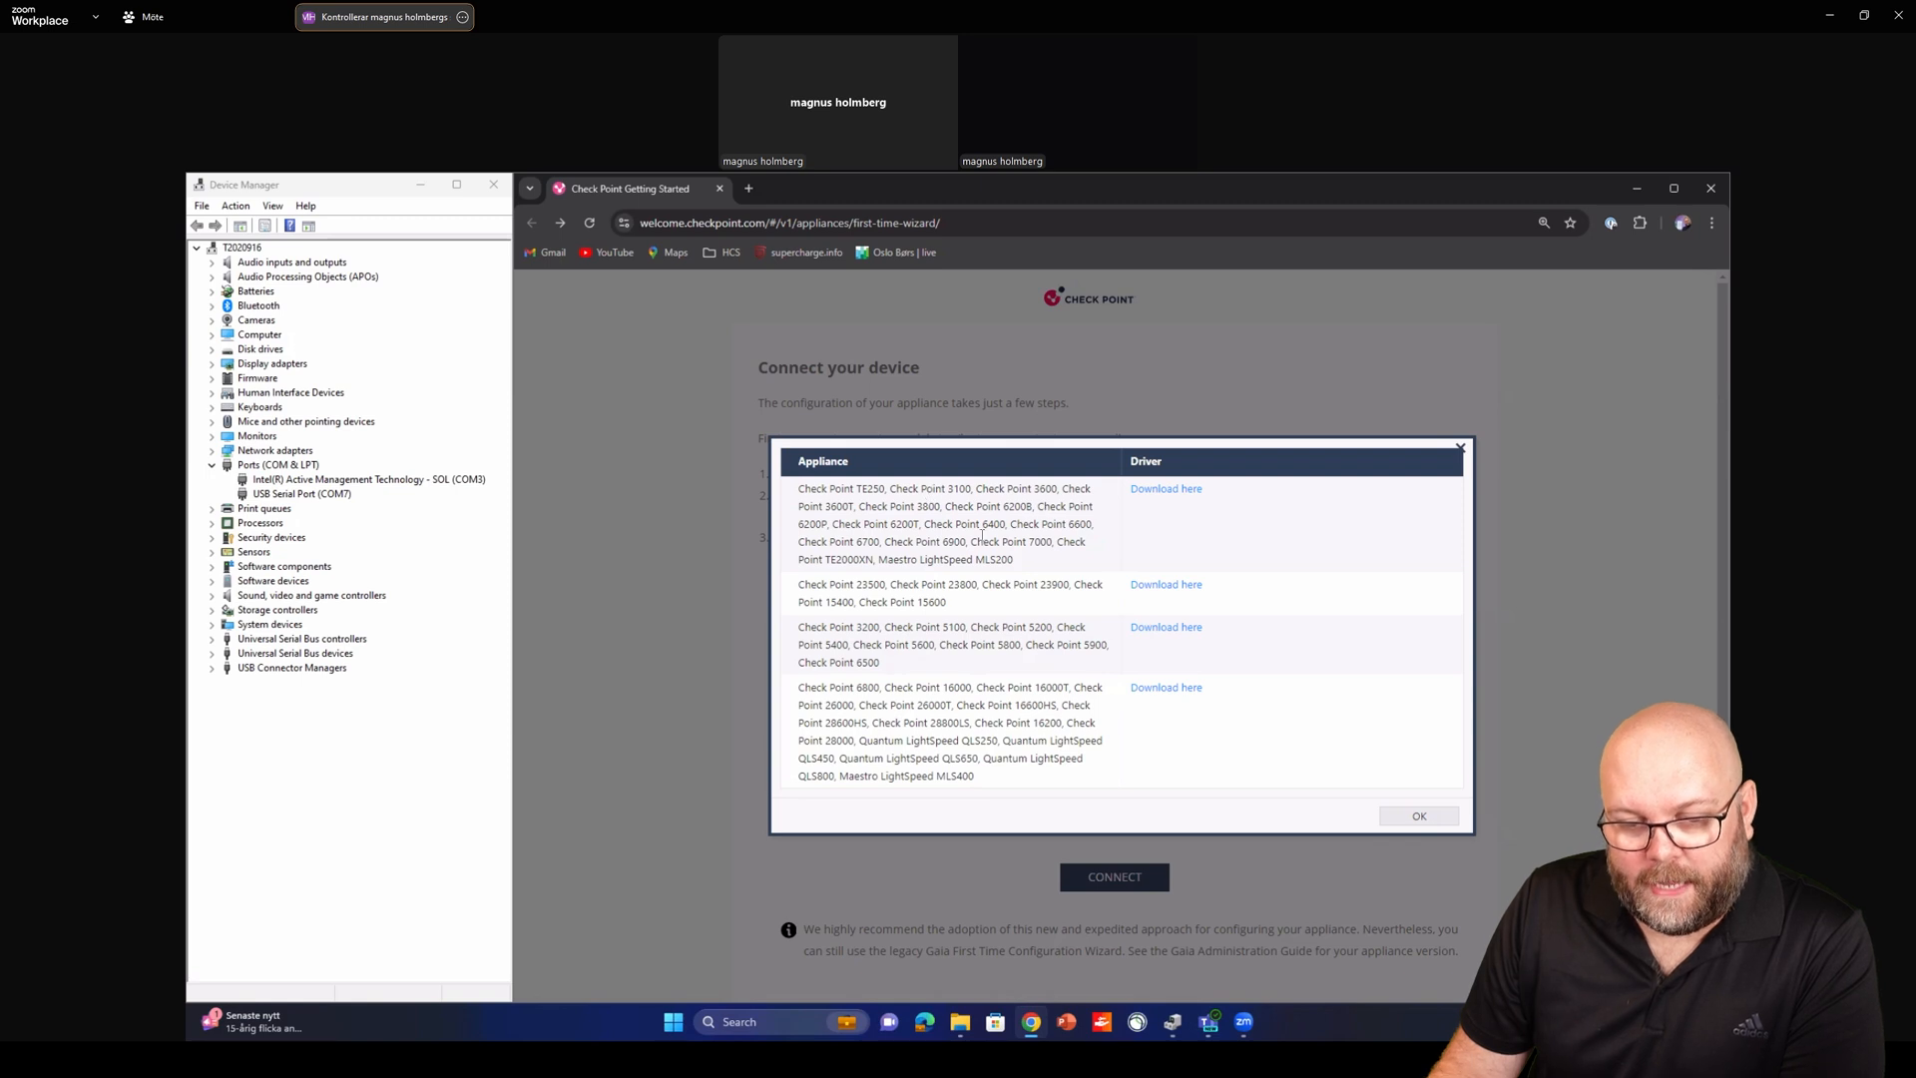
mouse_move(1112, 529)
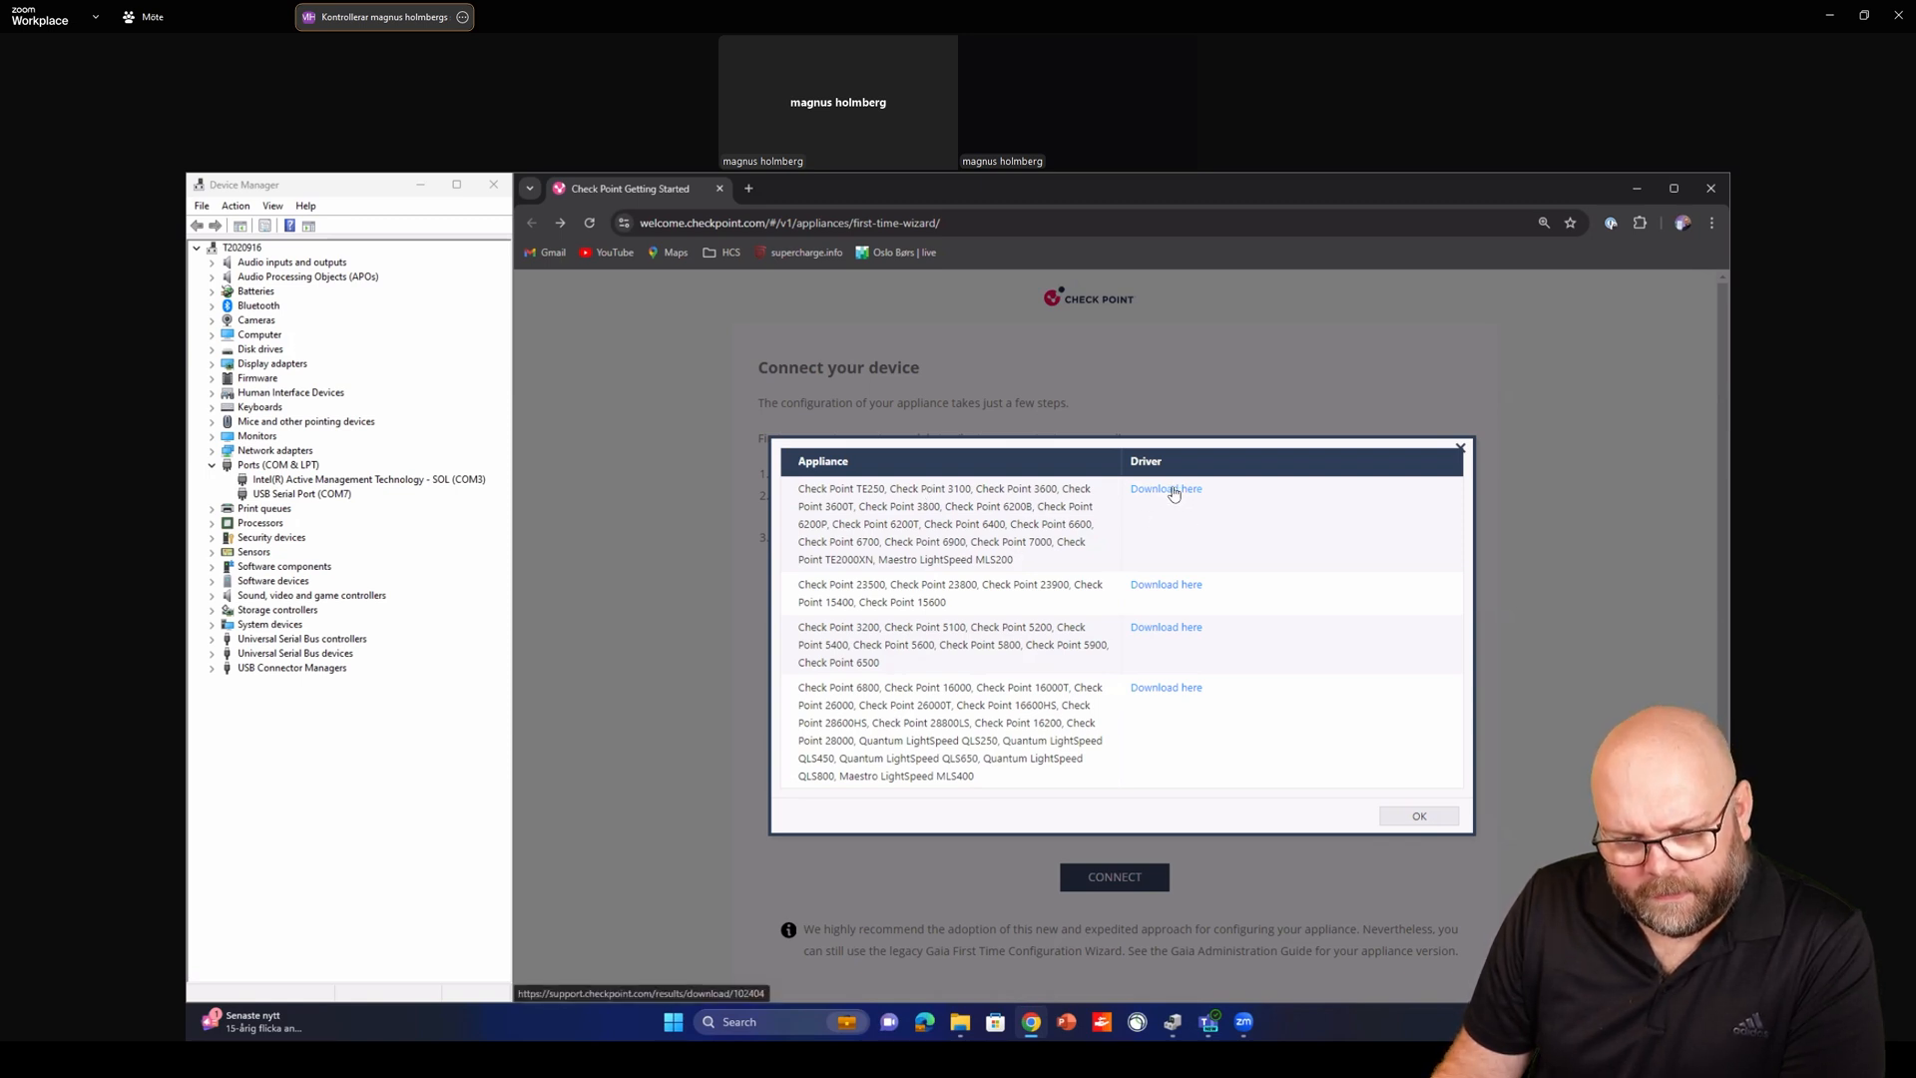
Review the 6400-range USB Type-C console driver download page, then return to the wizard tab
left_click(1163, 487)
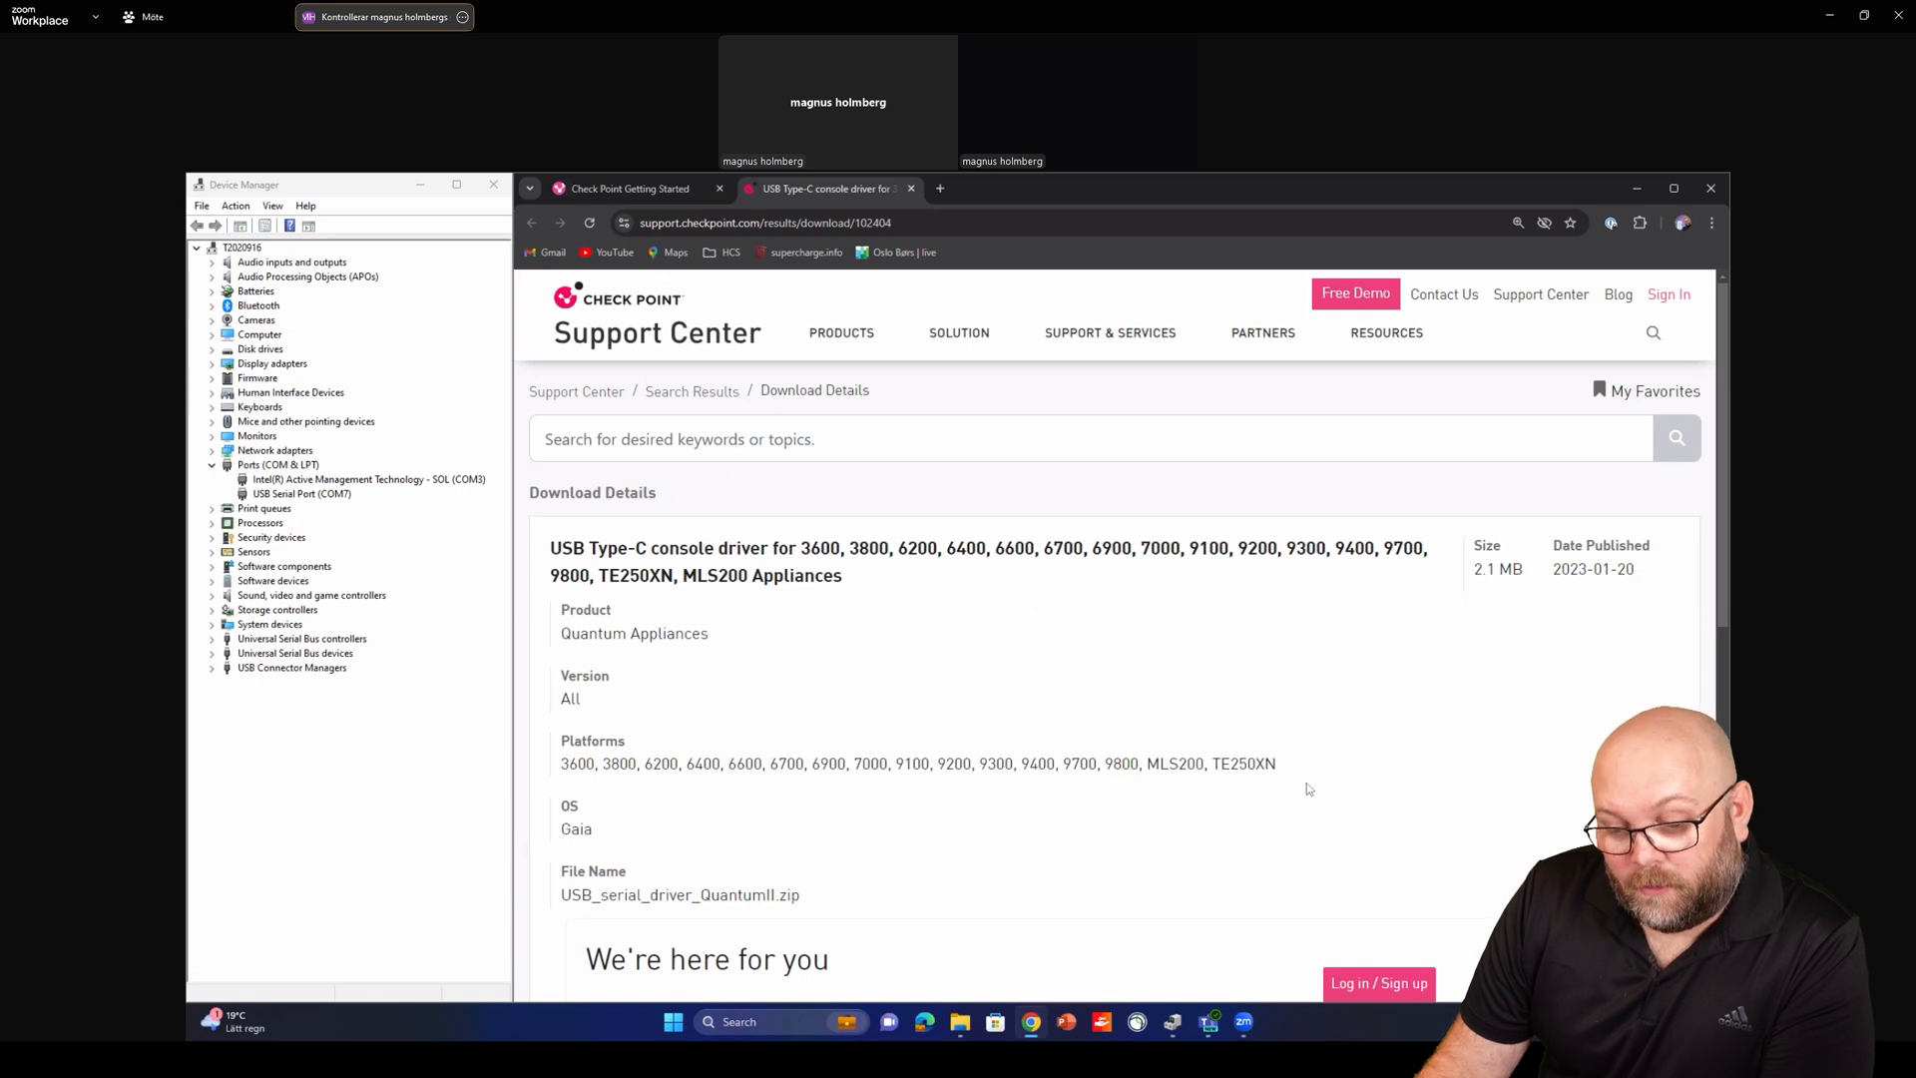
scroll("down", 3)
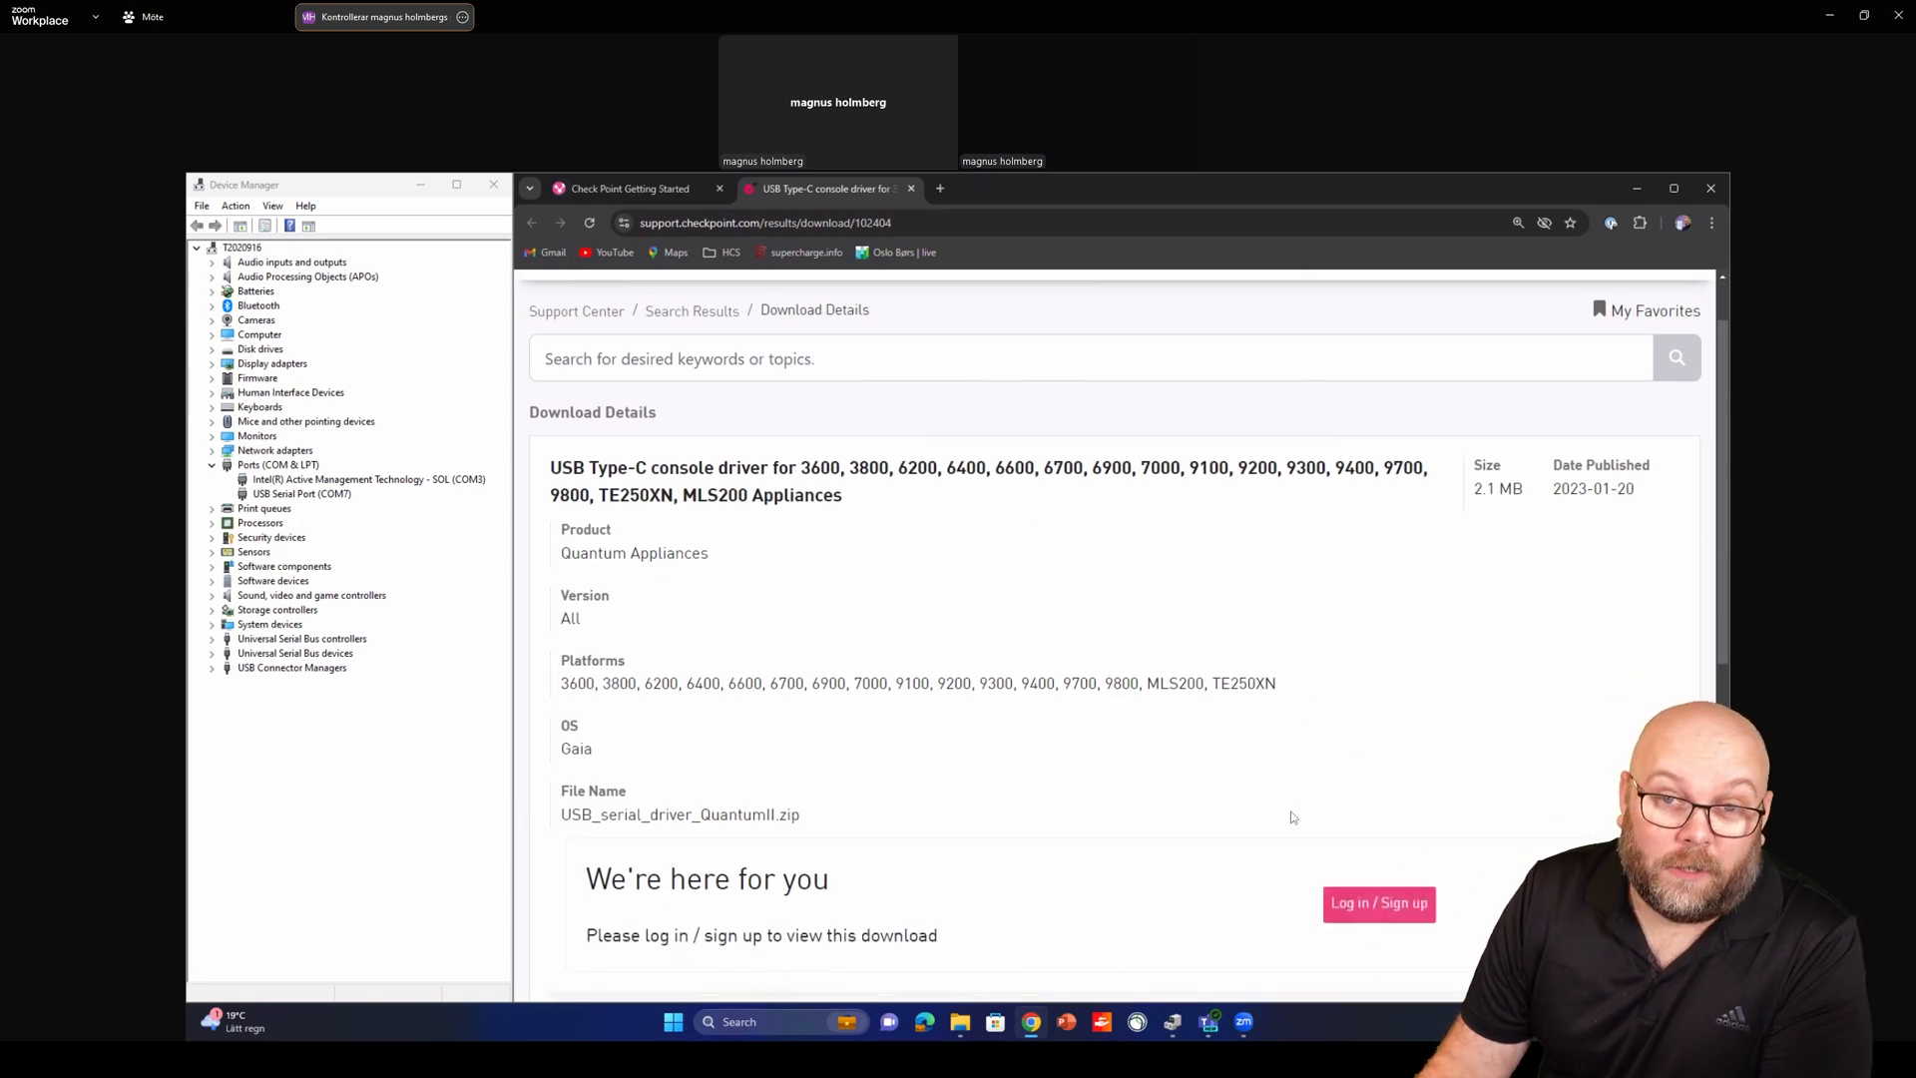
mouse_move(1301, 723)
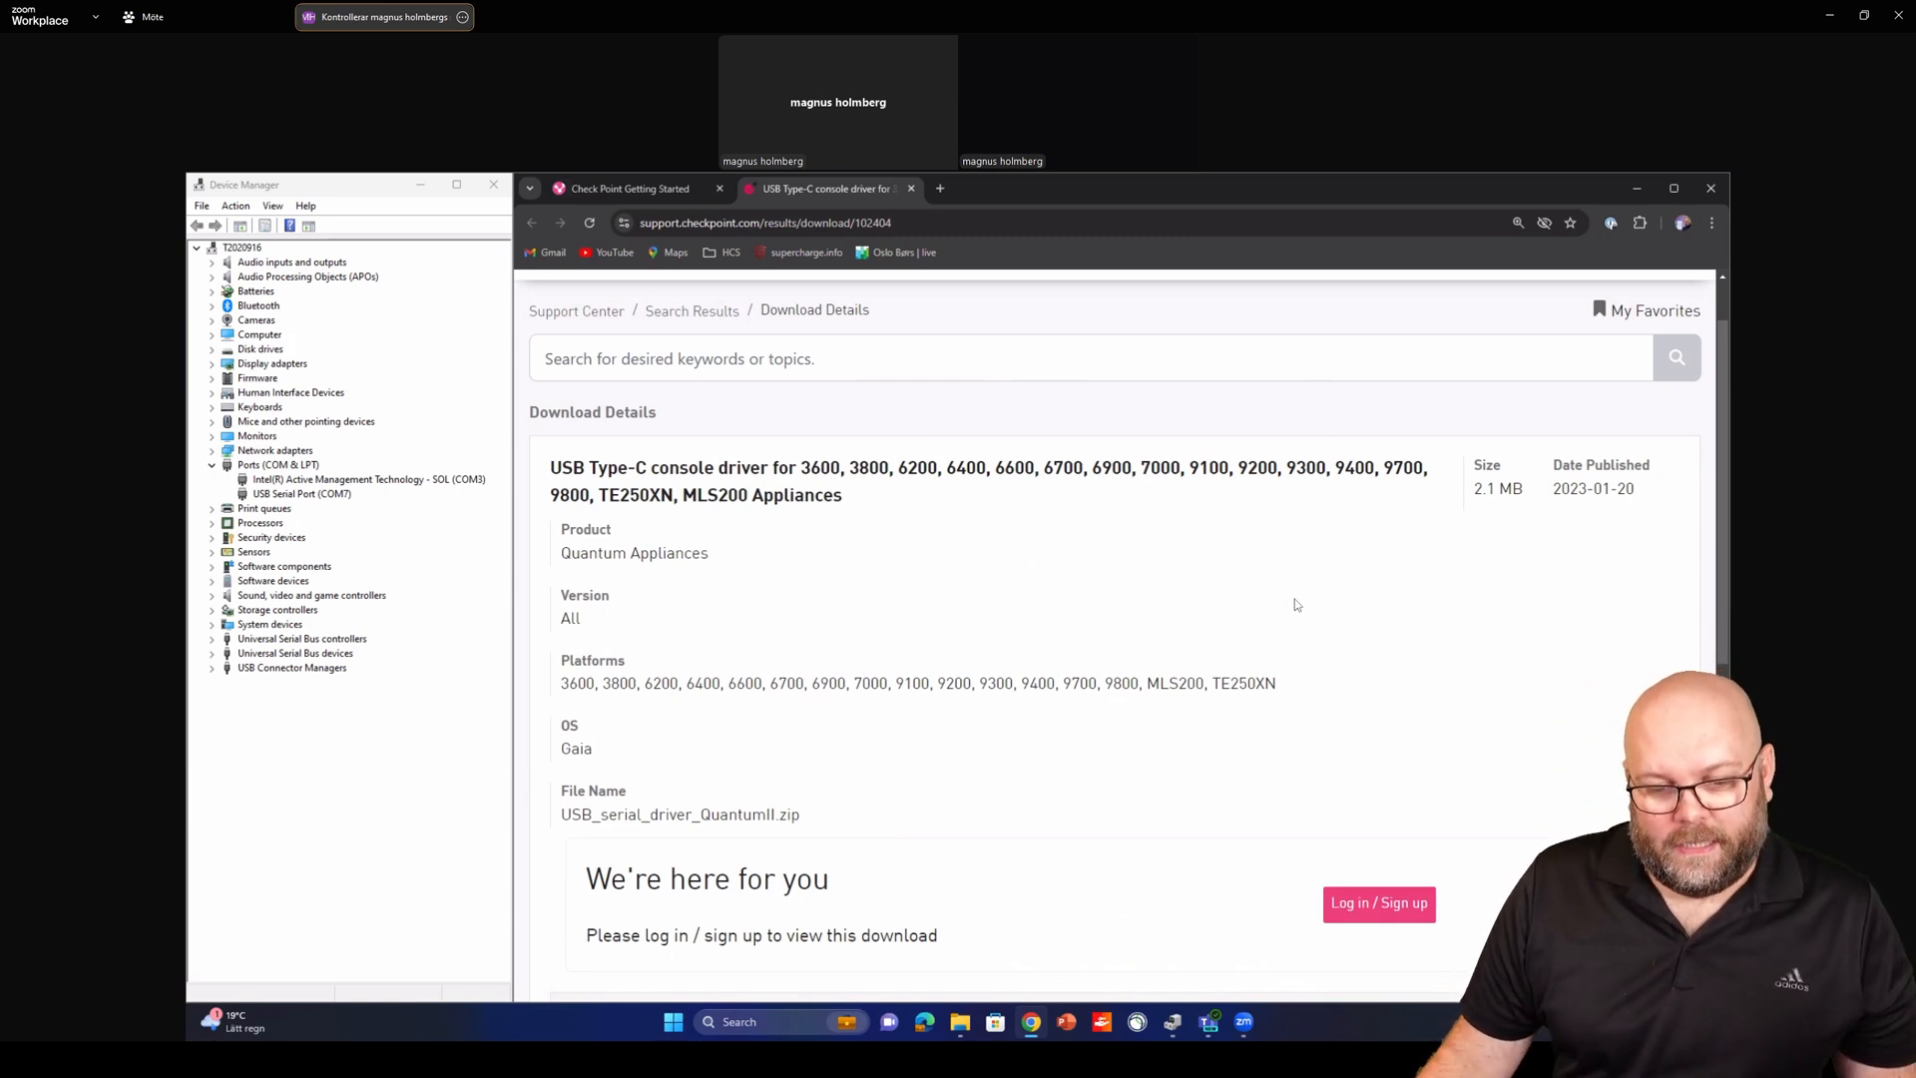
mouse_move(1089, 605)
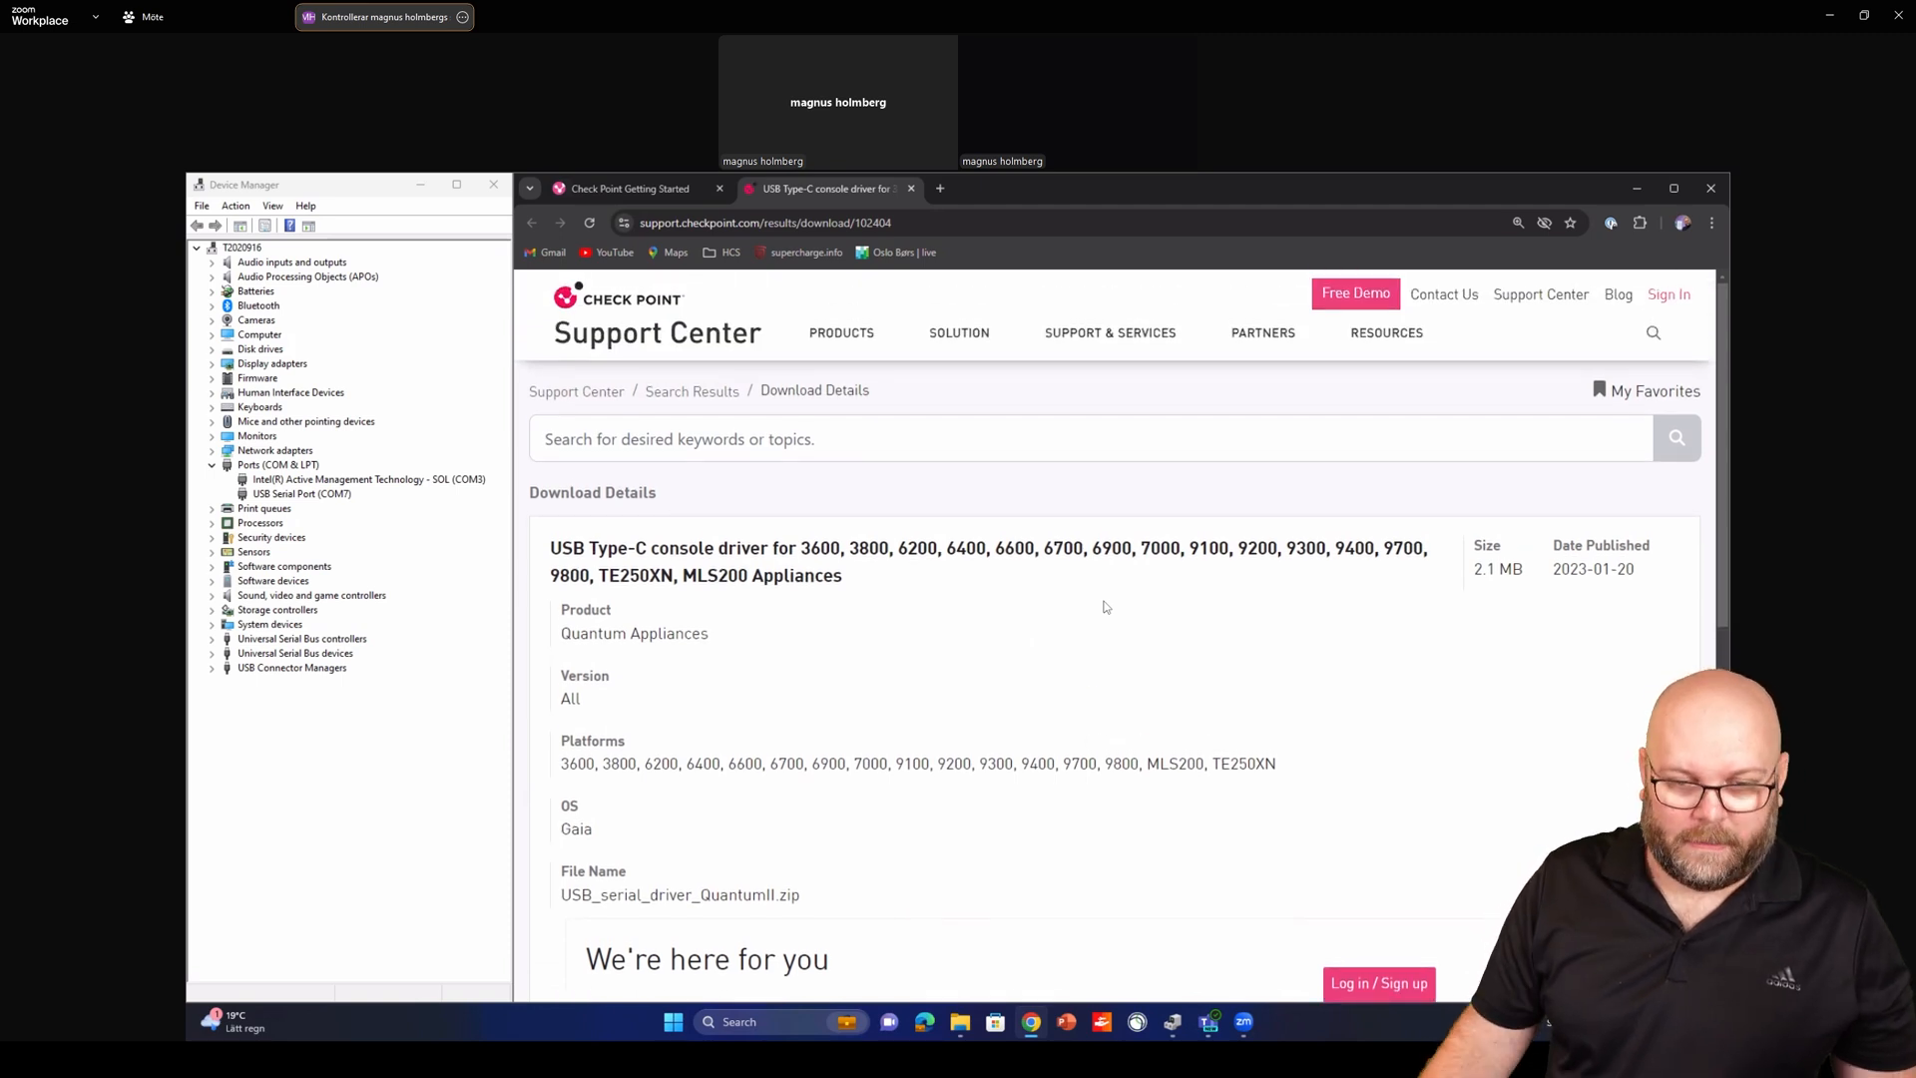
mouse_move(1029, 596)
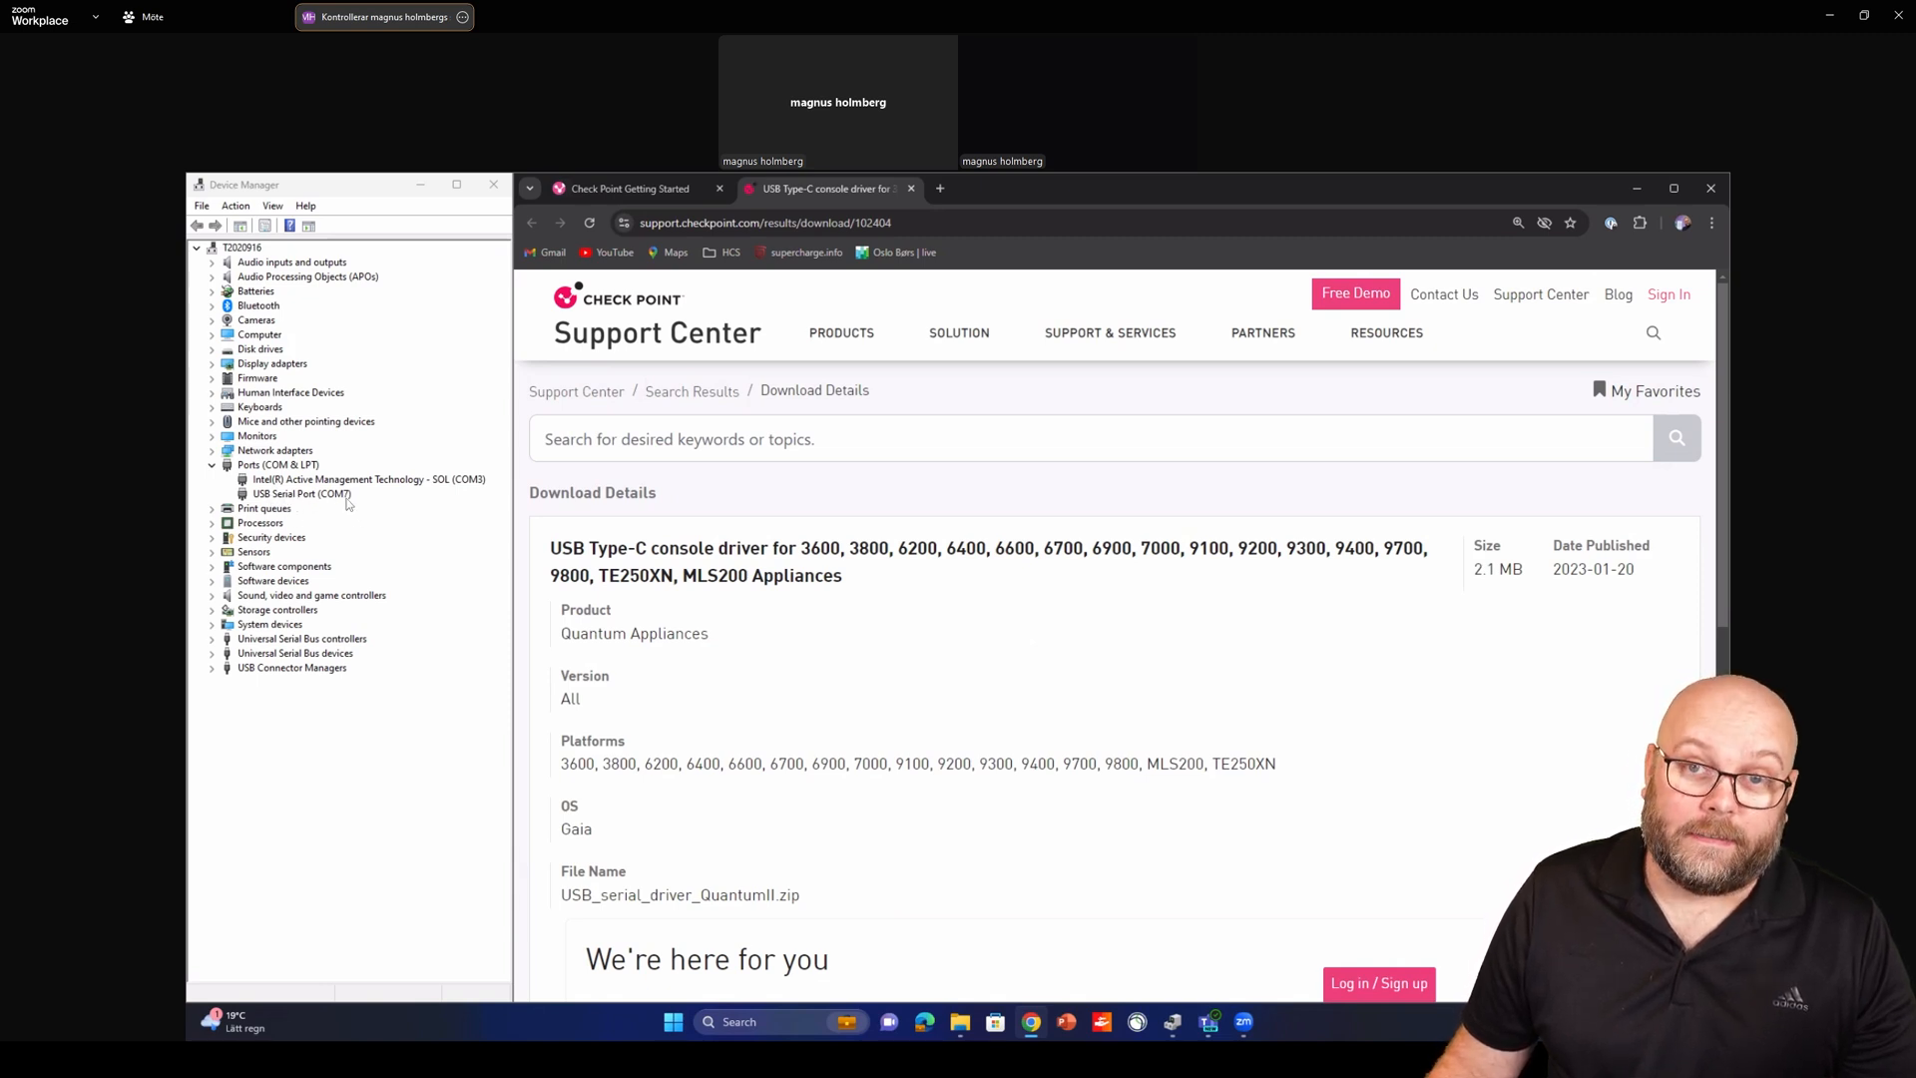
left_click(624, 188)
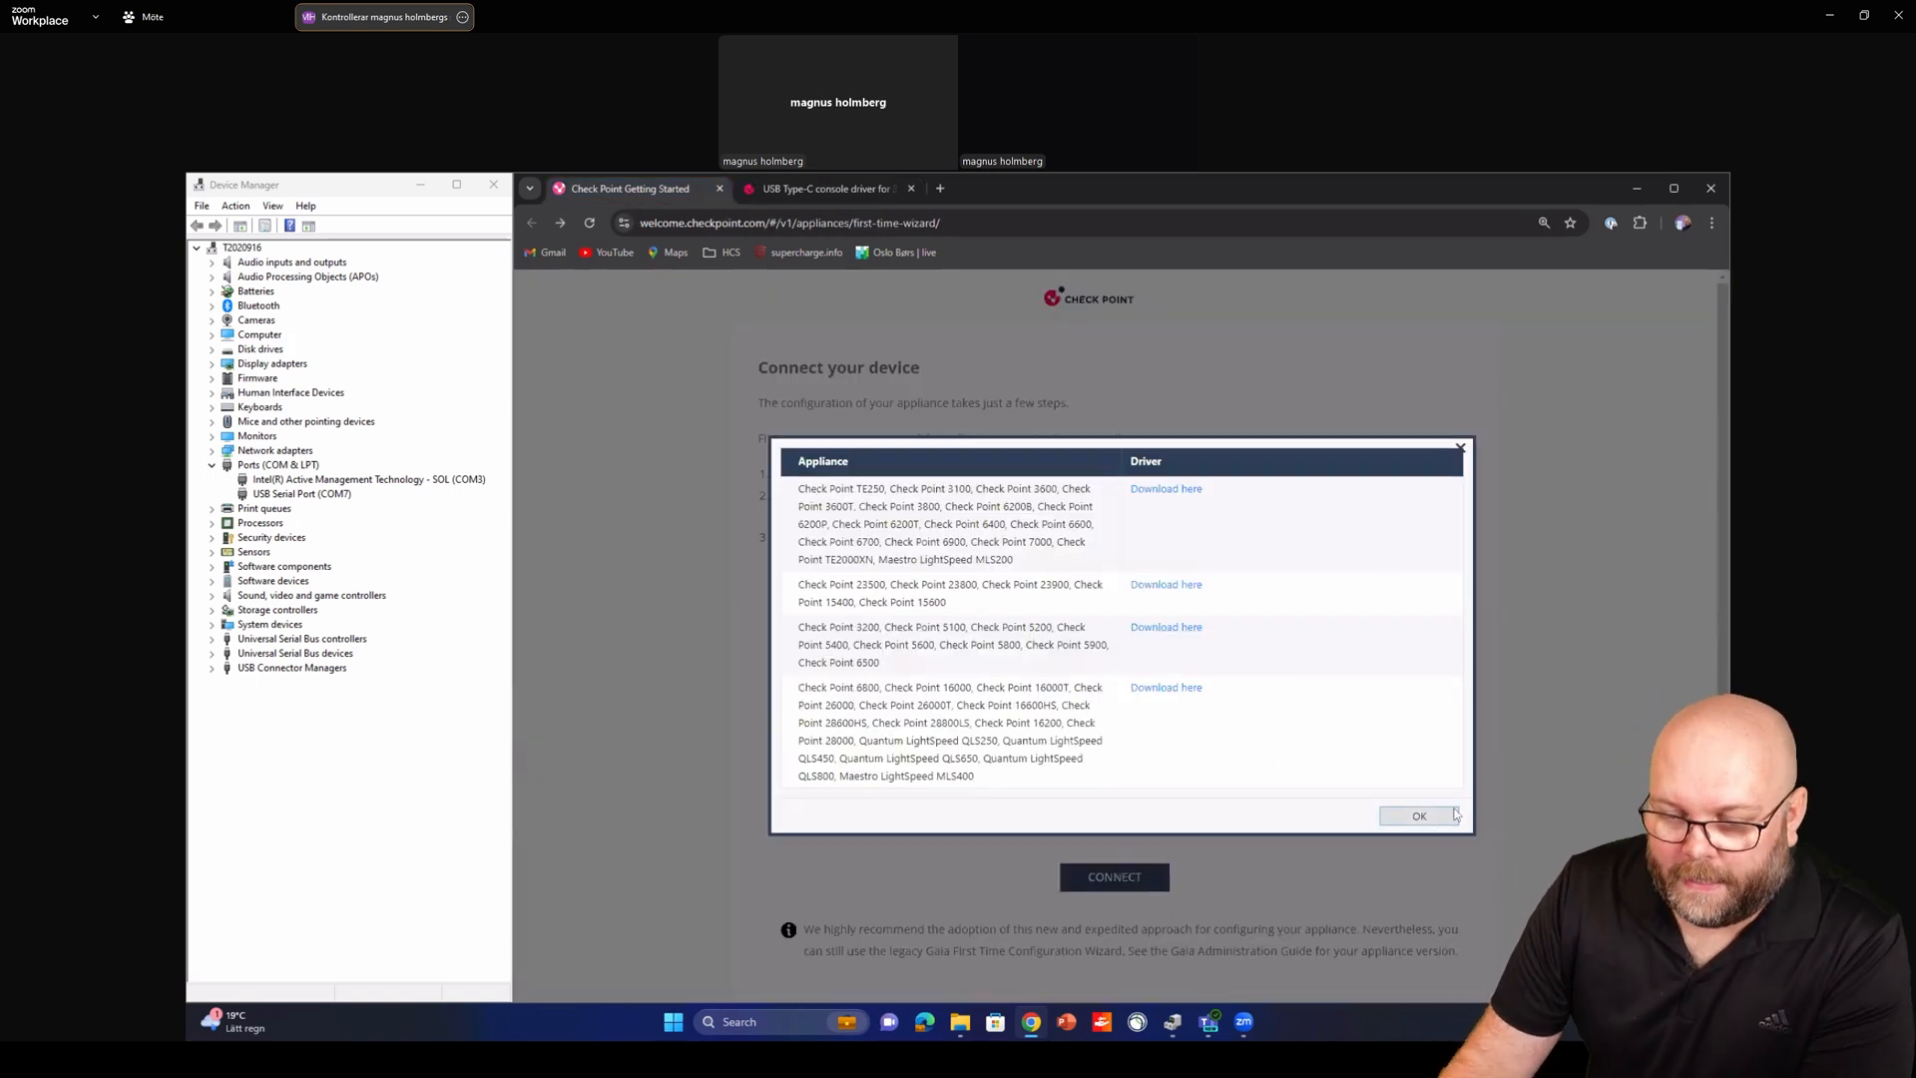
Dismiss the driver table with OK to return to the Connect your device instructions
left_click(1417, 814)
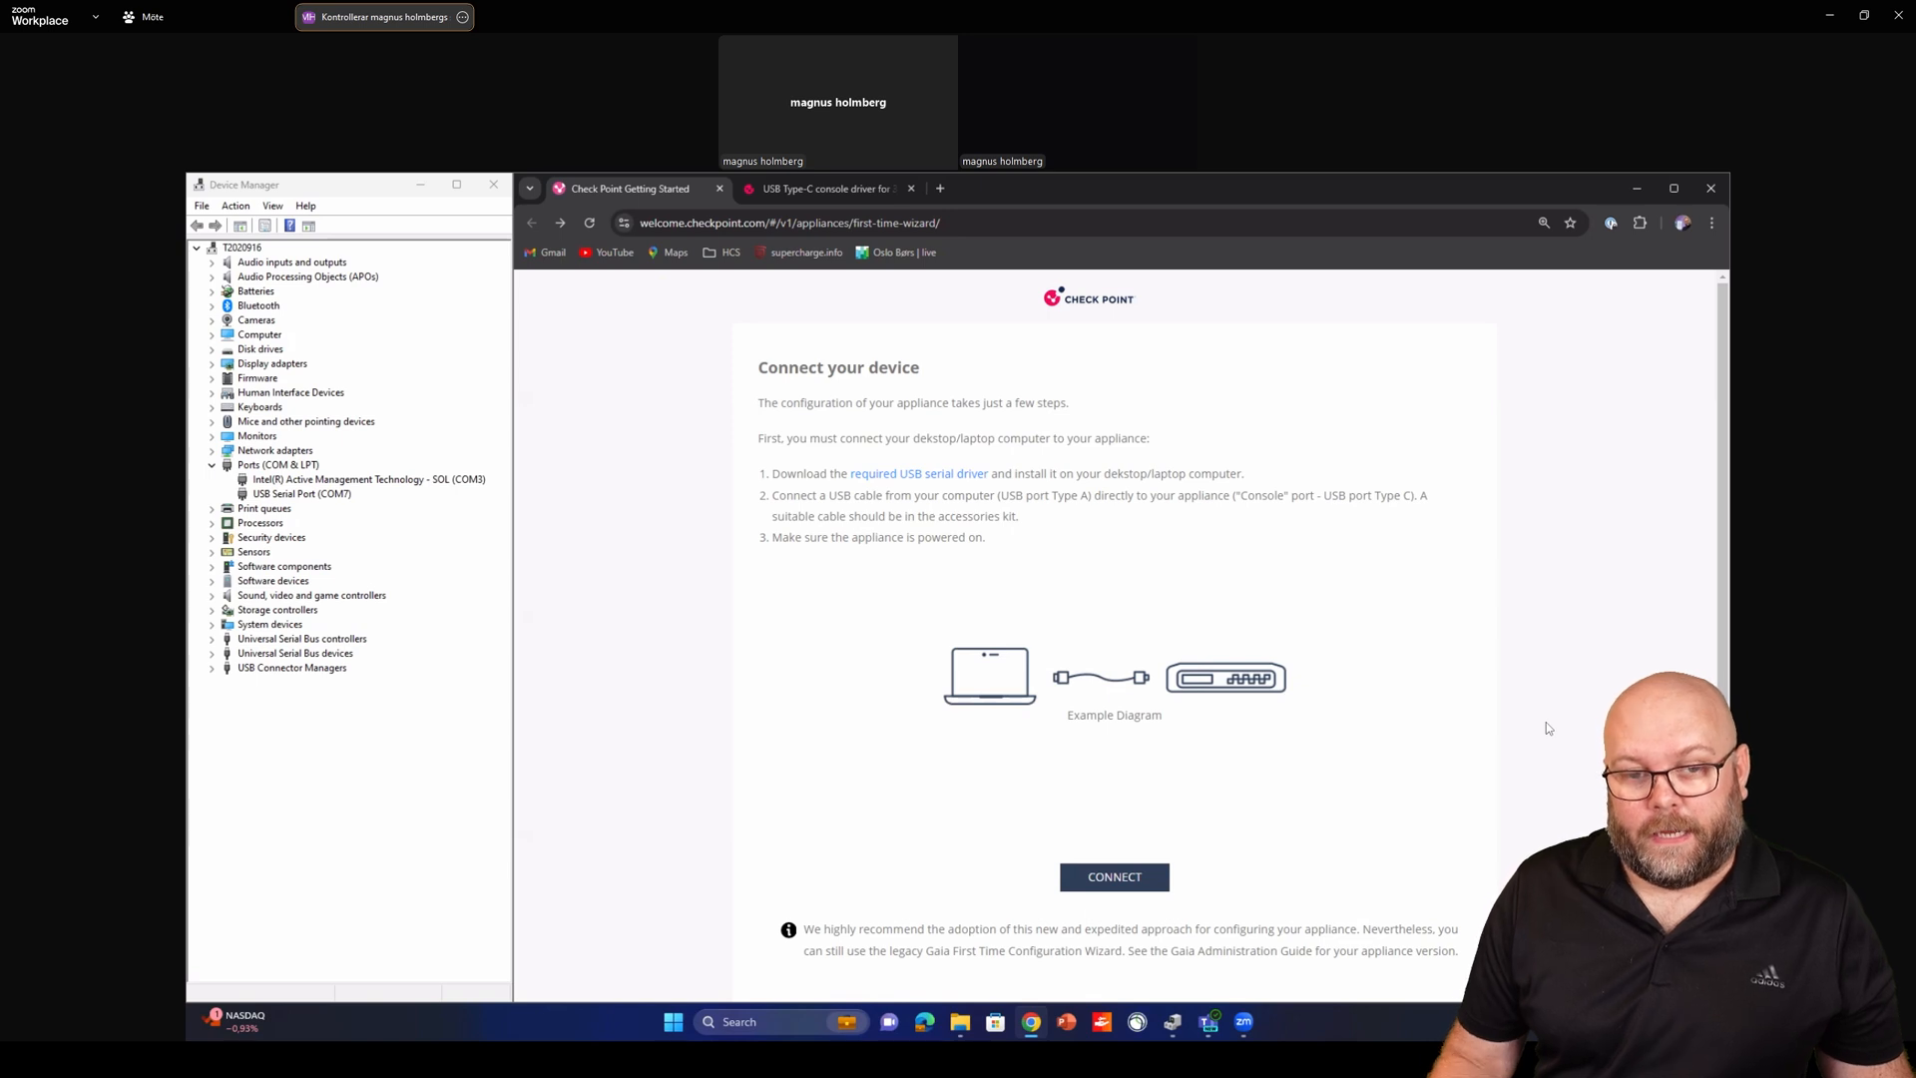
mouse_move(1434, 701)
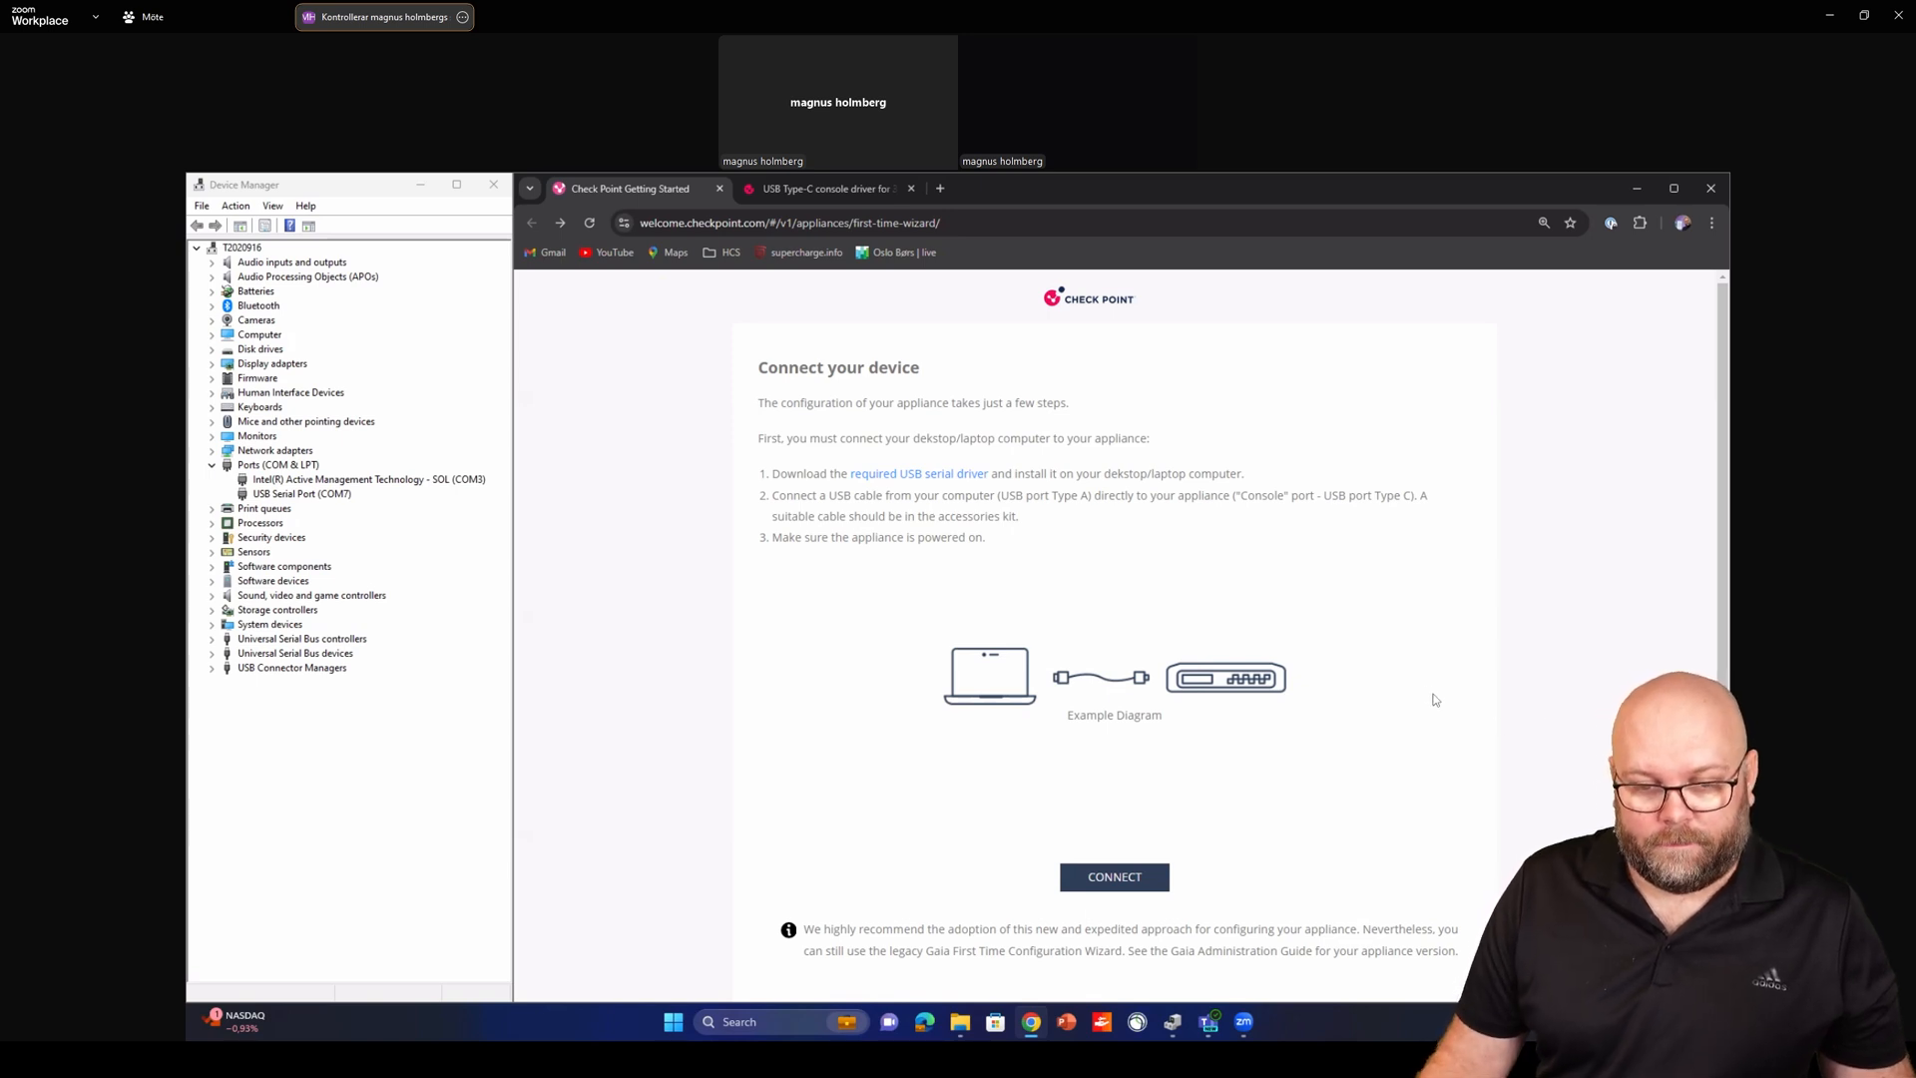
mouse_move(1167, 625)
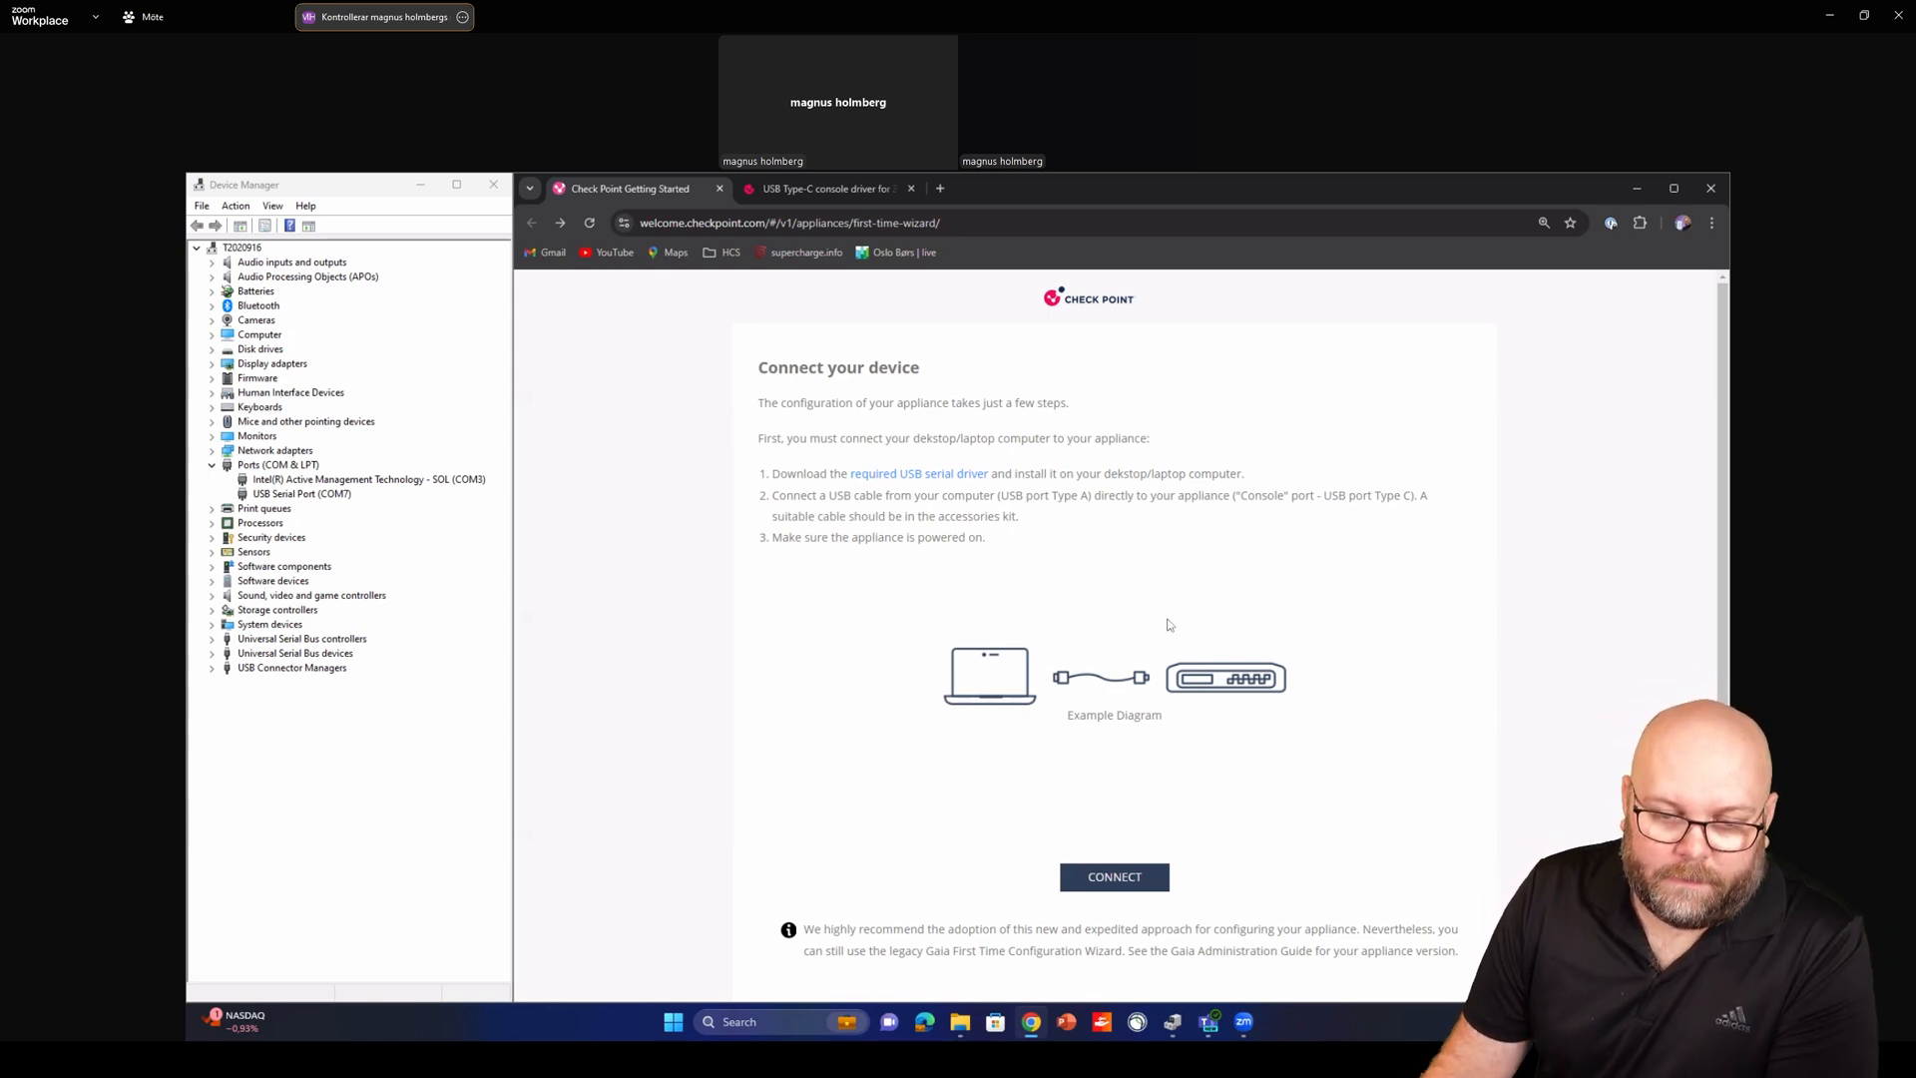
mouse_move(838, 513)
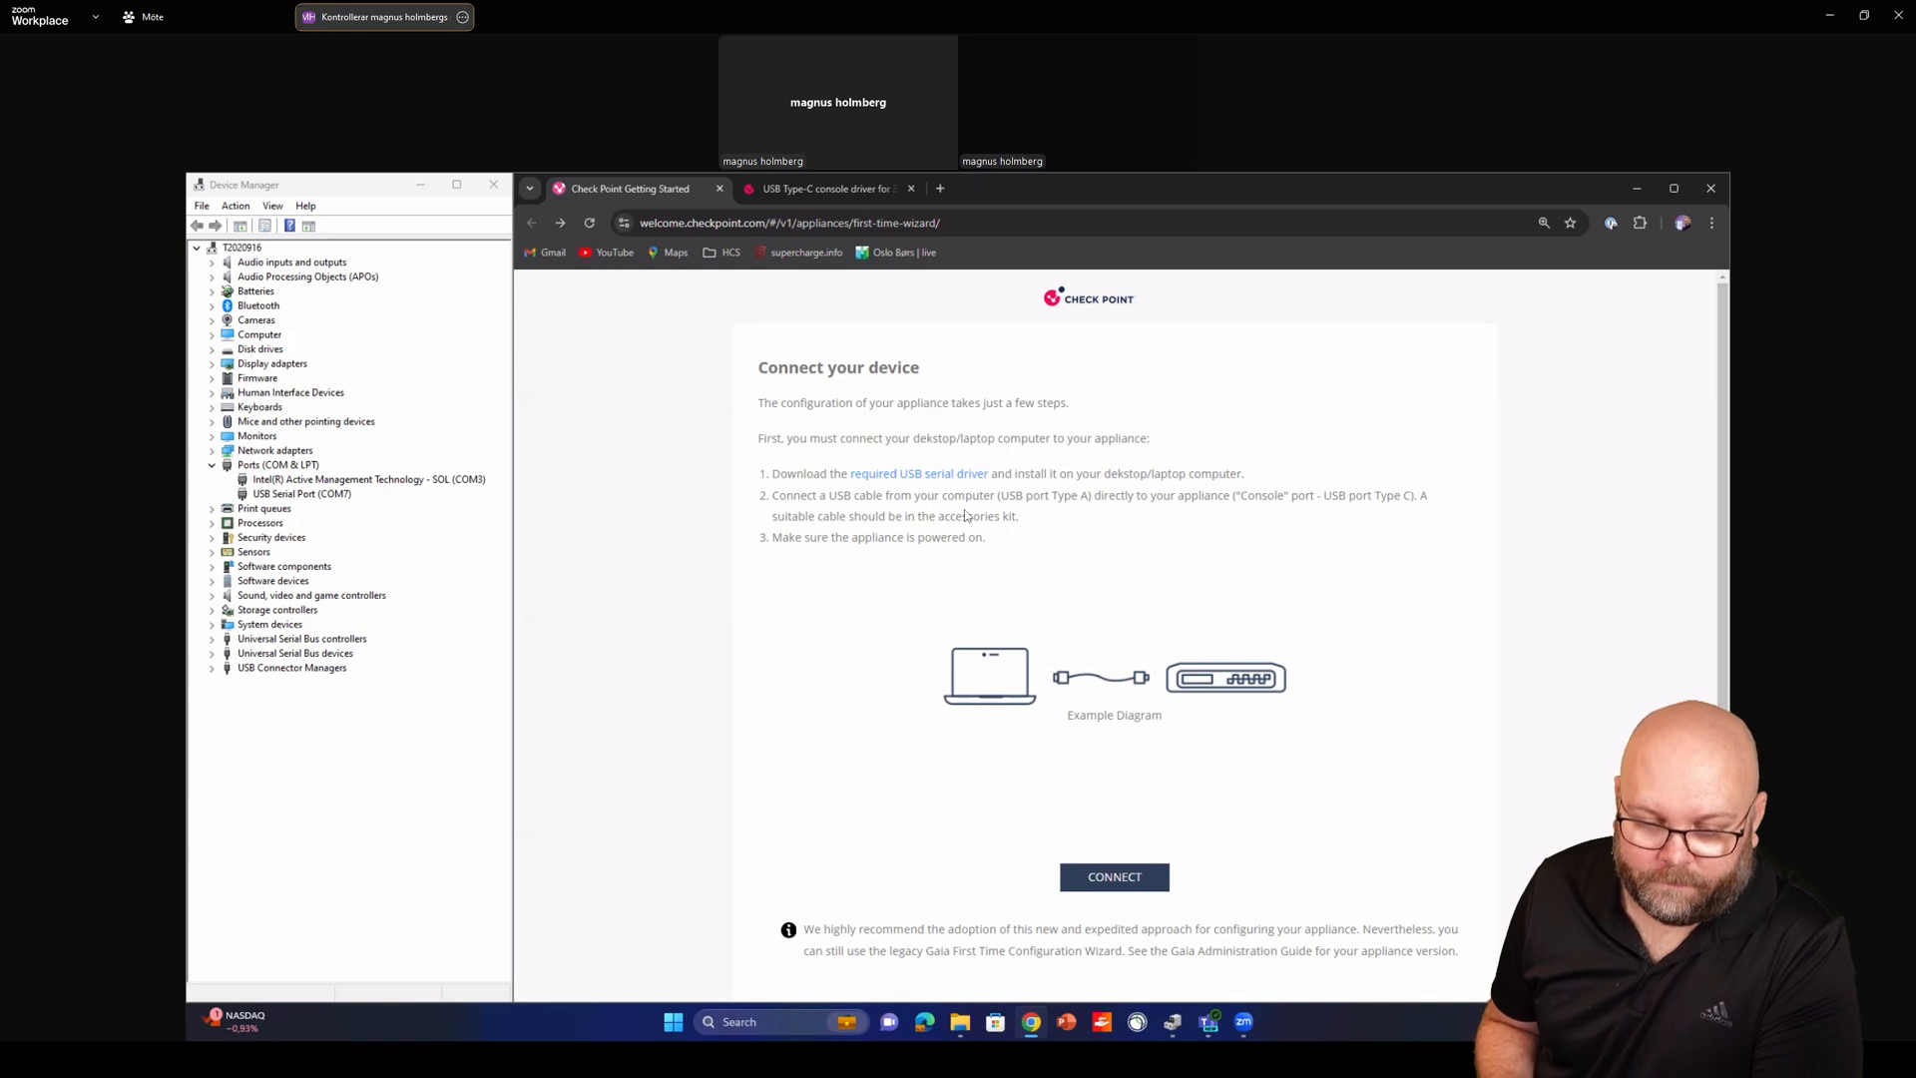
mouse_move(1057, 633)
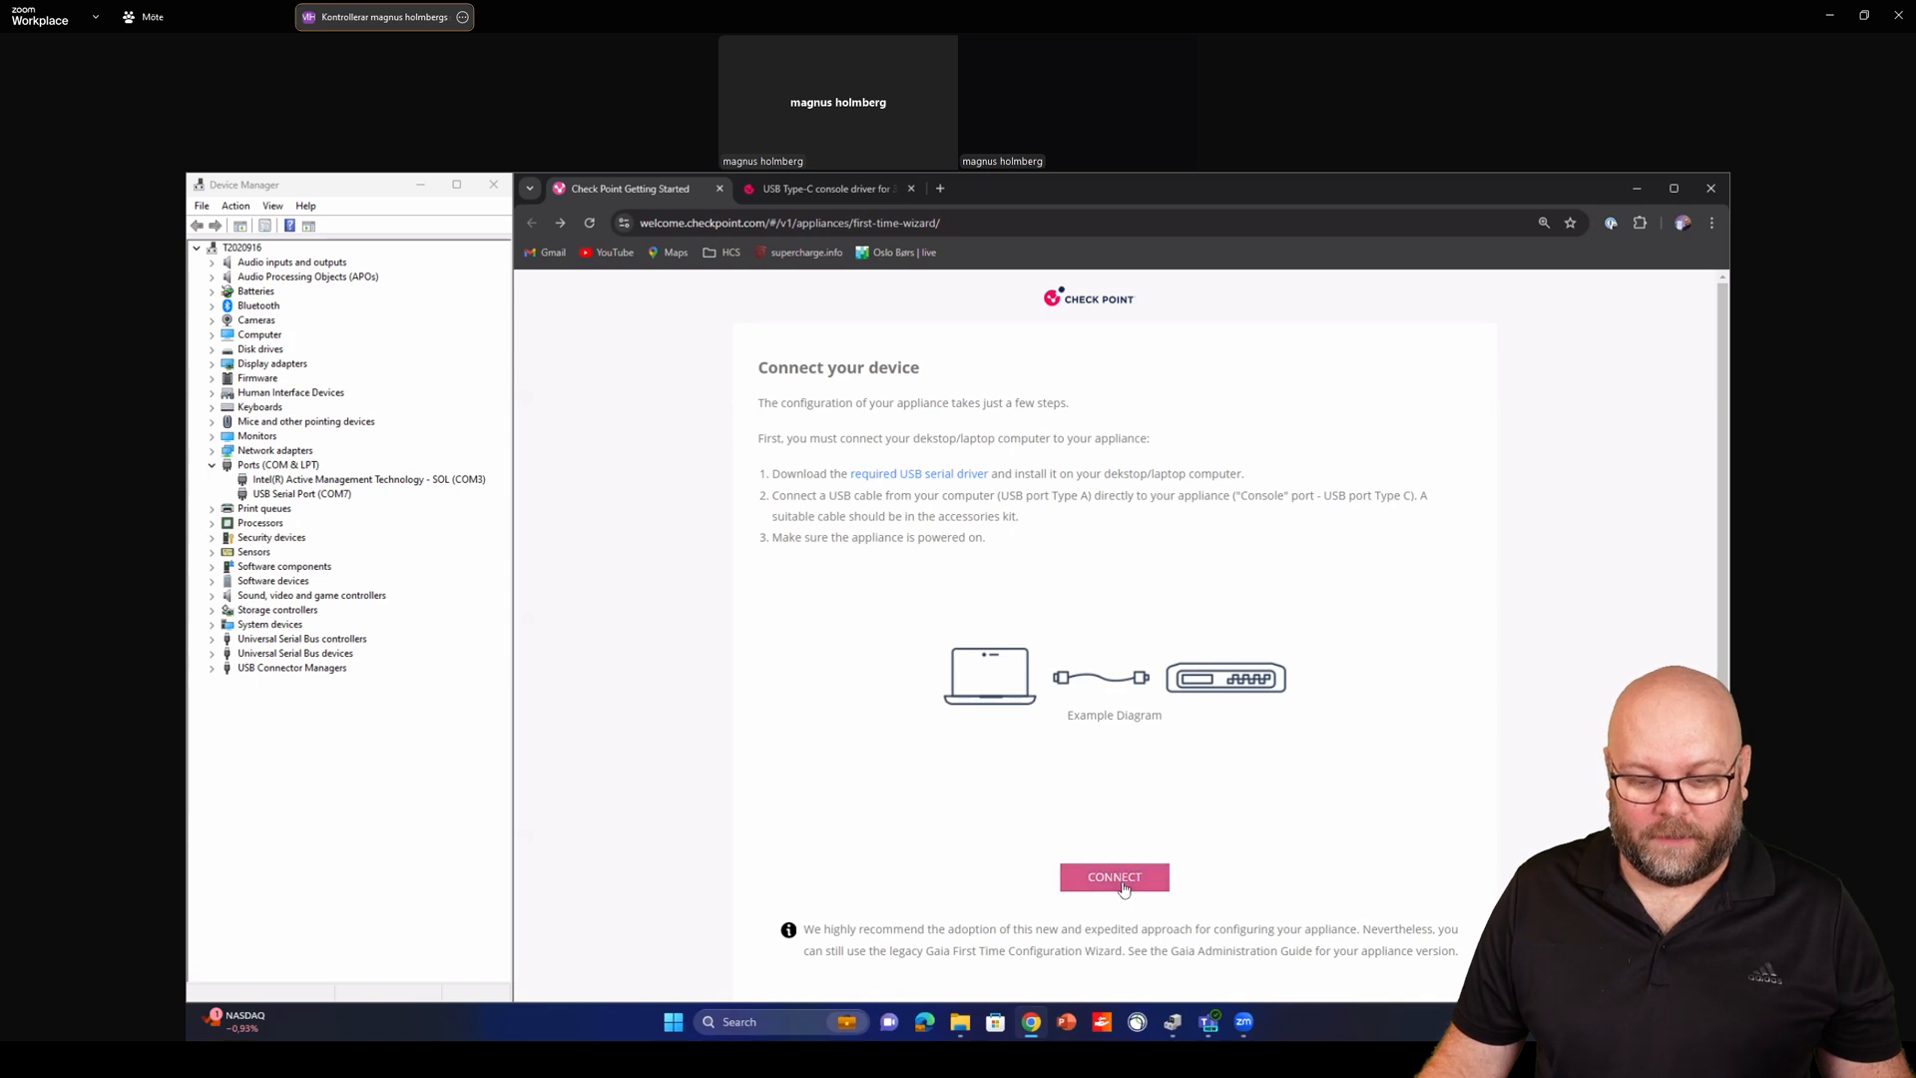
Connect to the appliance through USB Serial Port (COM7) from the browser port chooser
left_click(1113, 876)
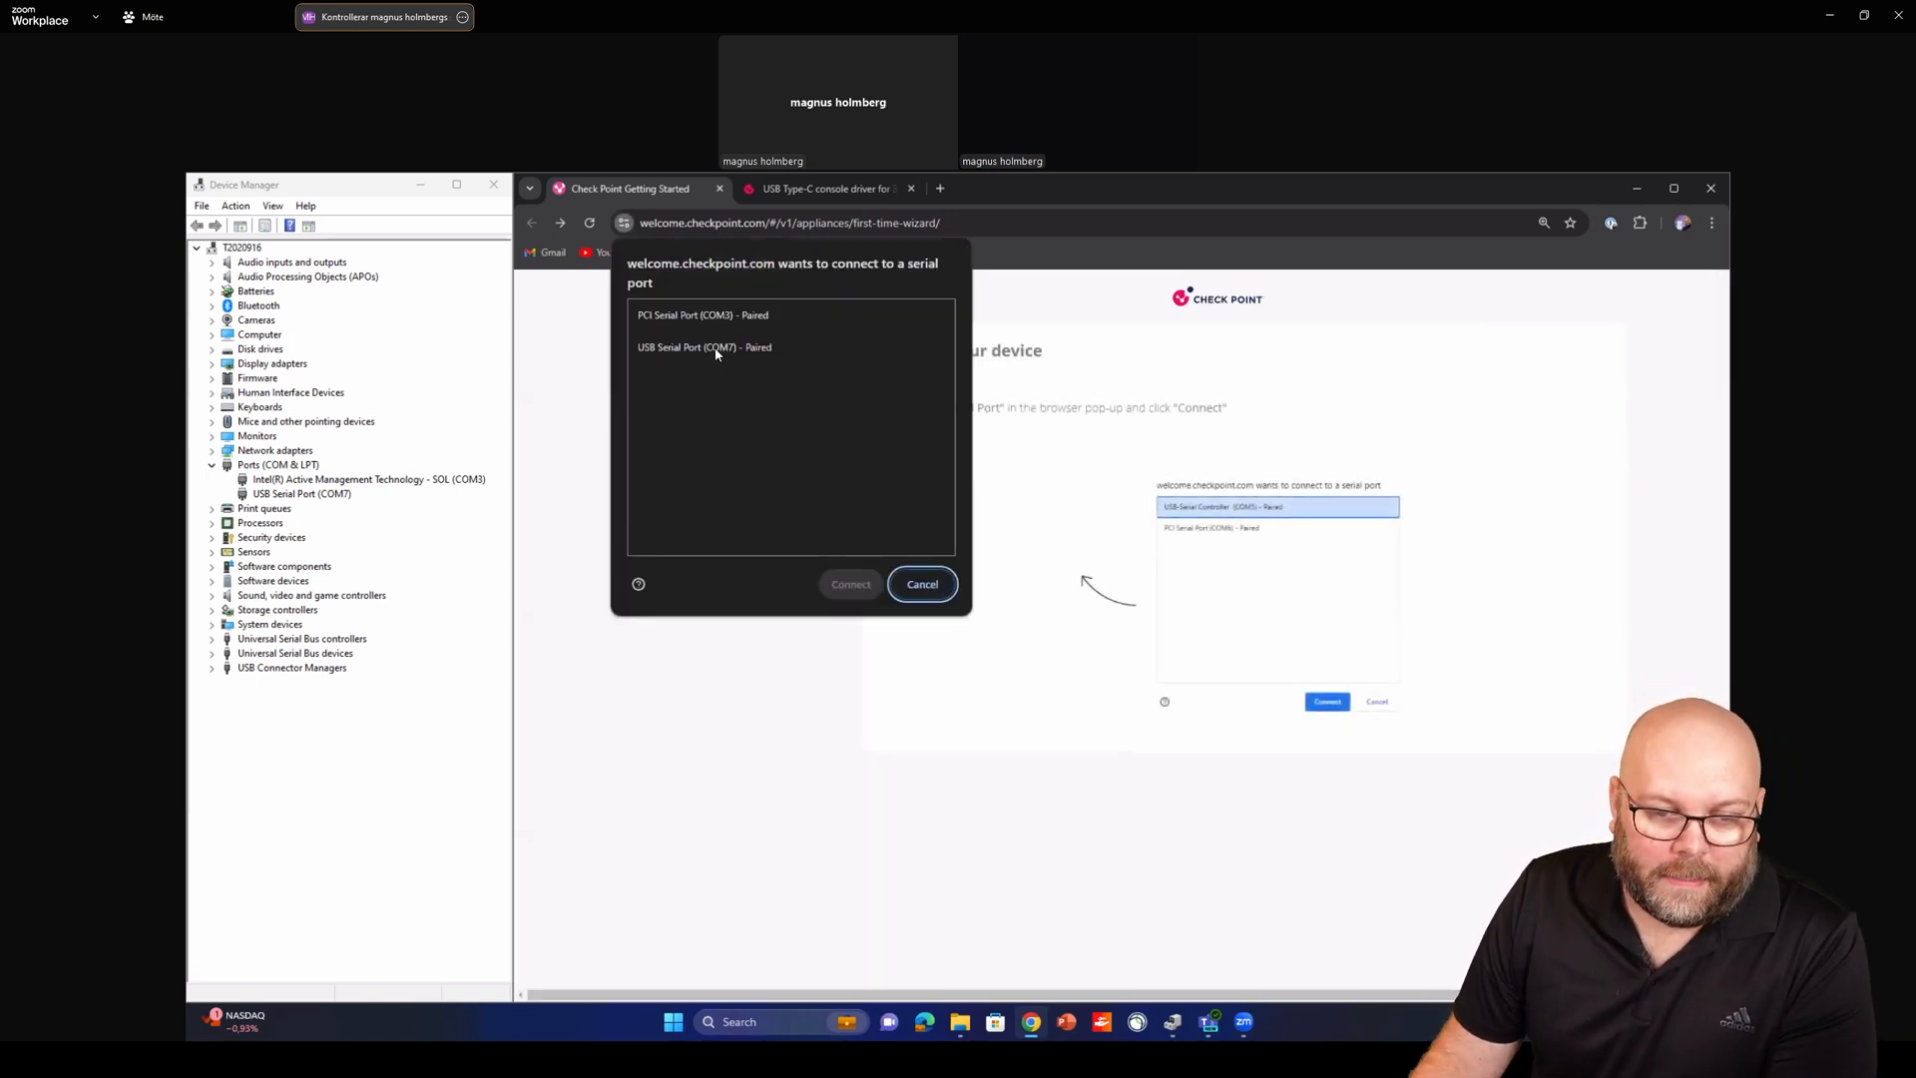
left_click(705, 347)
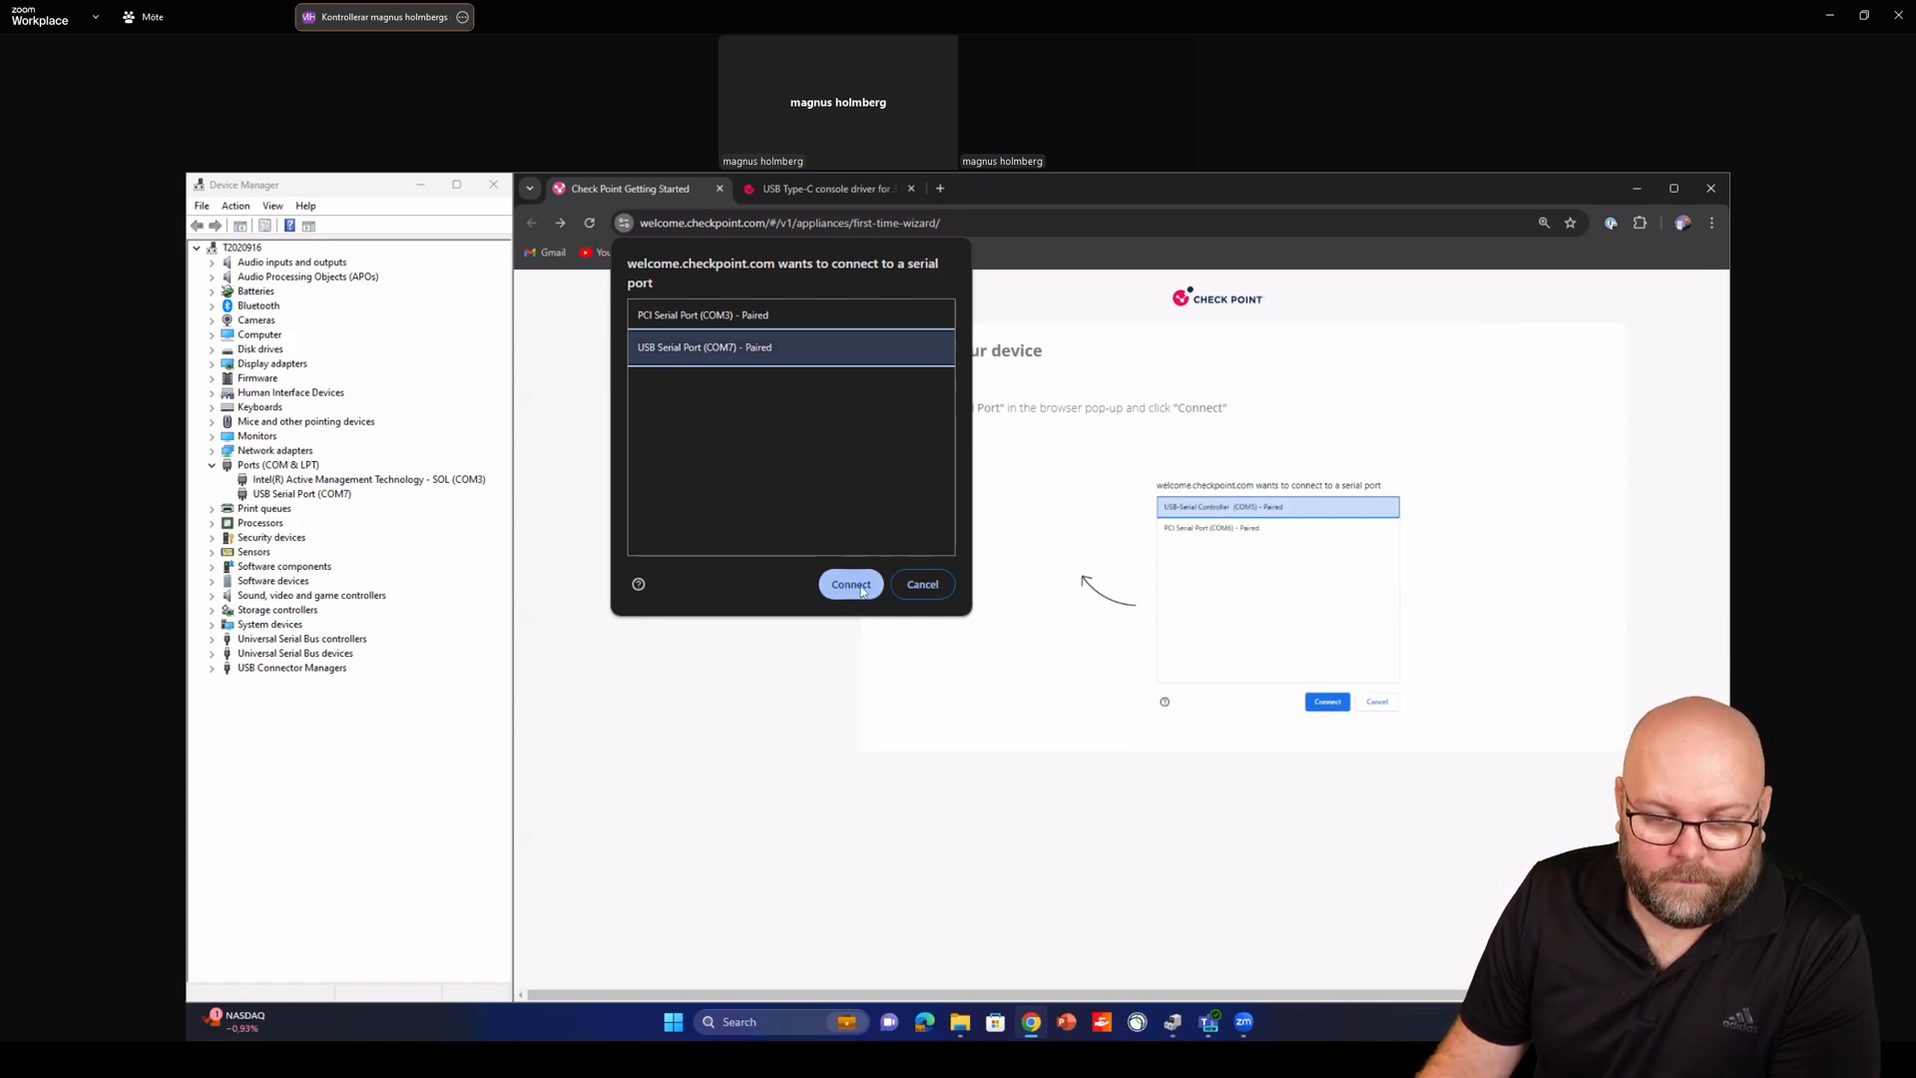
left_click(850, 585)
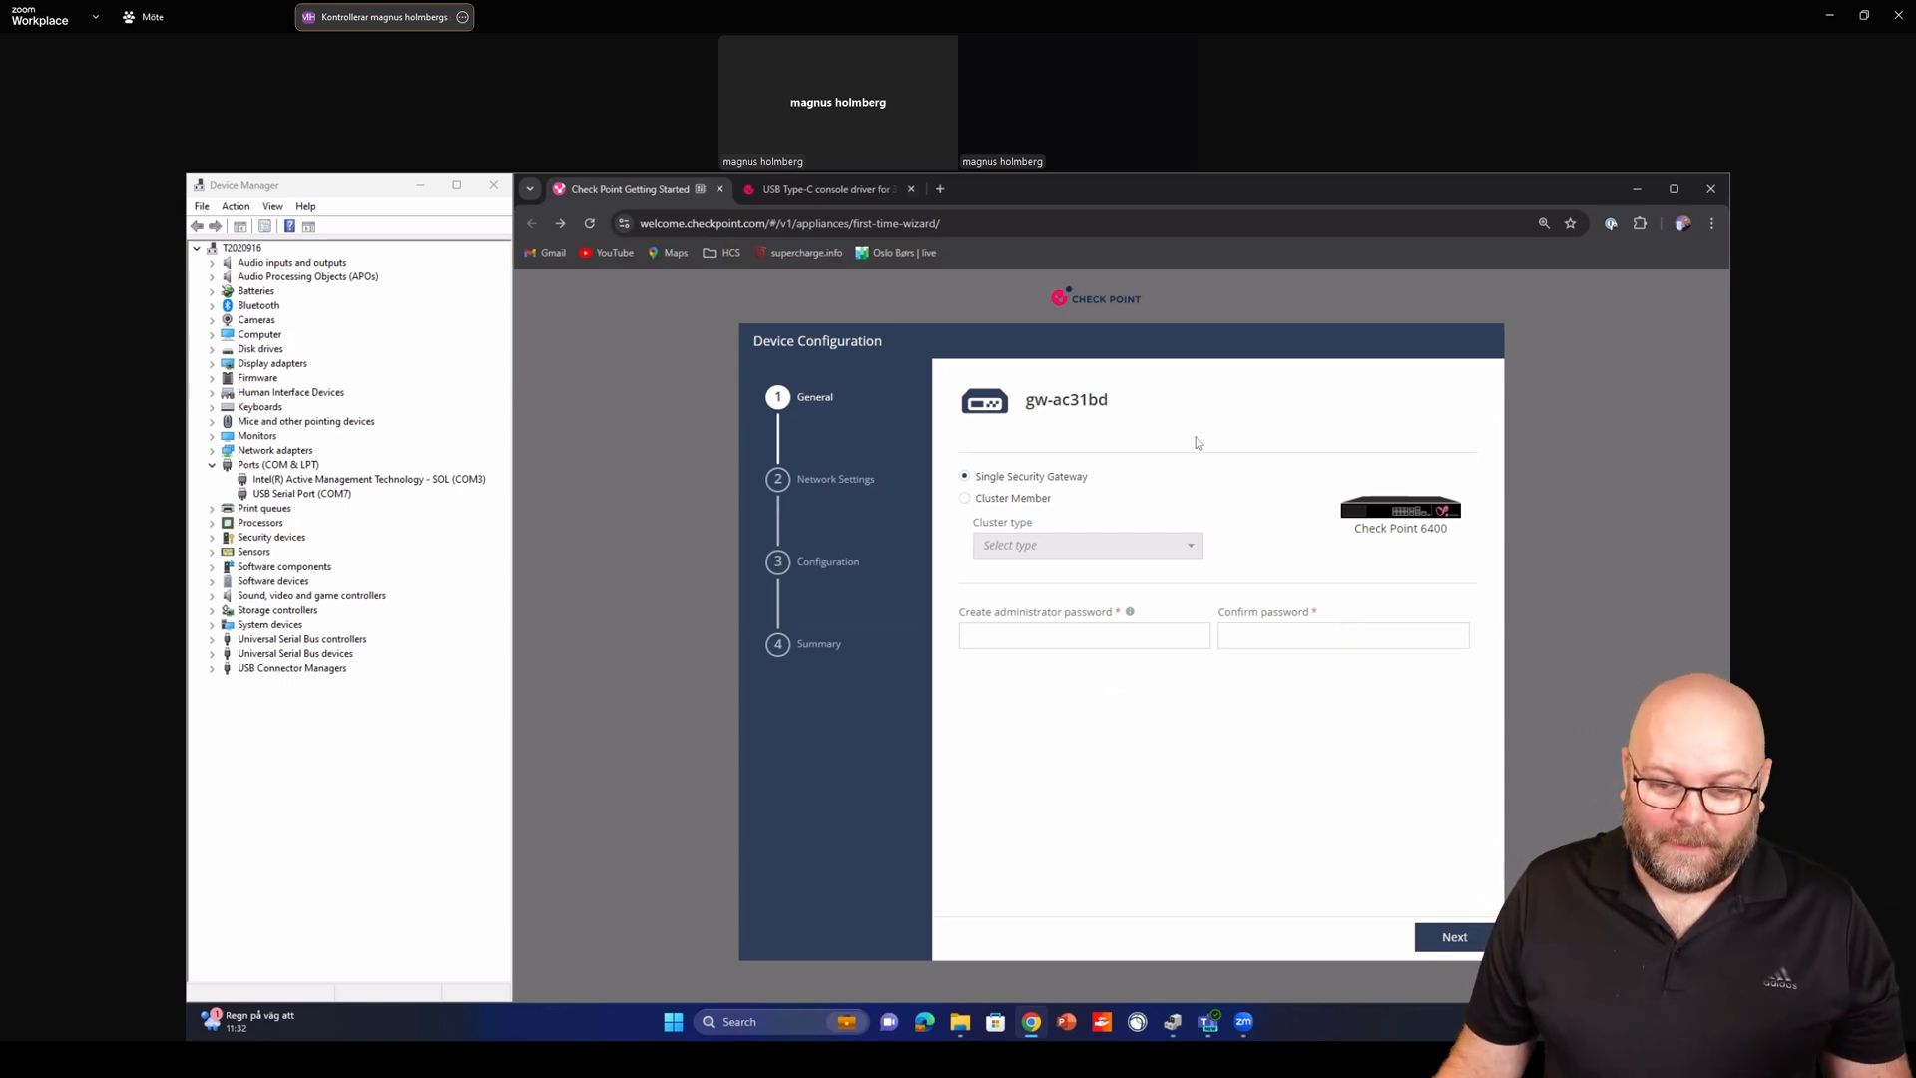
mouse_move(1045, 411)
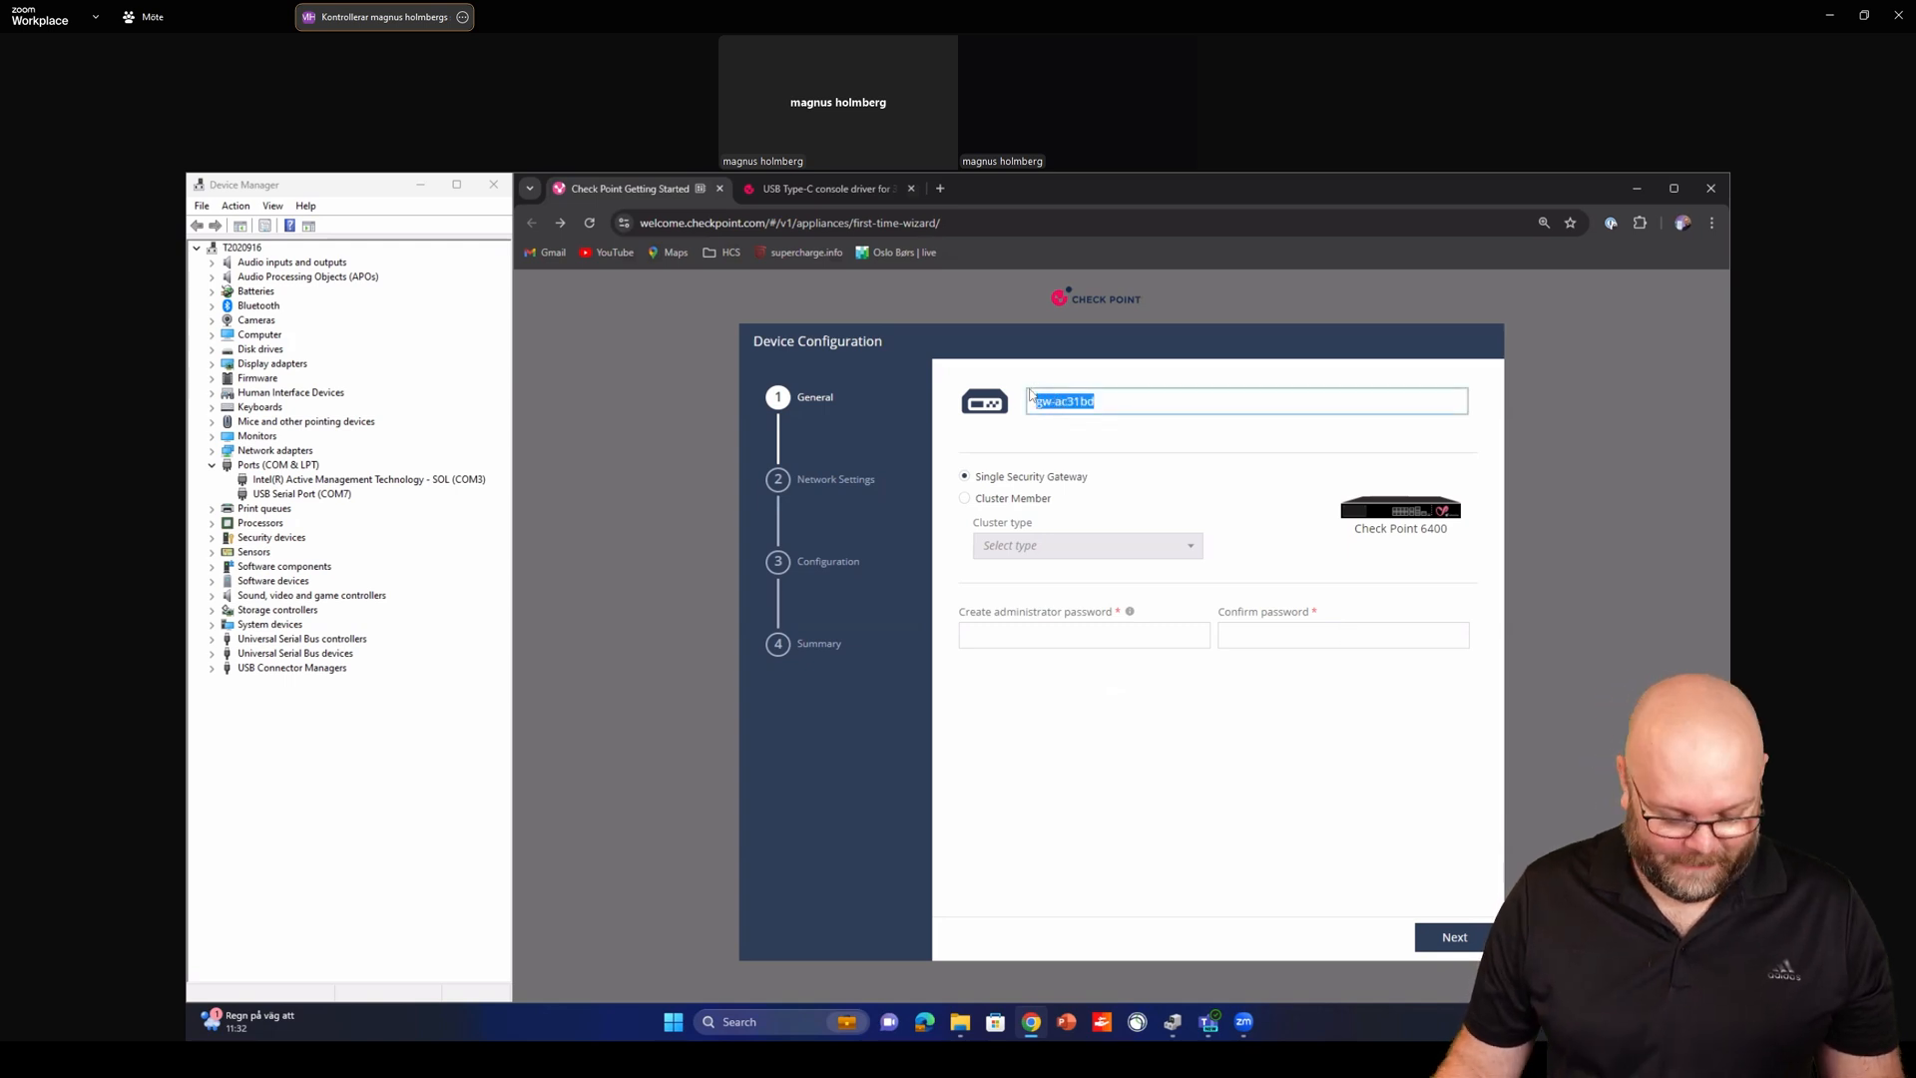
Set hostname cfw01, enter and confirm the admin password, and proceed to Network Settings
type("gw01")
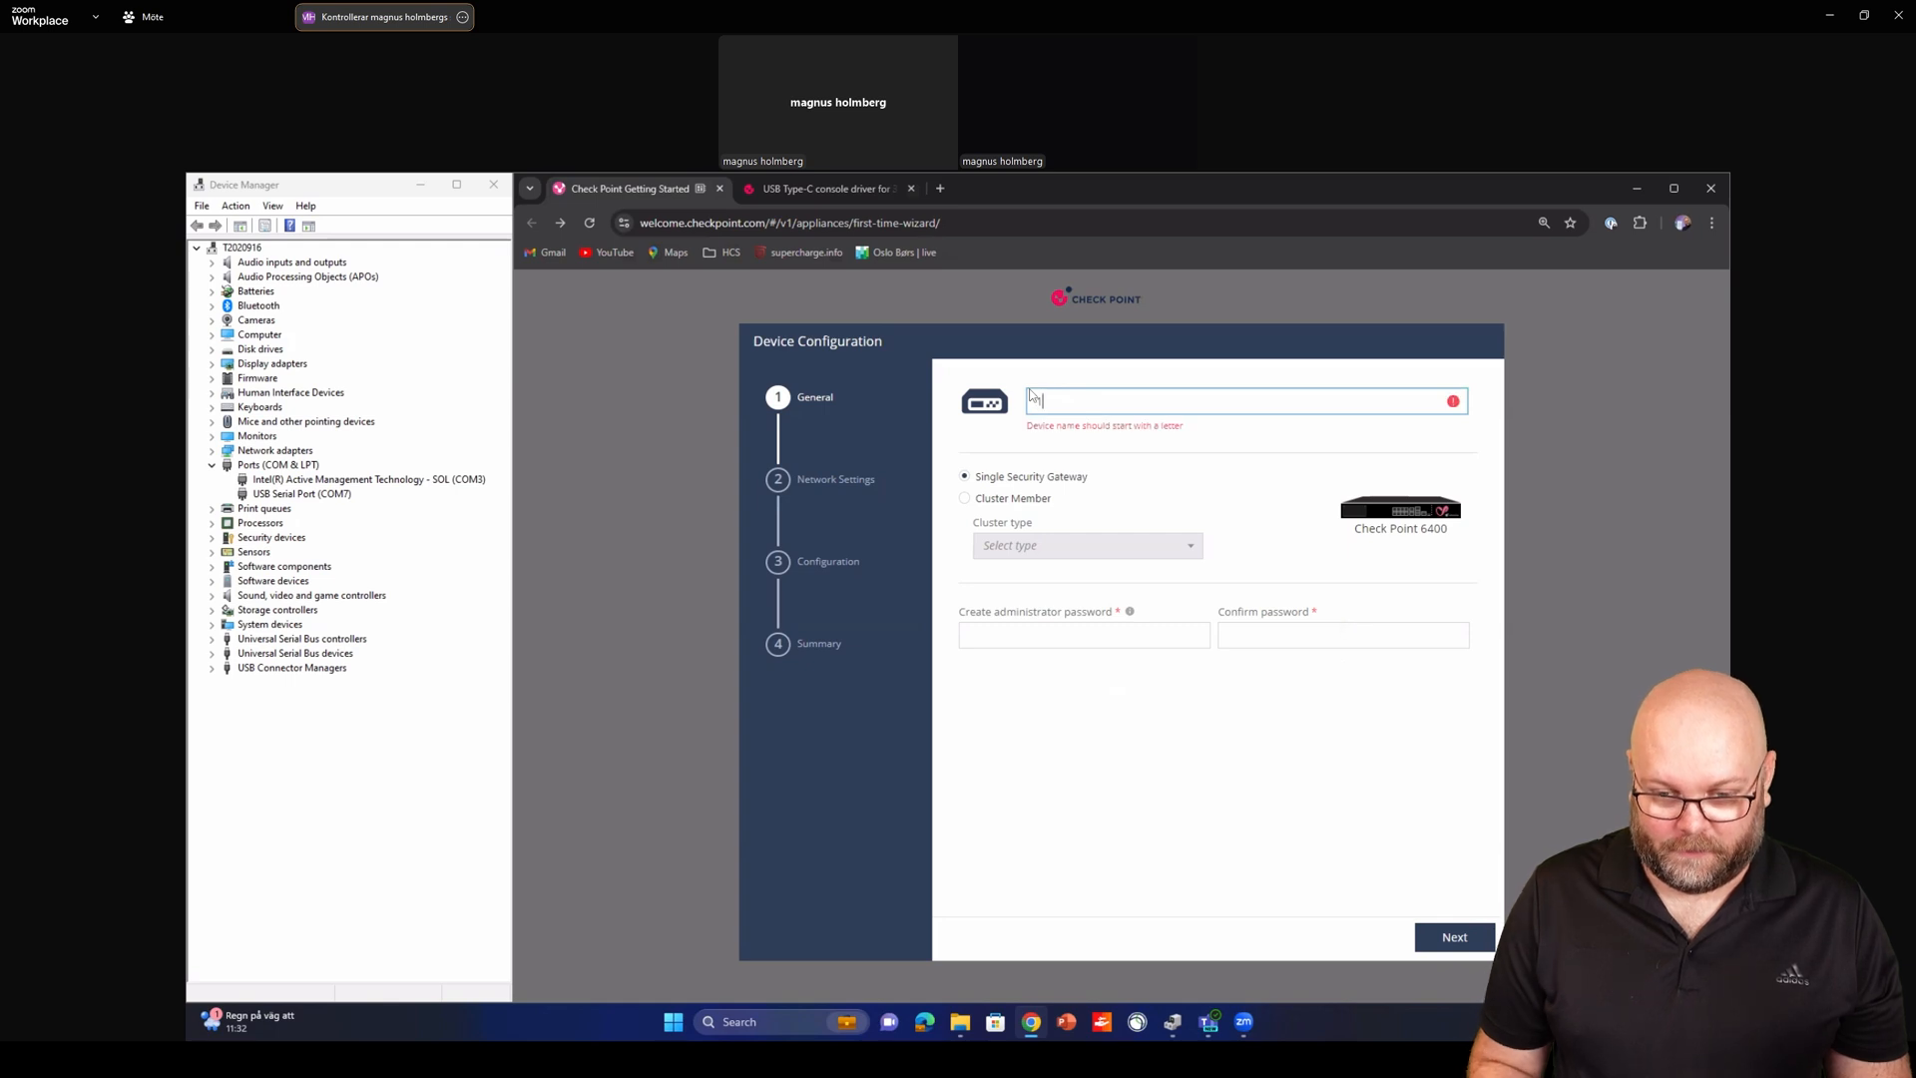
type("cfw01")
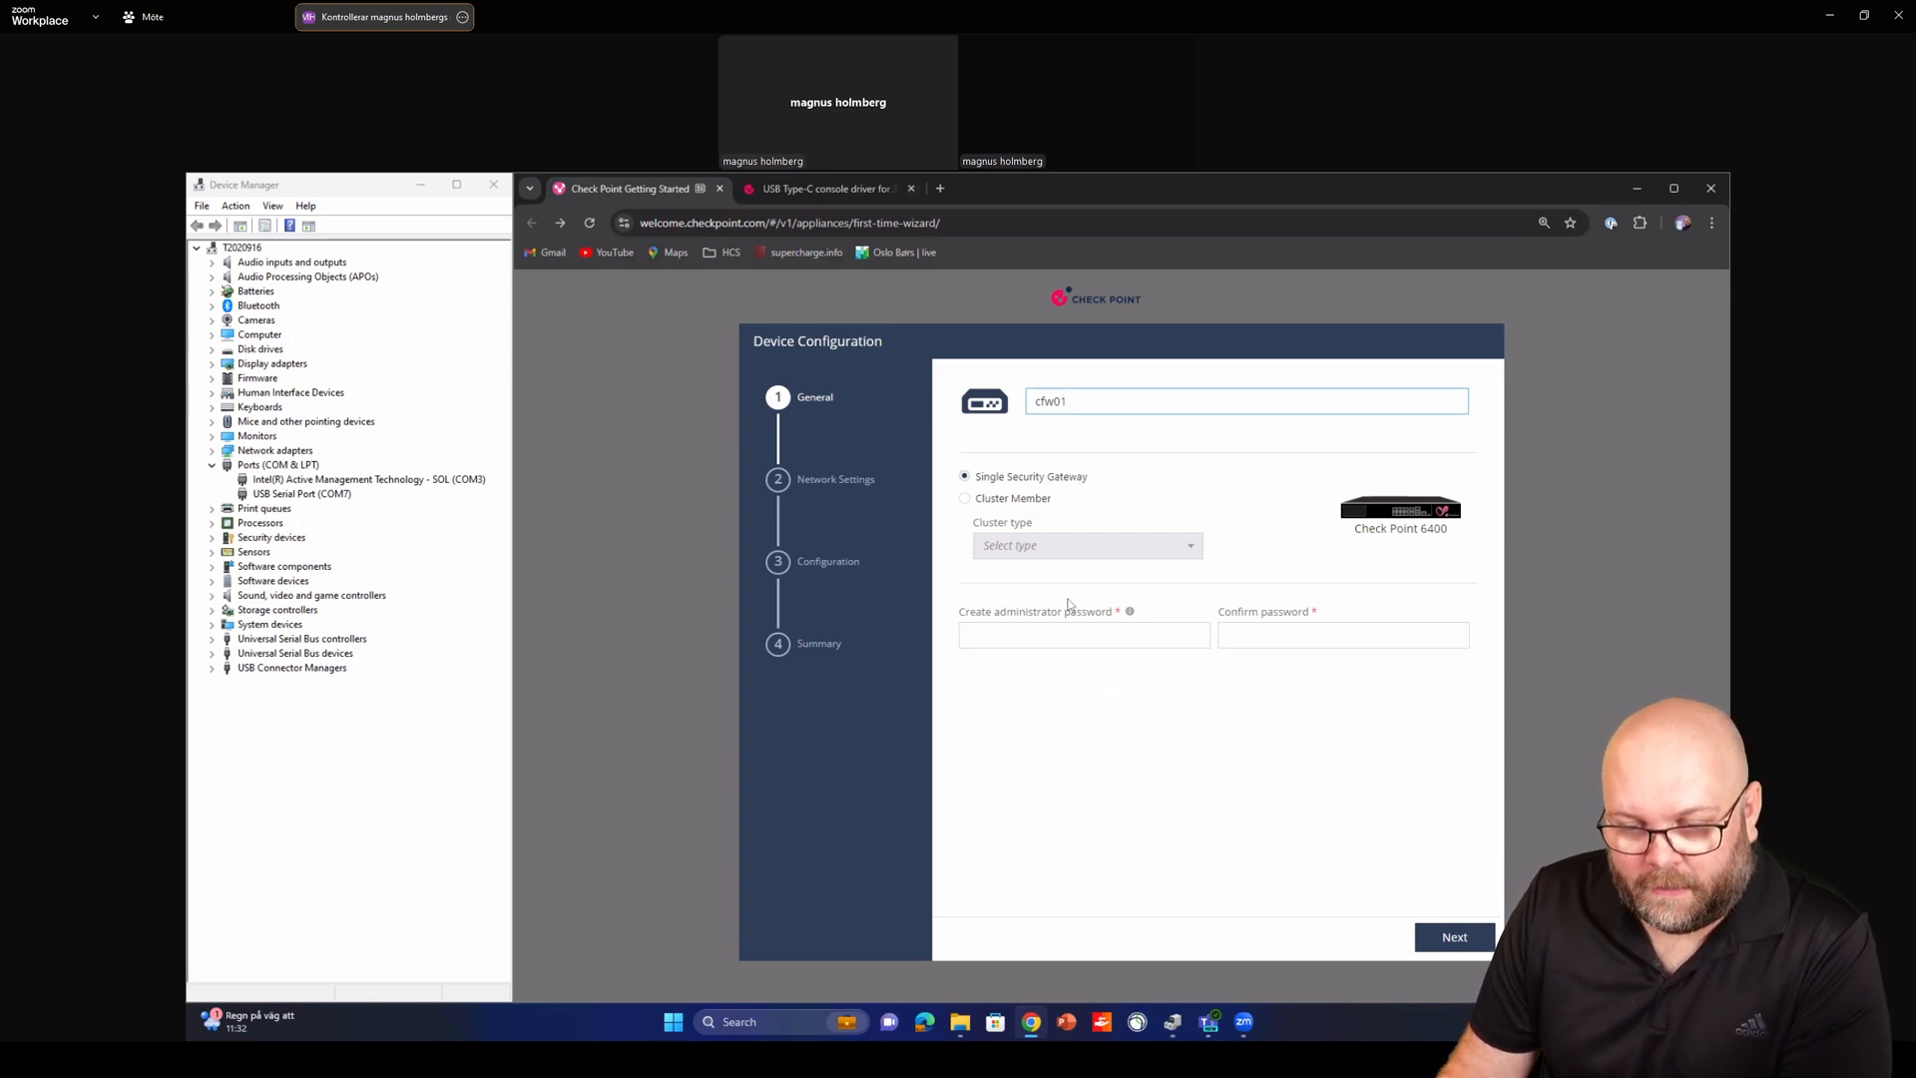
left_click(1081, 635)
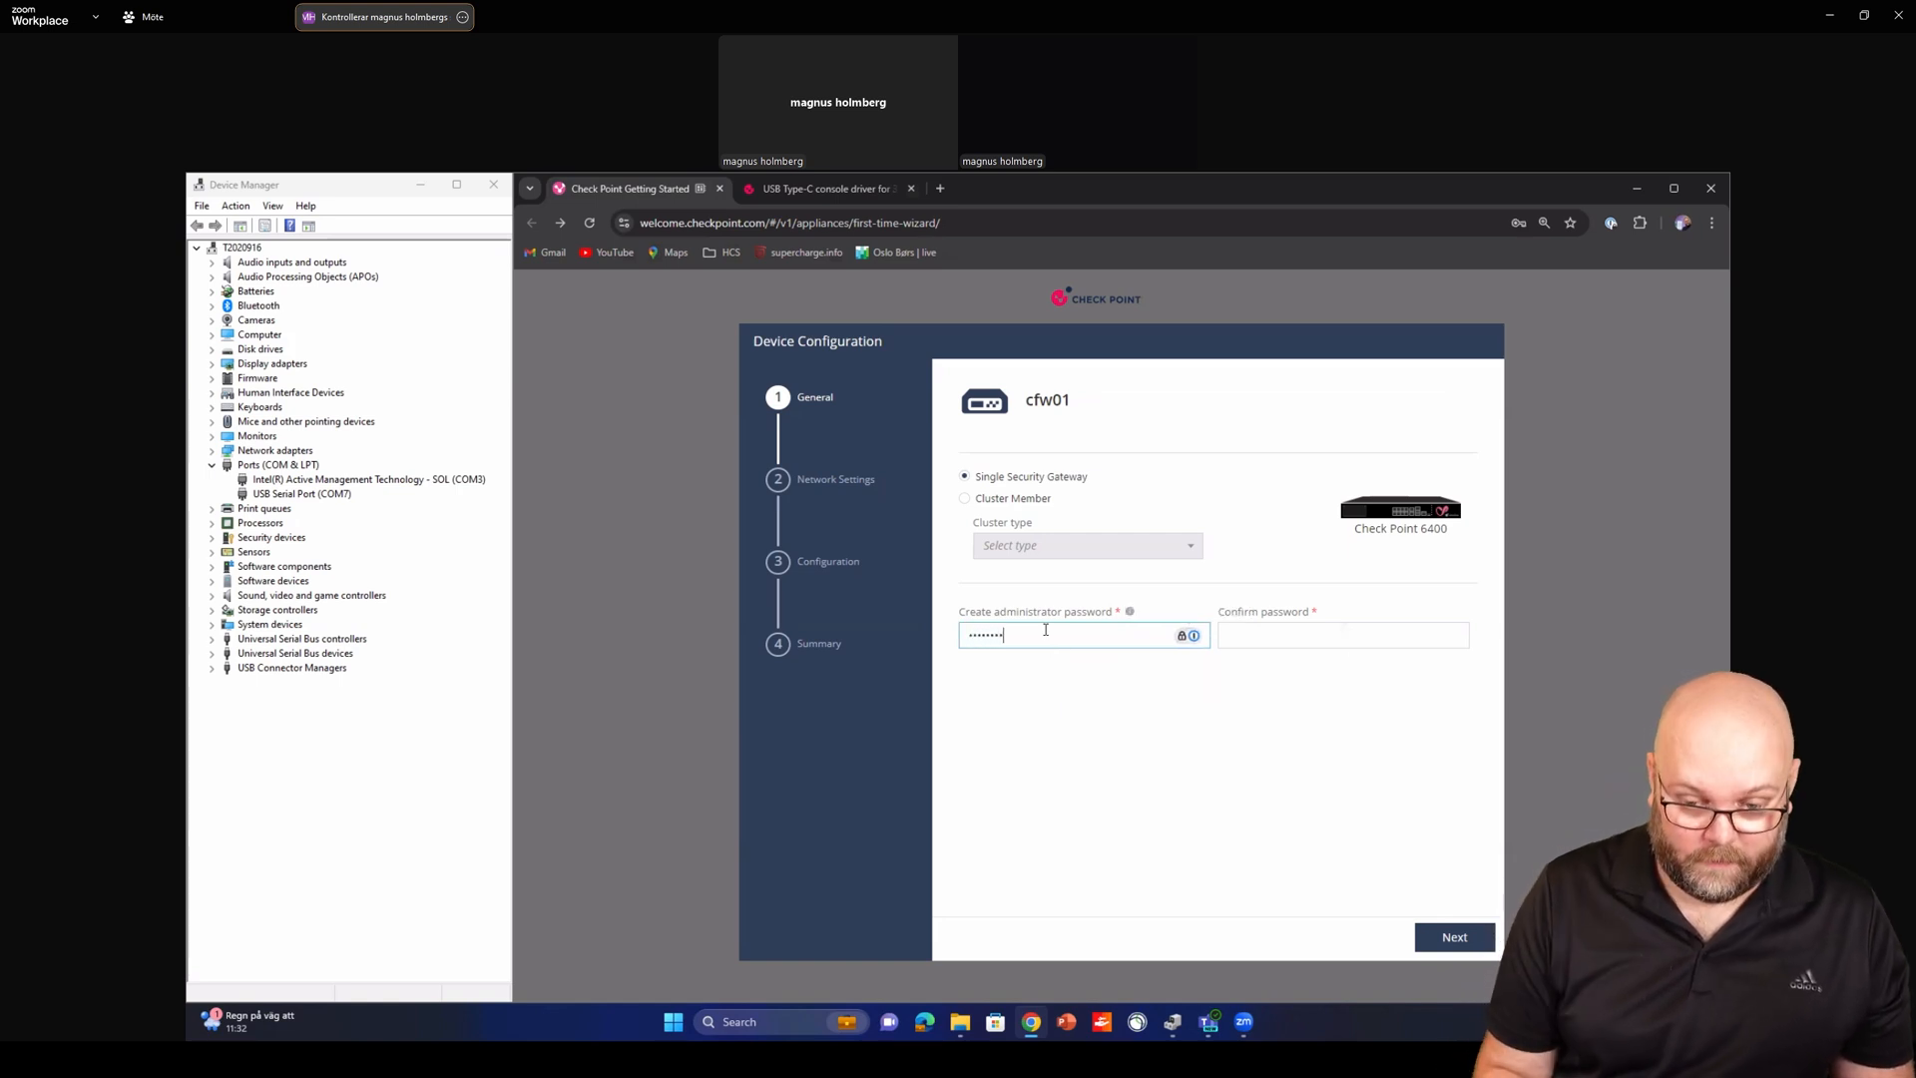
left_click(1341, 635)
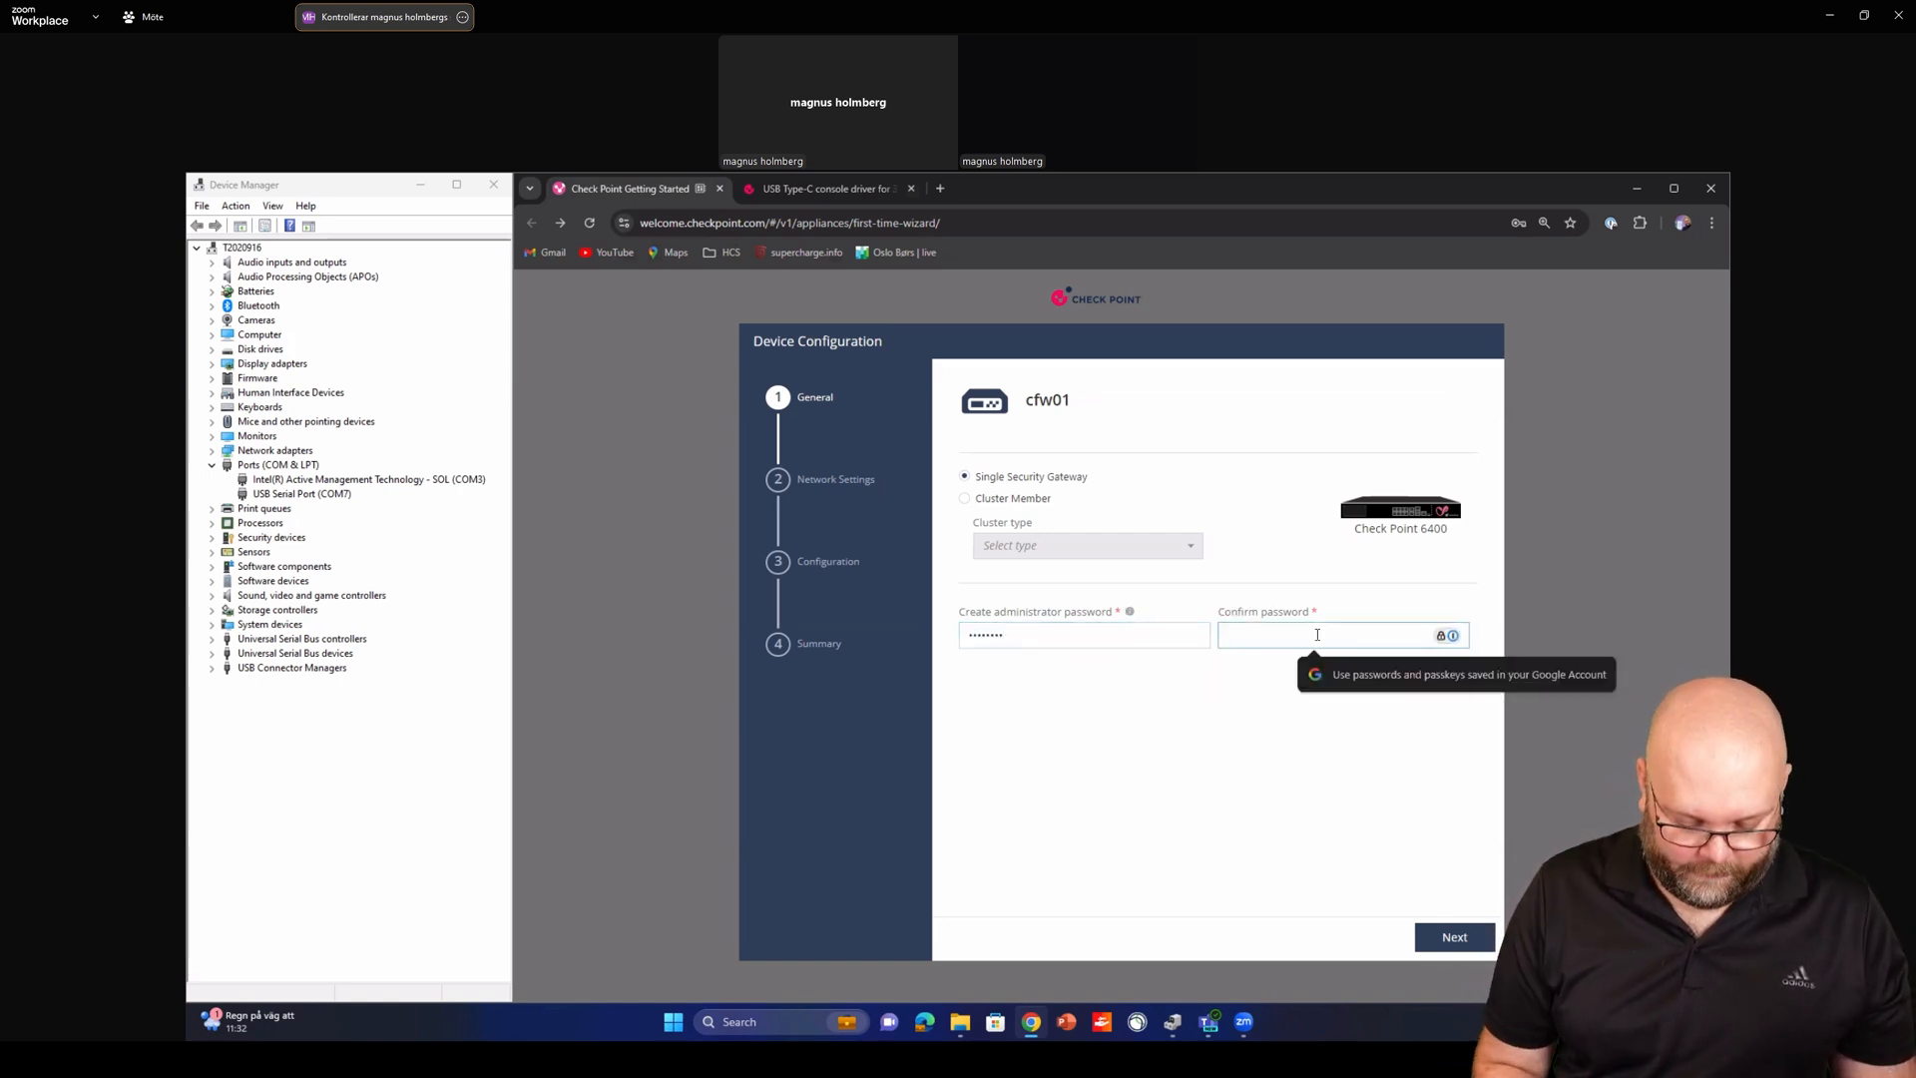
type("••••••••")
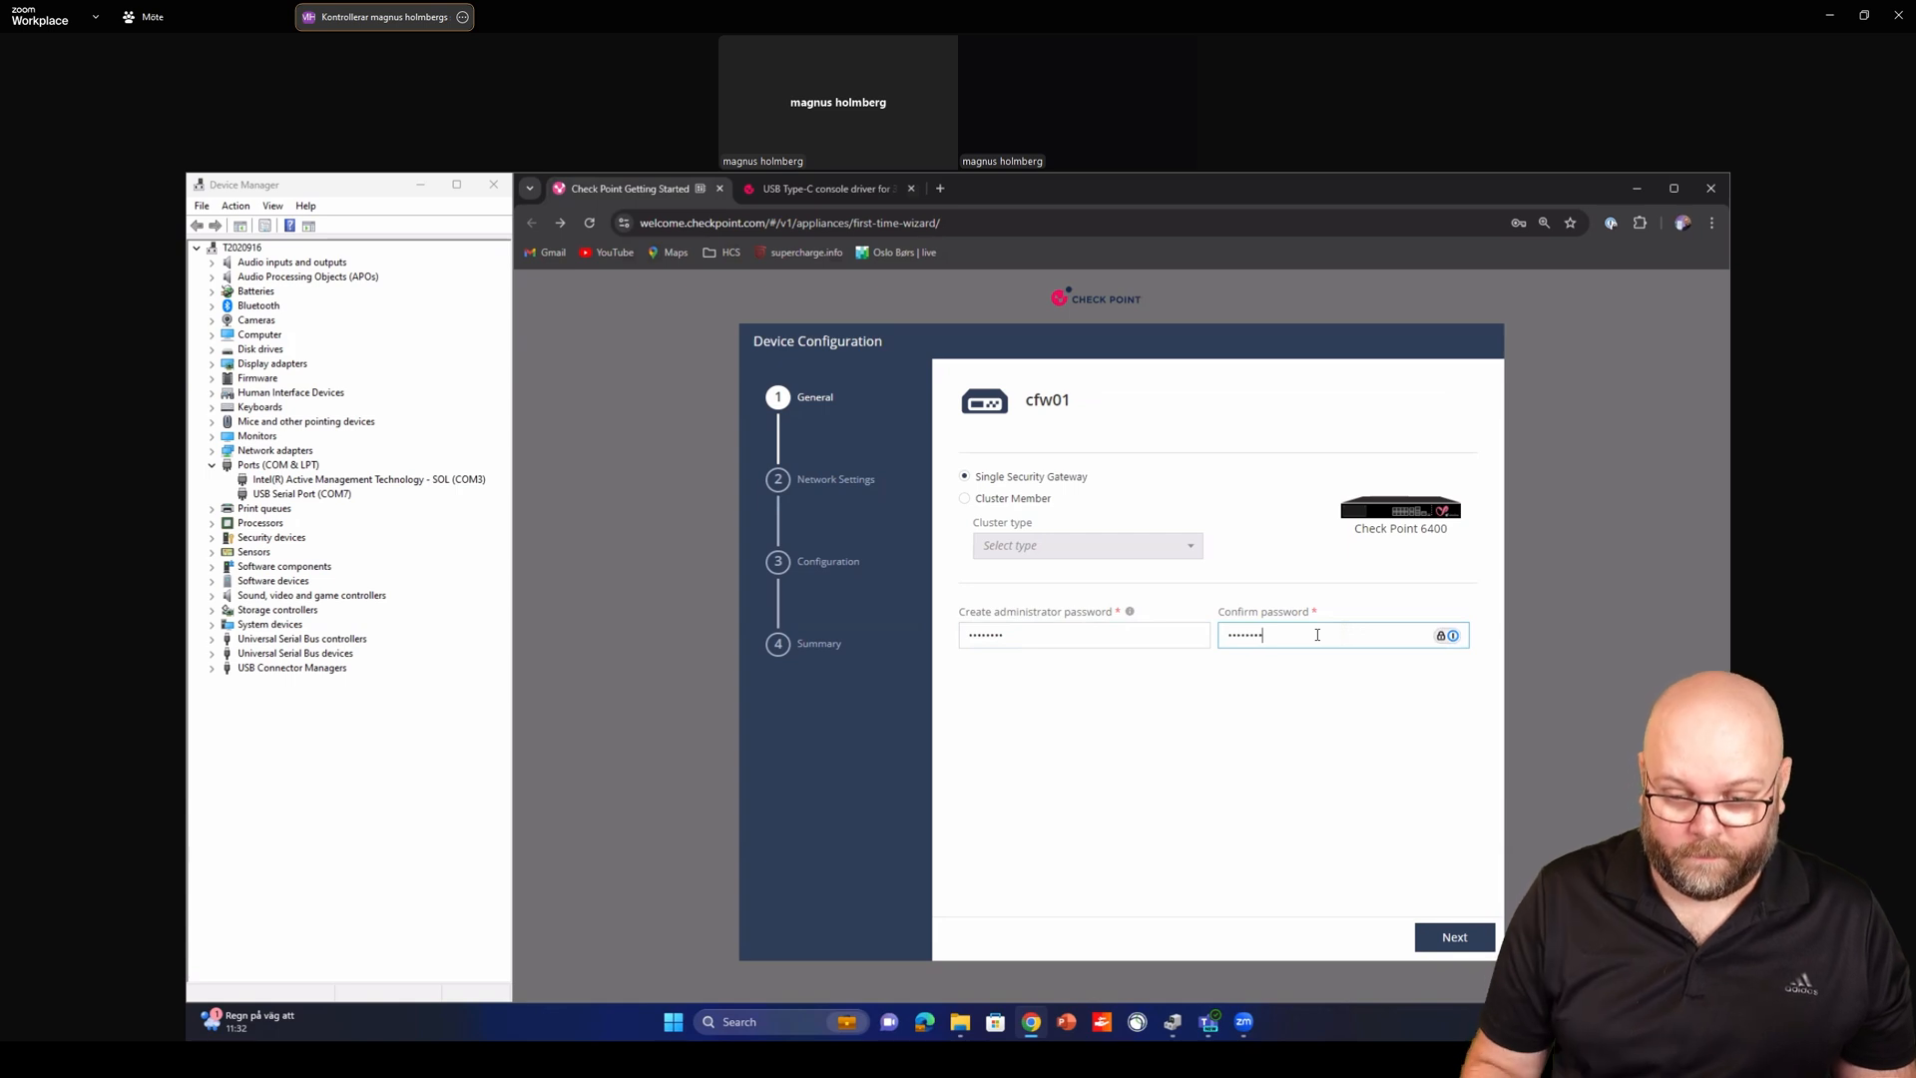
left_click(1453, 936)
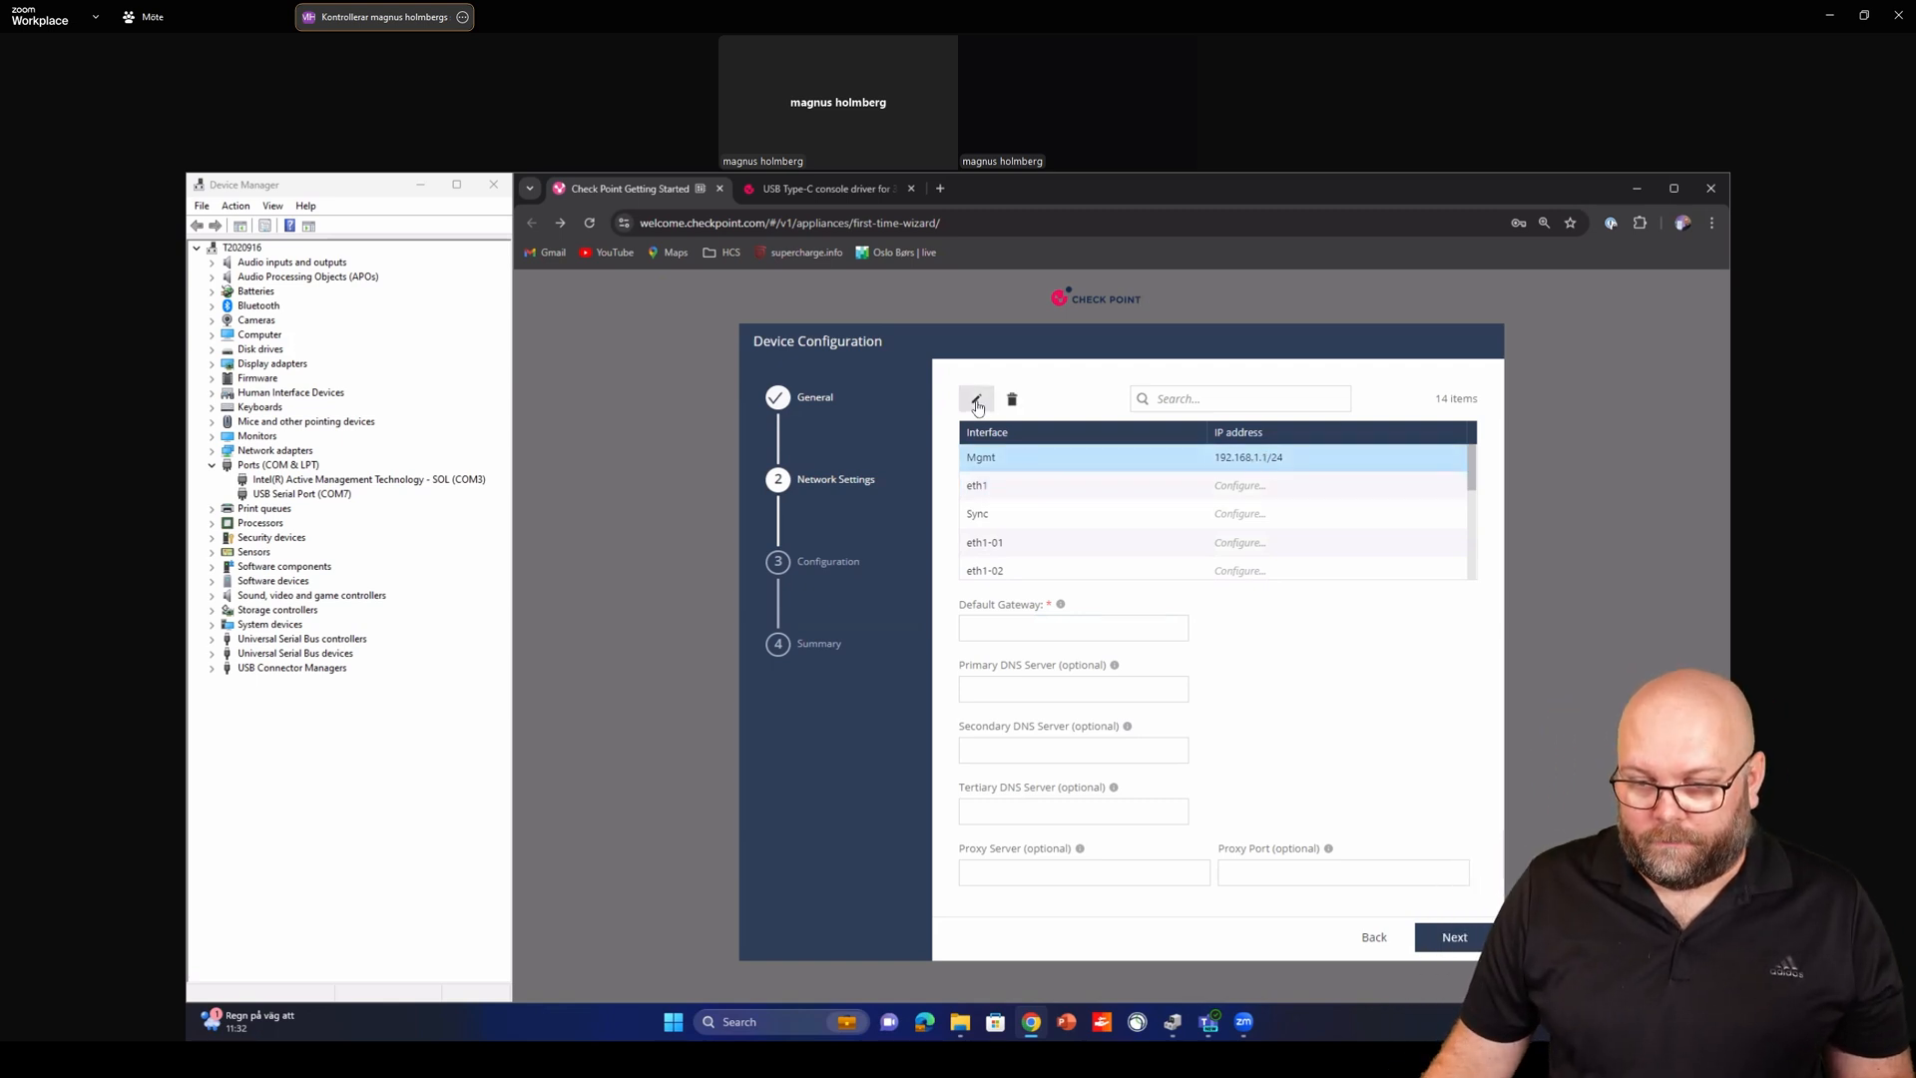
Update the Mgmt address and give eth1 a 192.168.x address with a /24 mask
left_click(976, 399)
type("192.168.1.2")
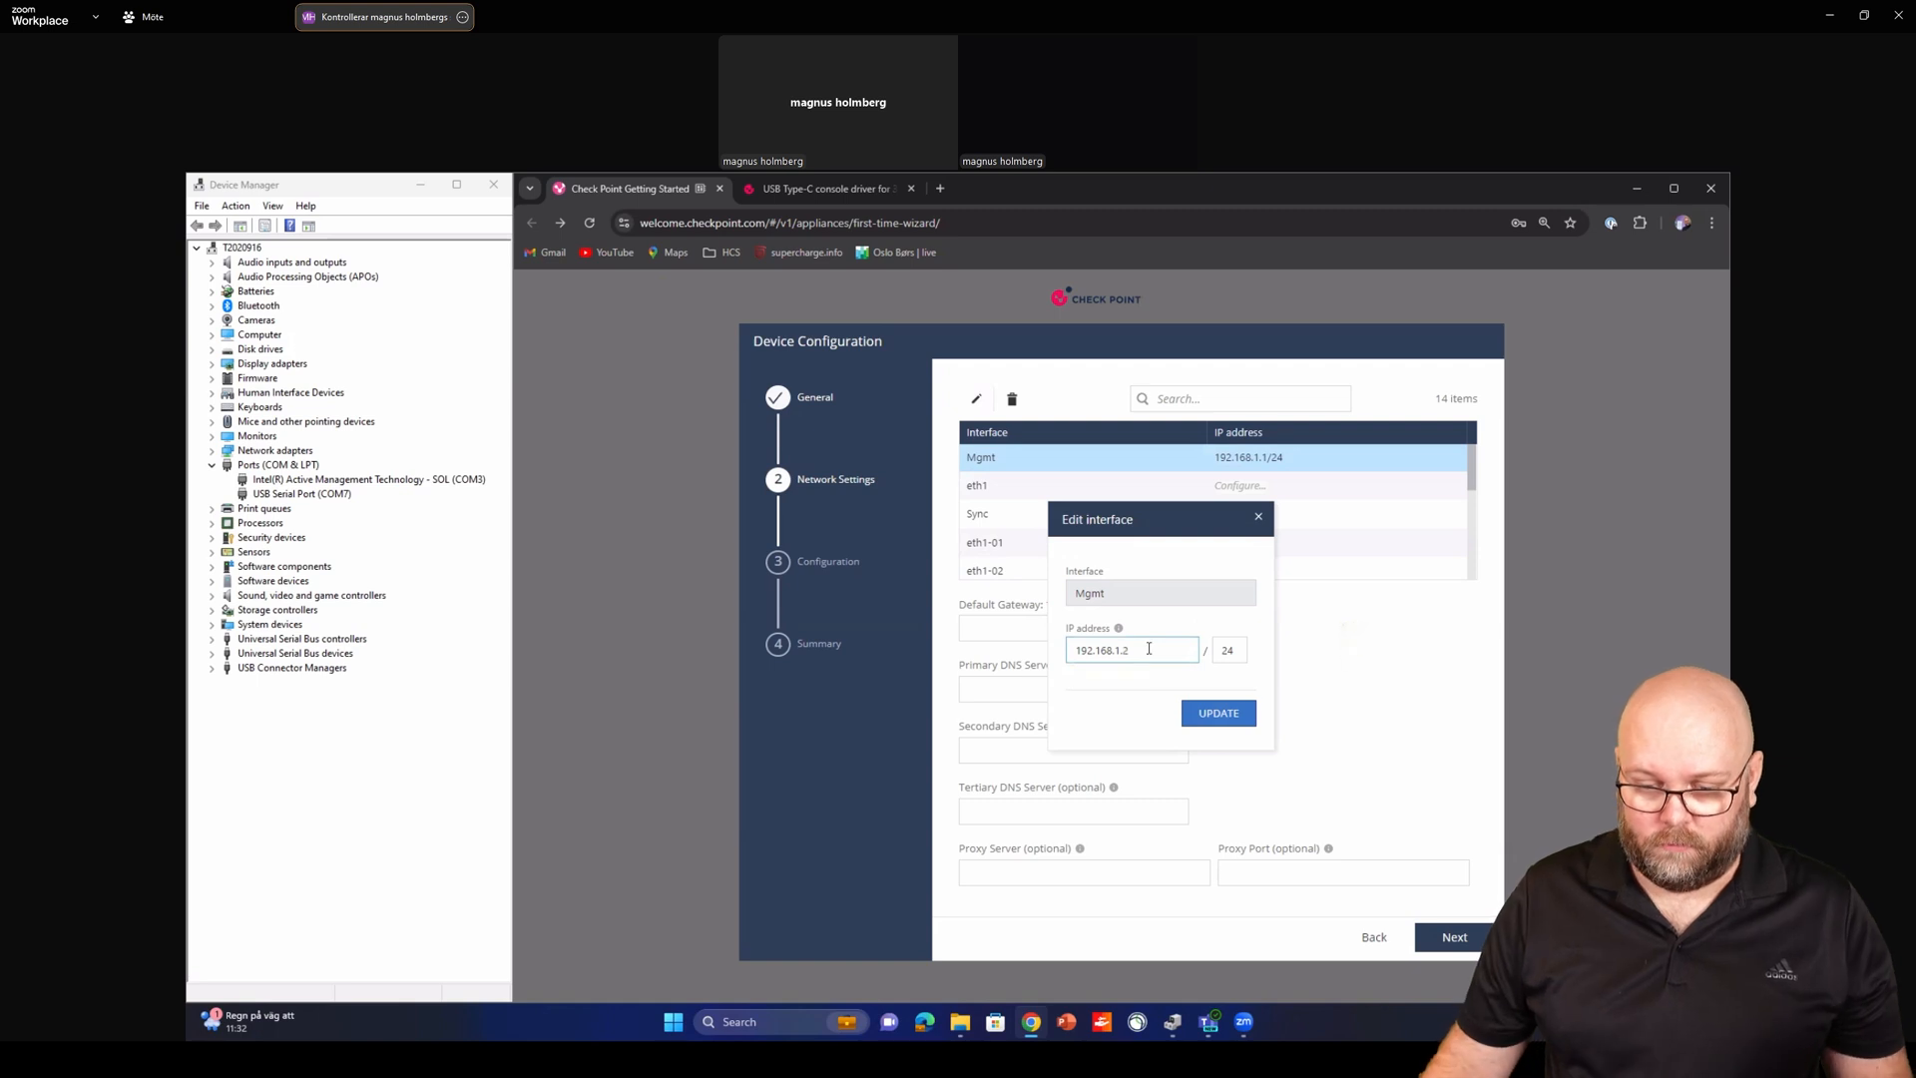
left_click(1217, 713)
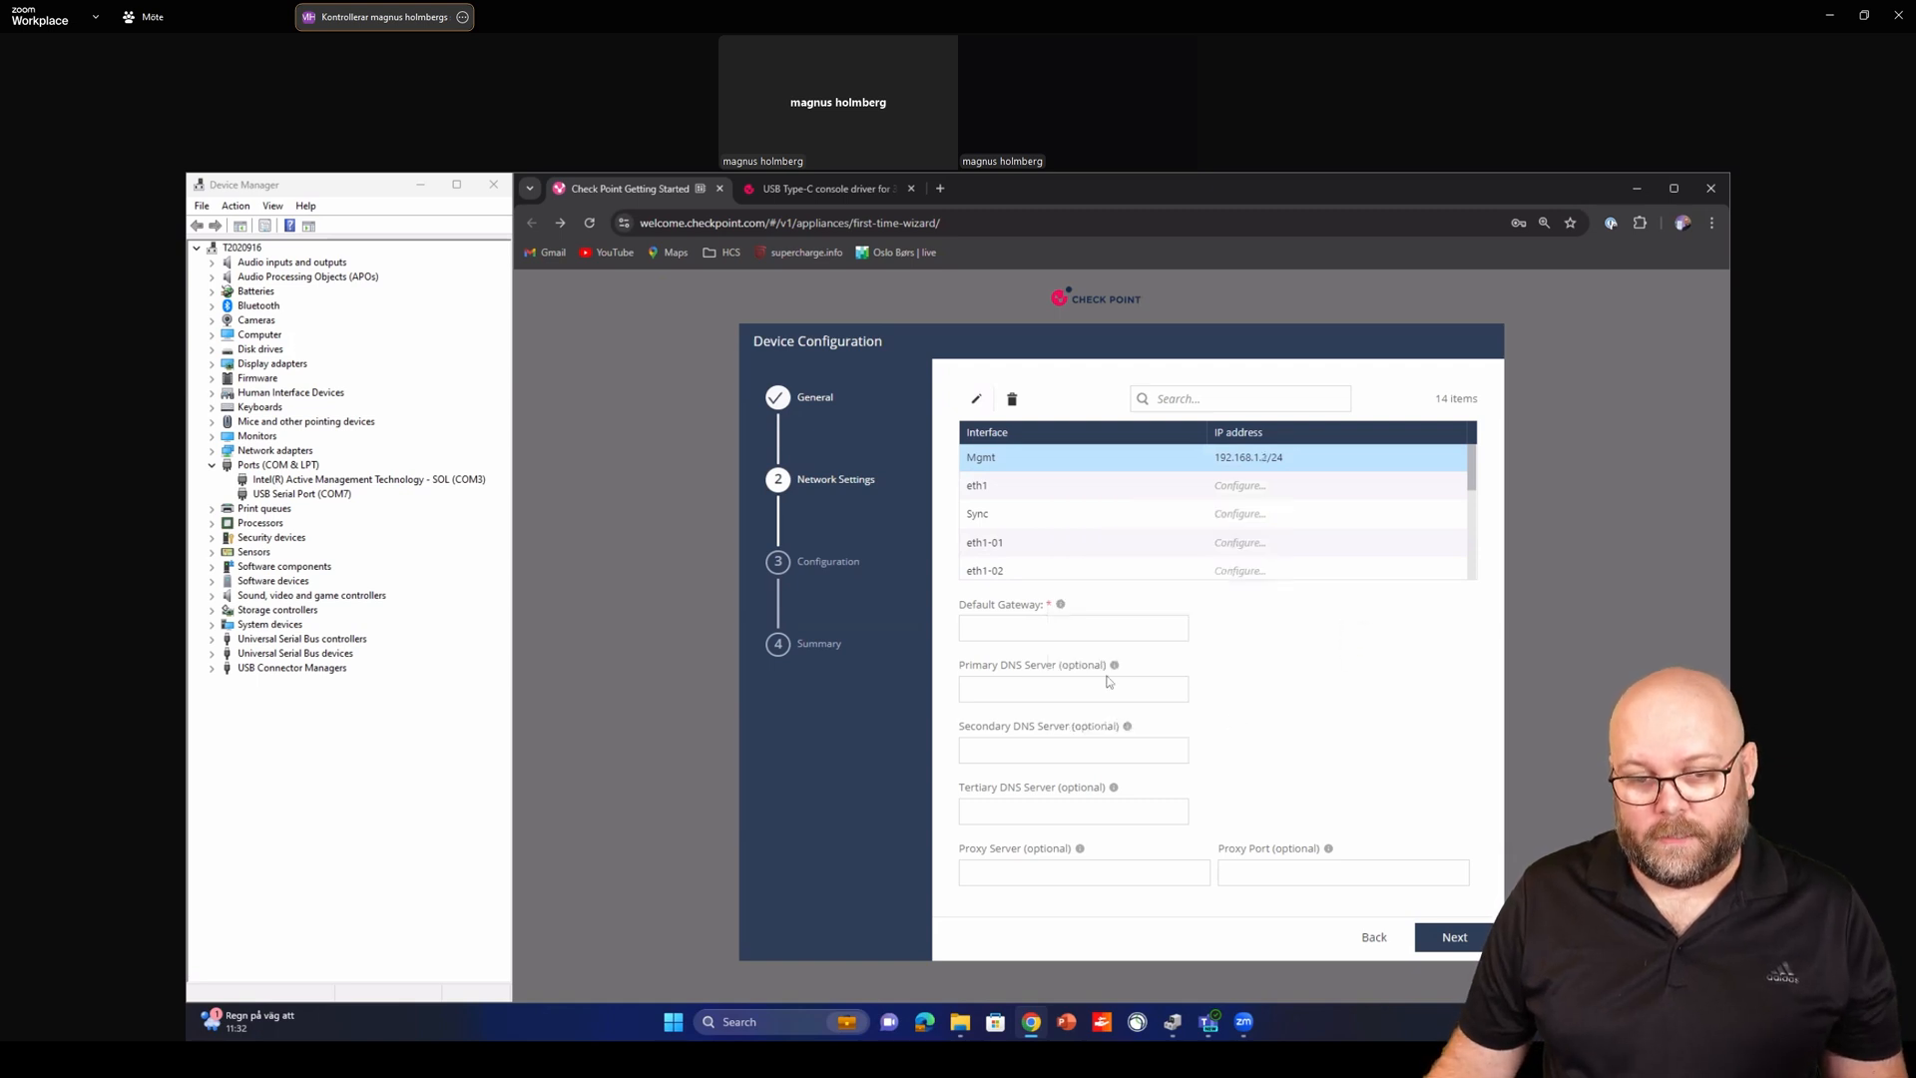
mouse_move(1191, 644)
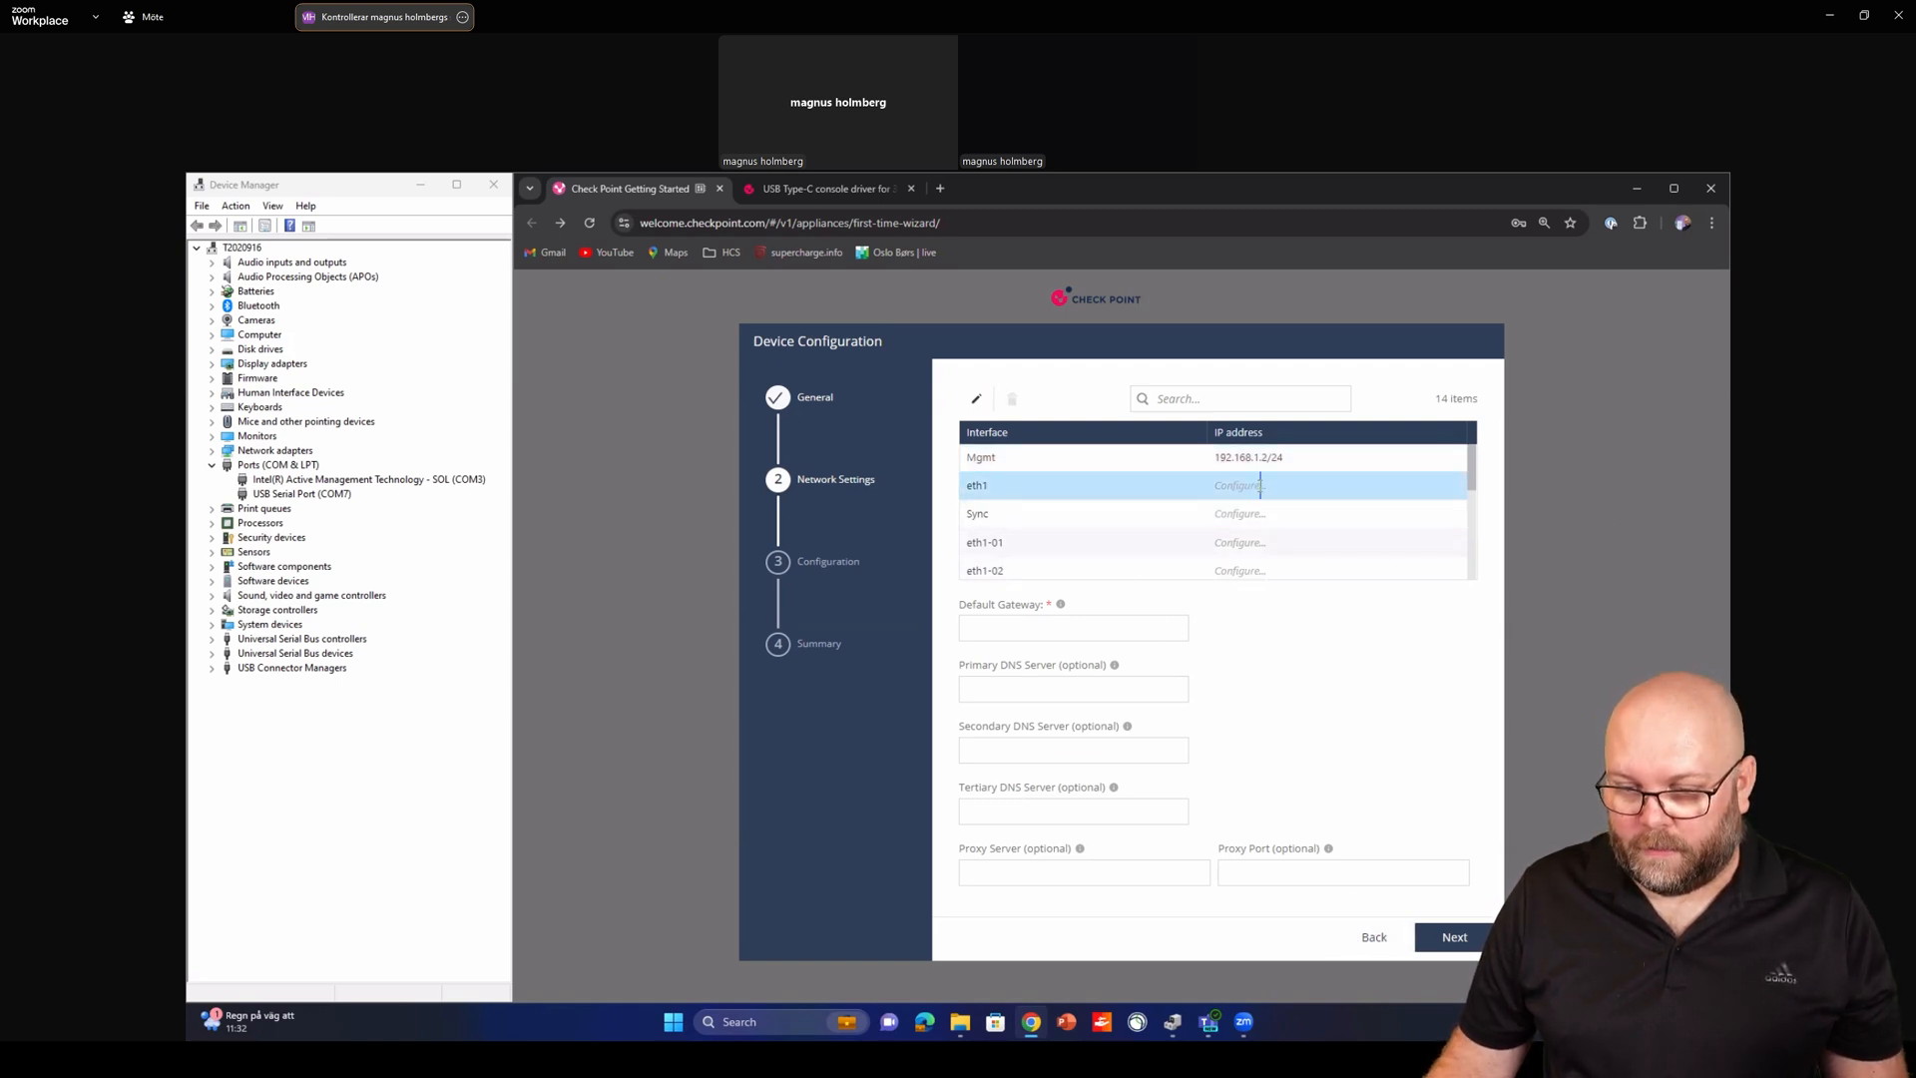
left_click(1237, 485)
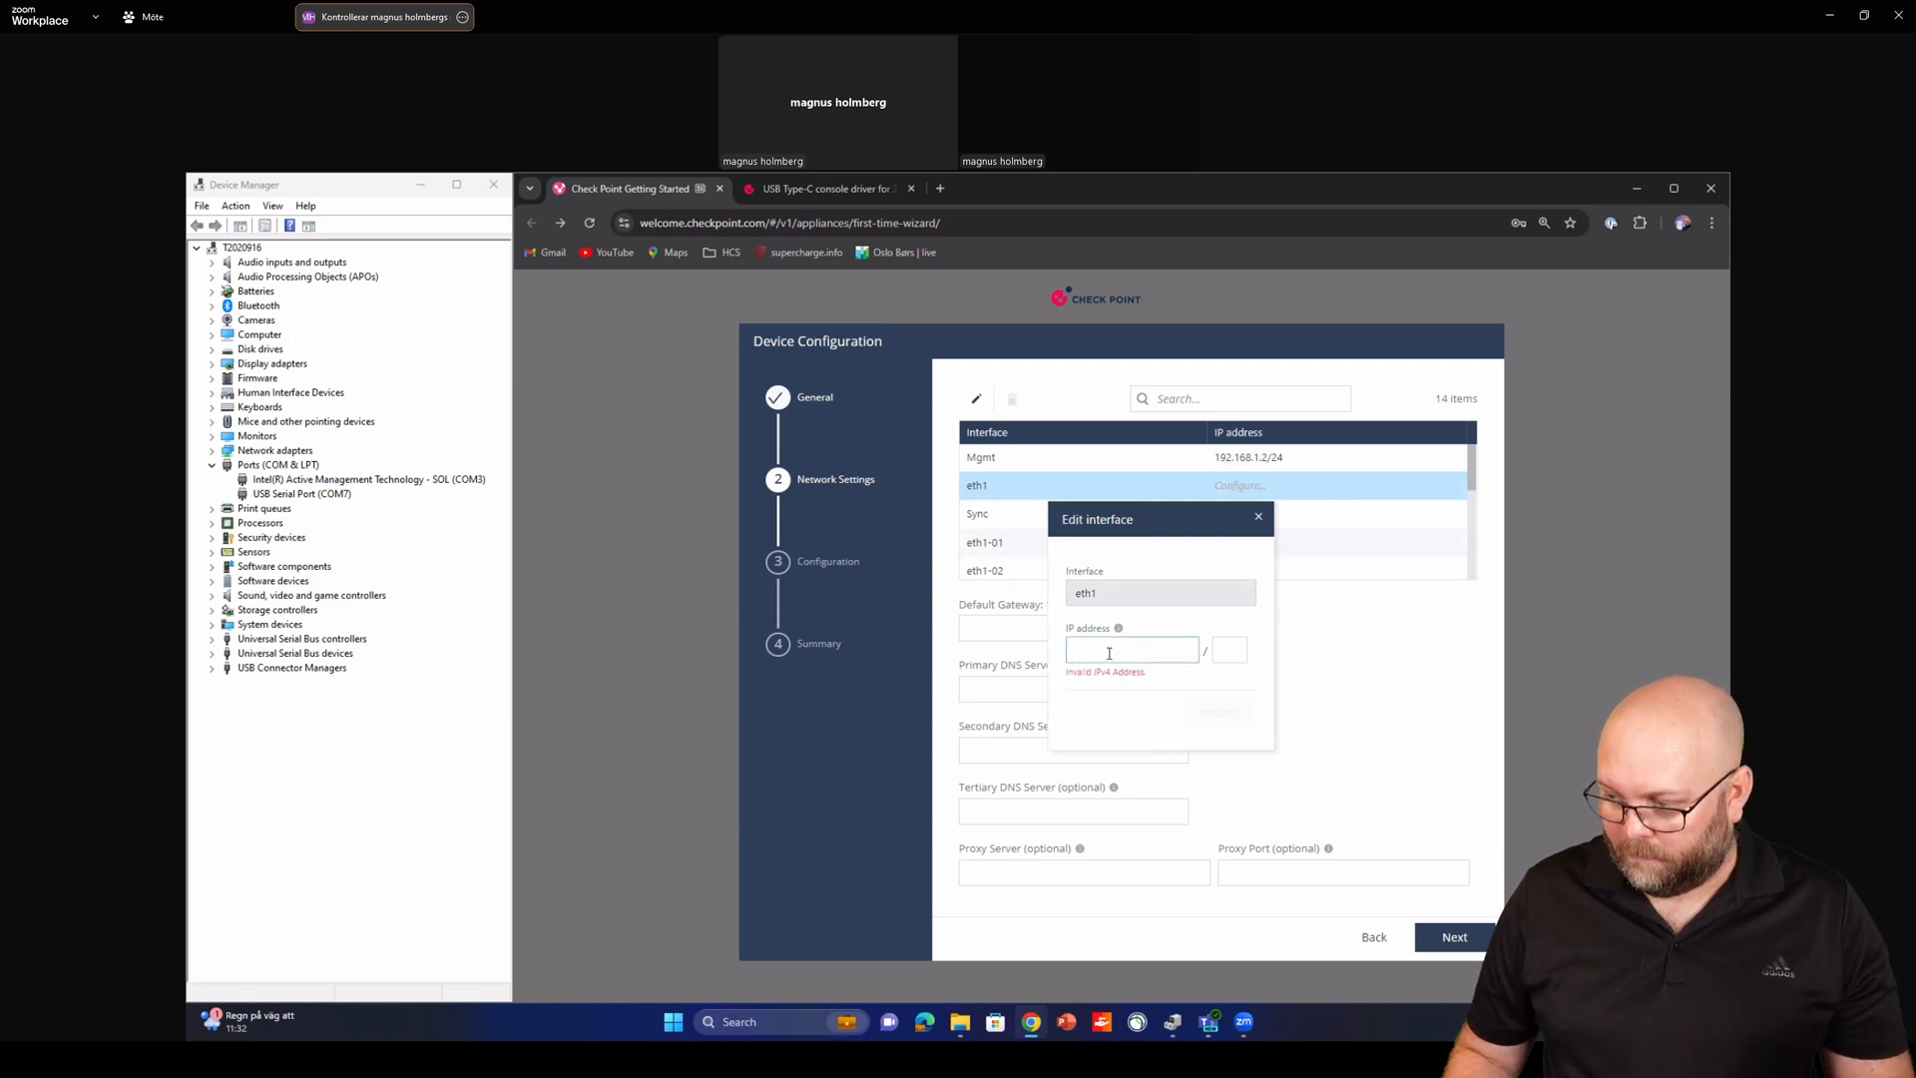
type("192.168.86.11")
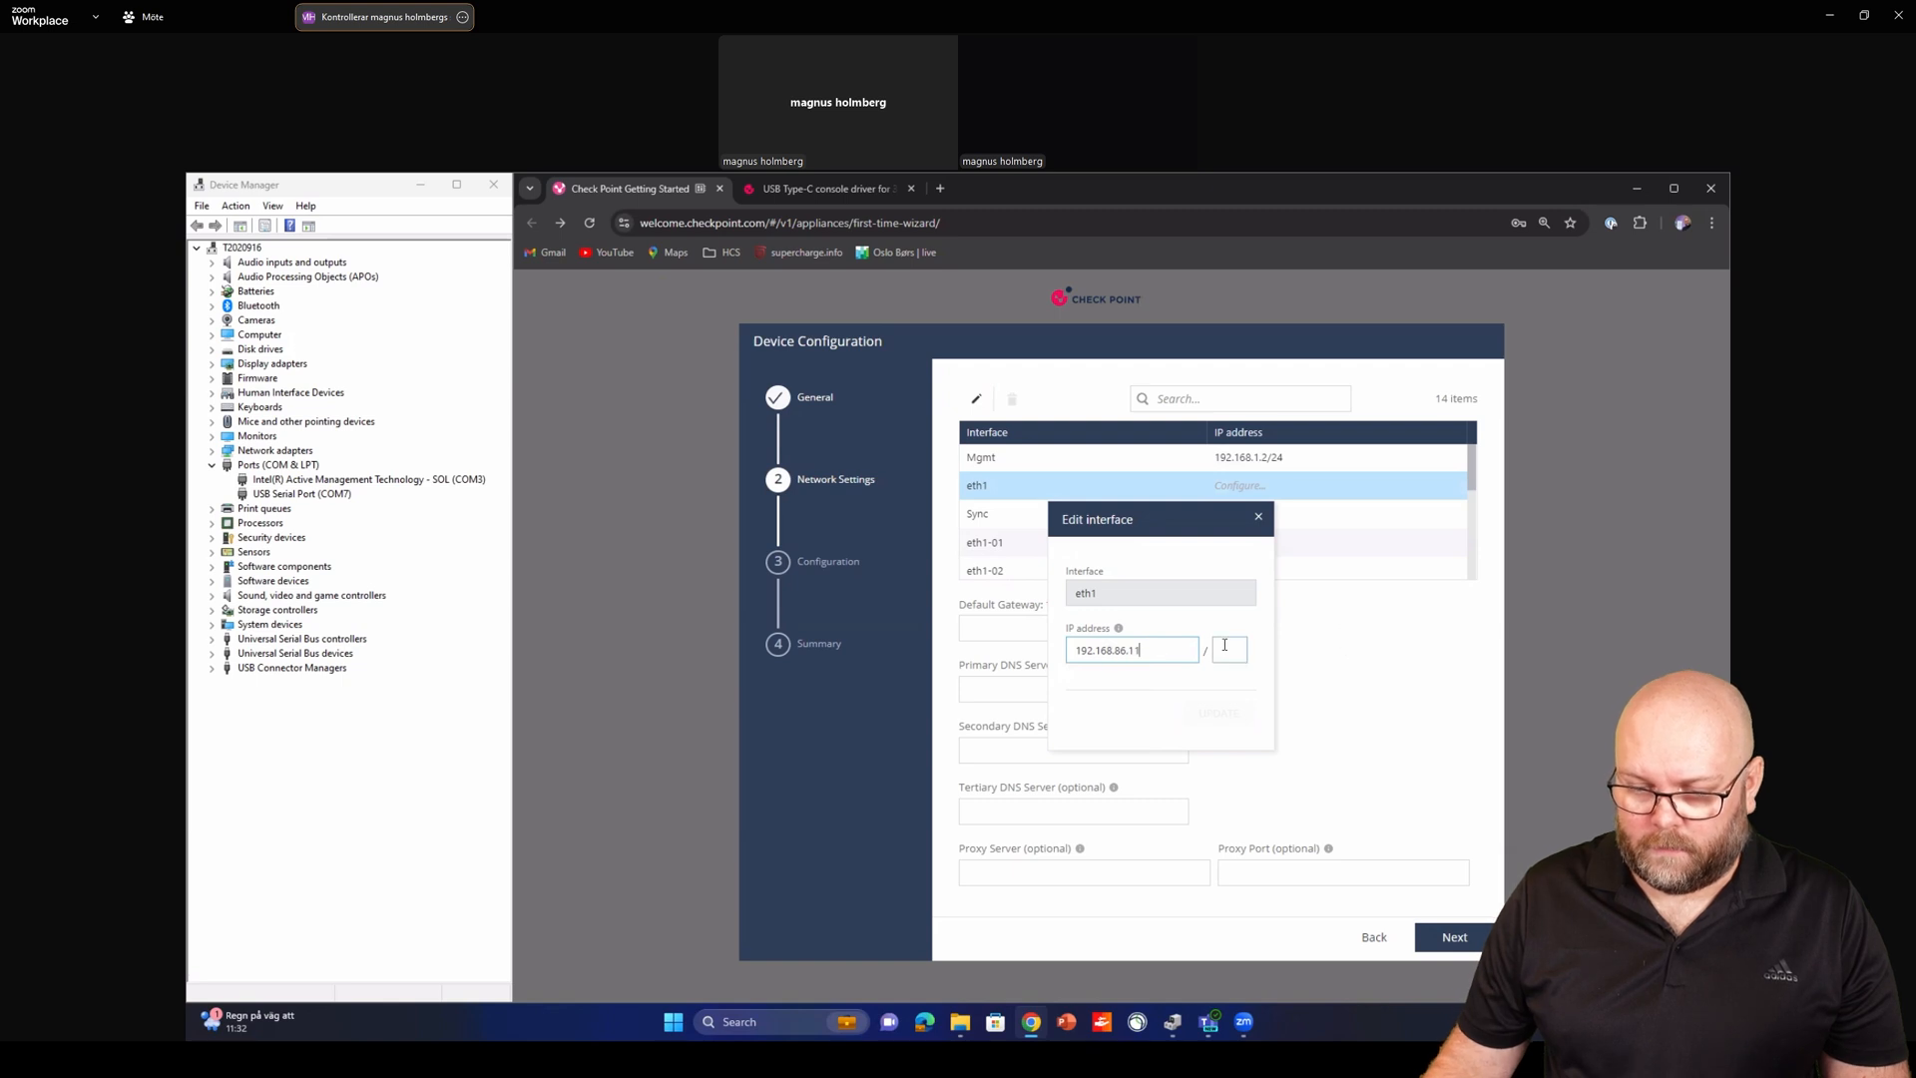
type("24")
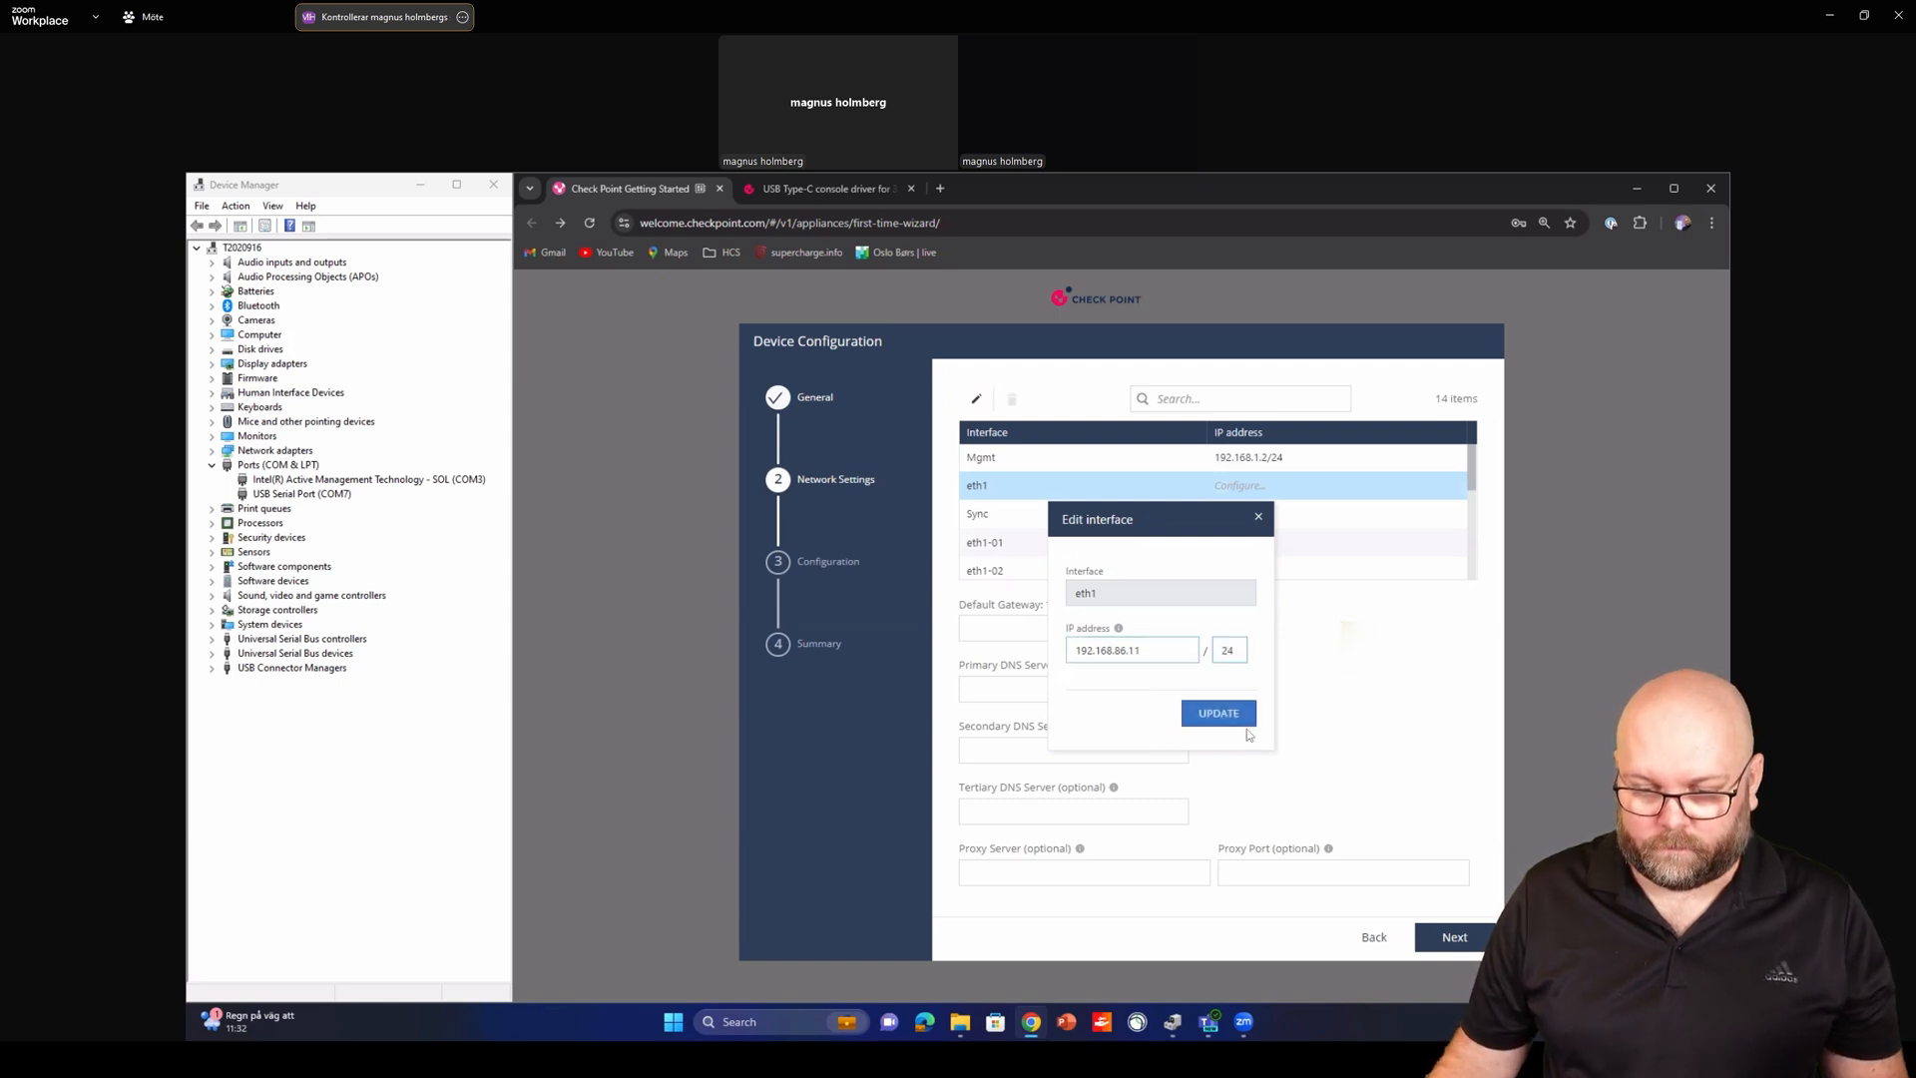
left_click(1217, 713)
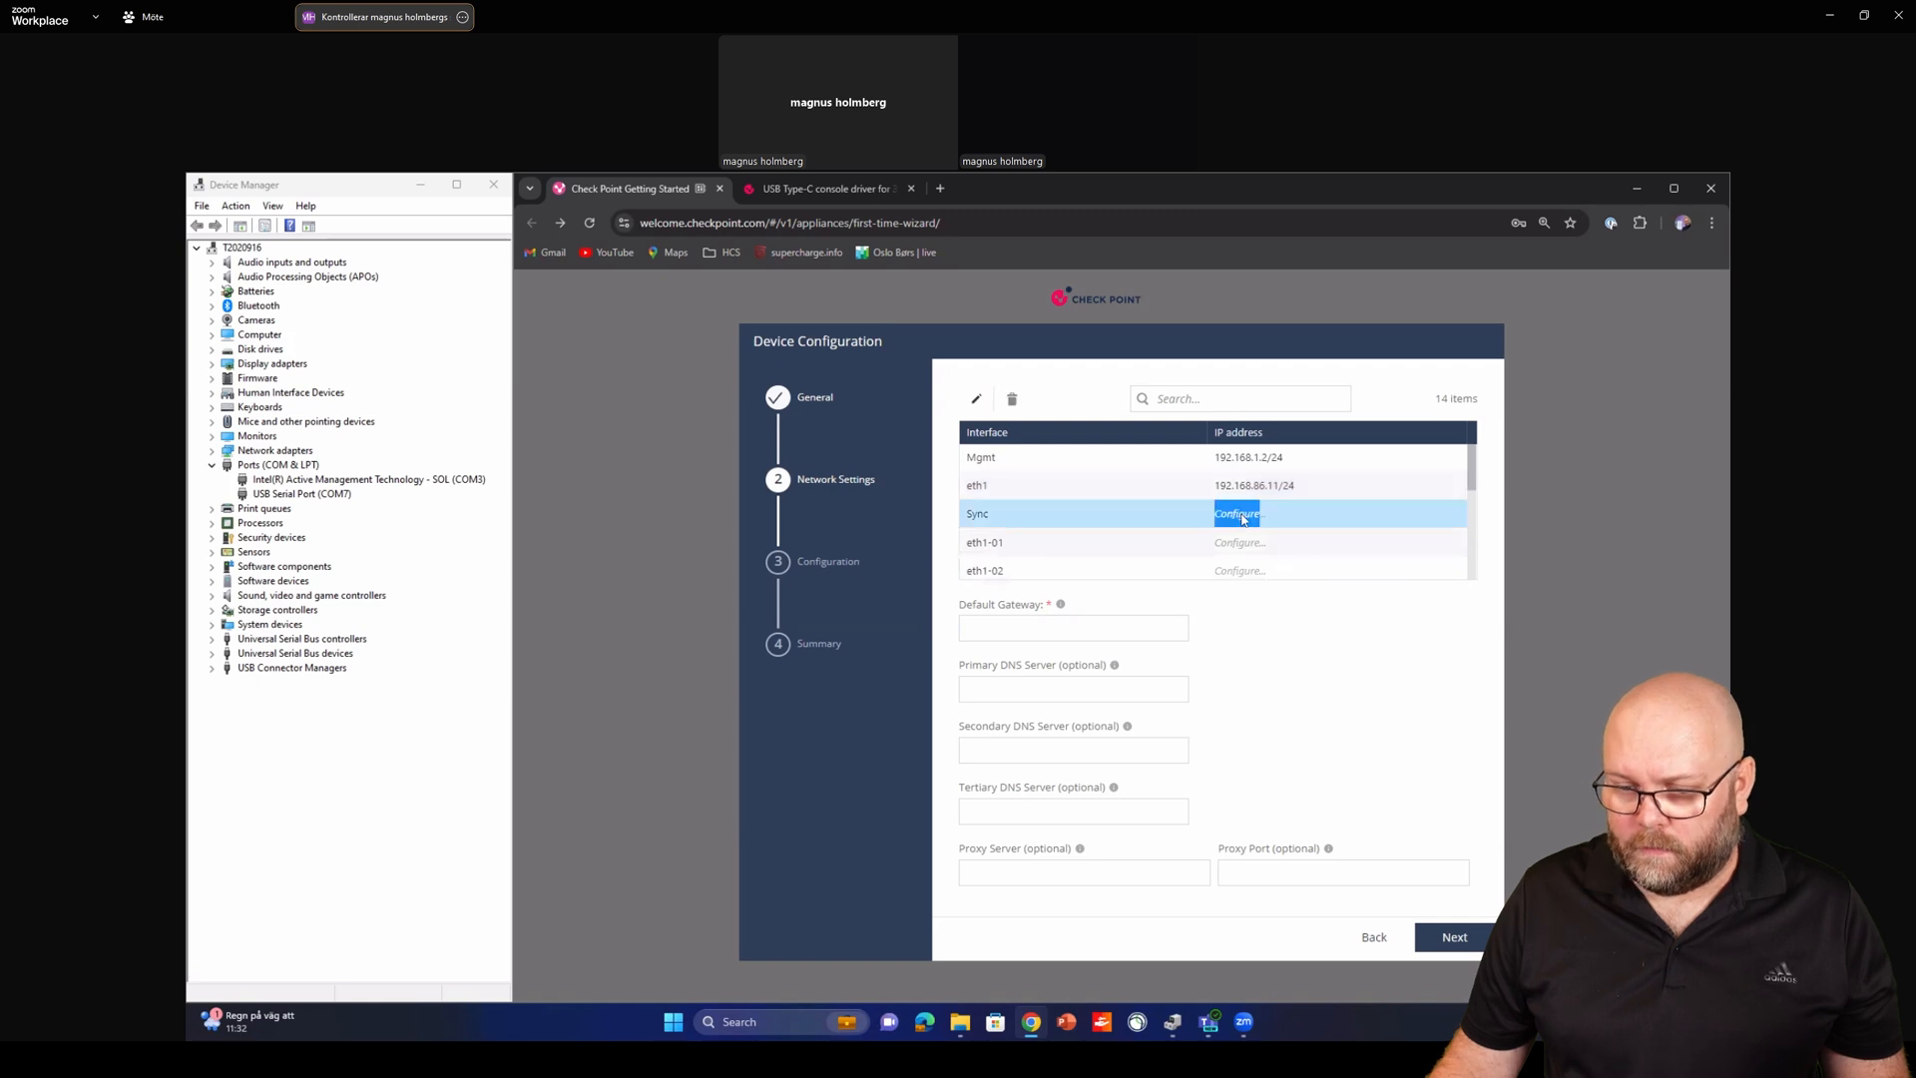
Set Sync to 192.168.250.1/29, default gateway 192.168.86.1, and DNS 8.8.8.8 and 4.2.2.2
left_click(1237, 513)
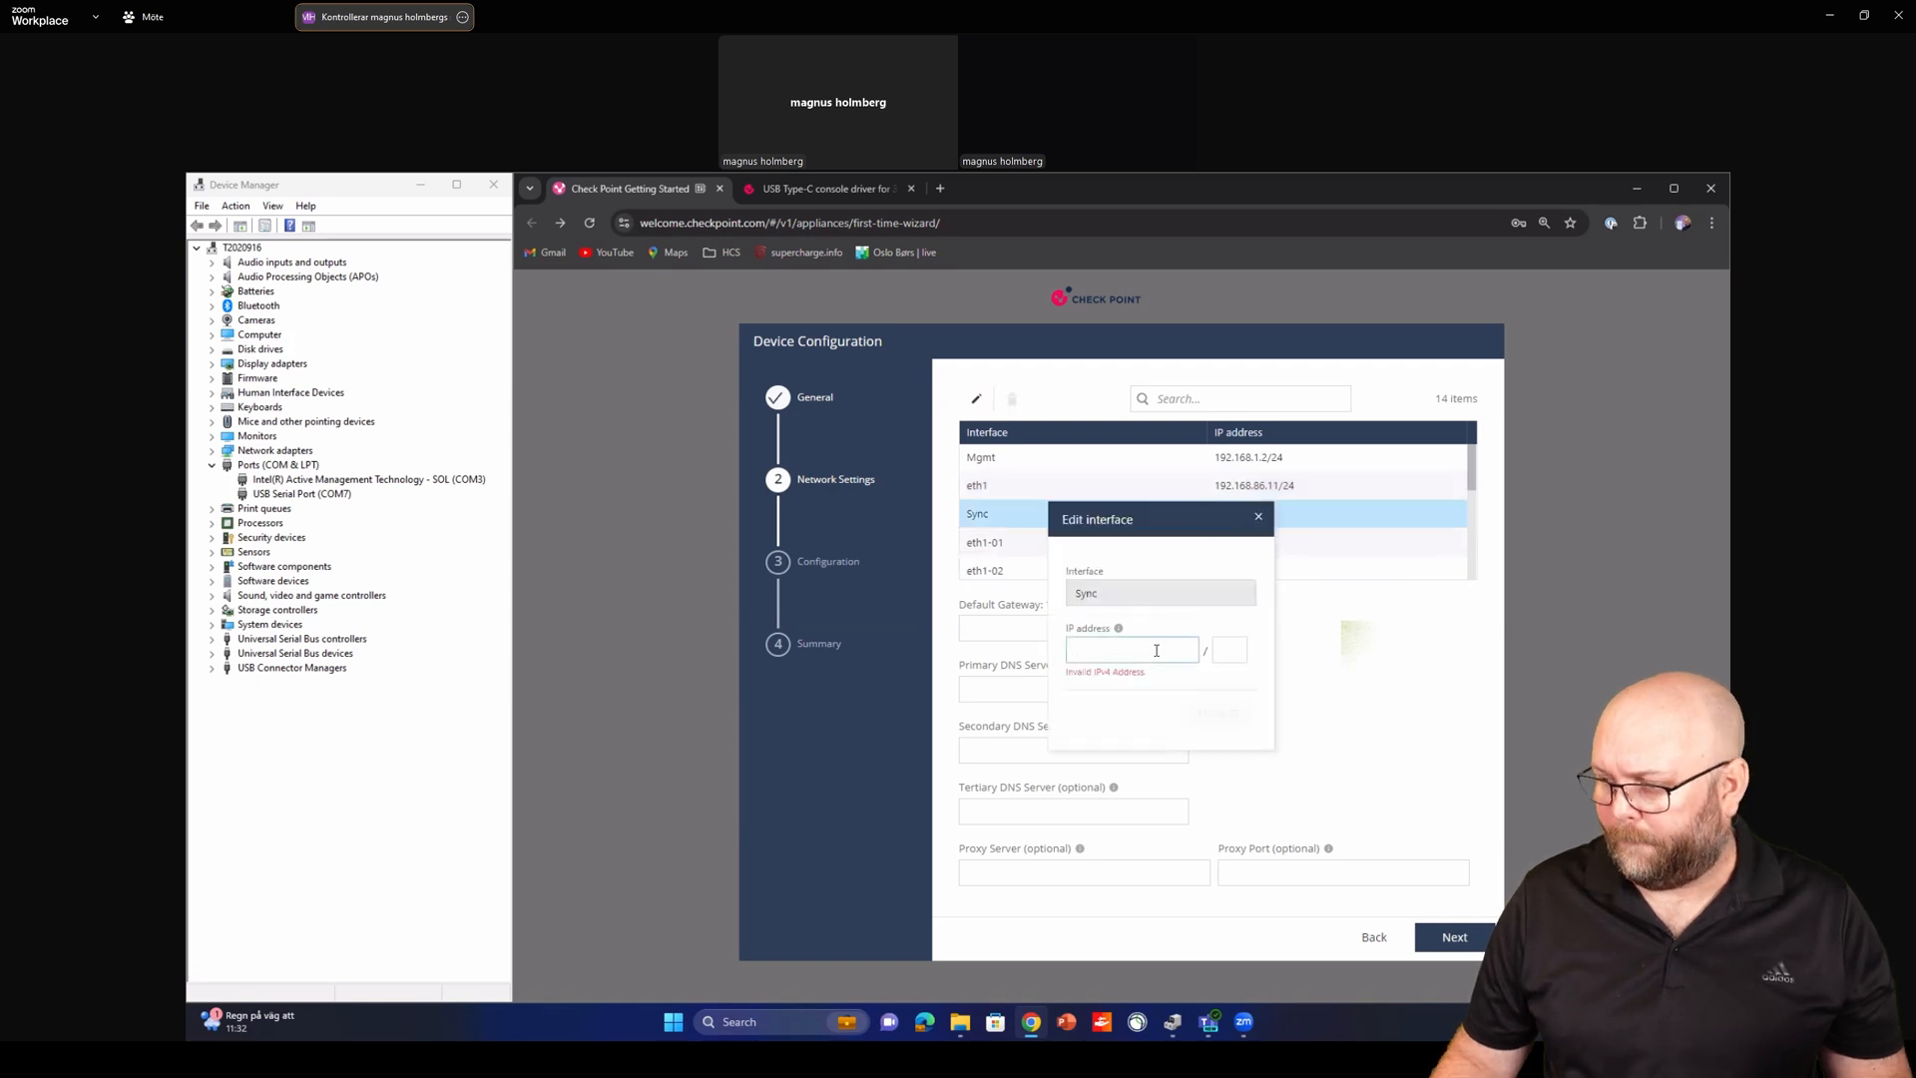
type("192.168.250.1")
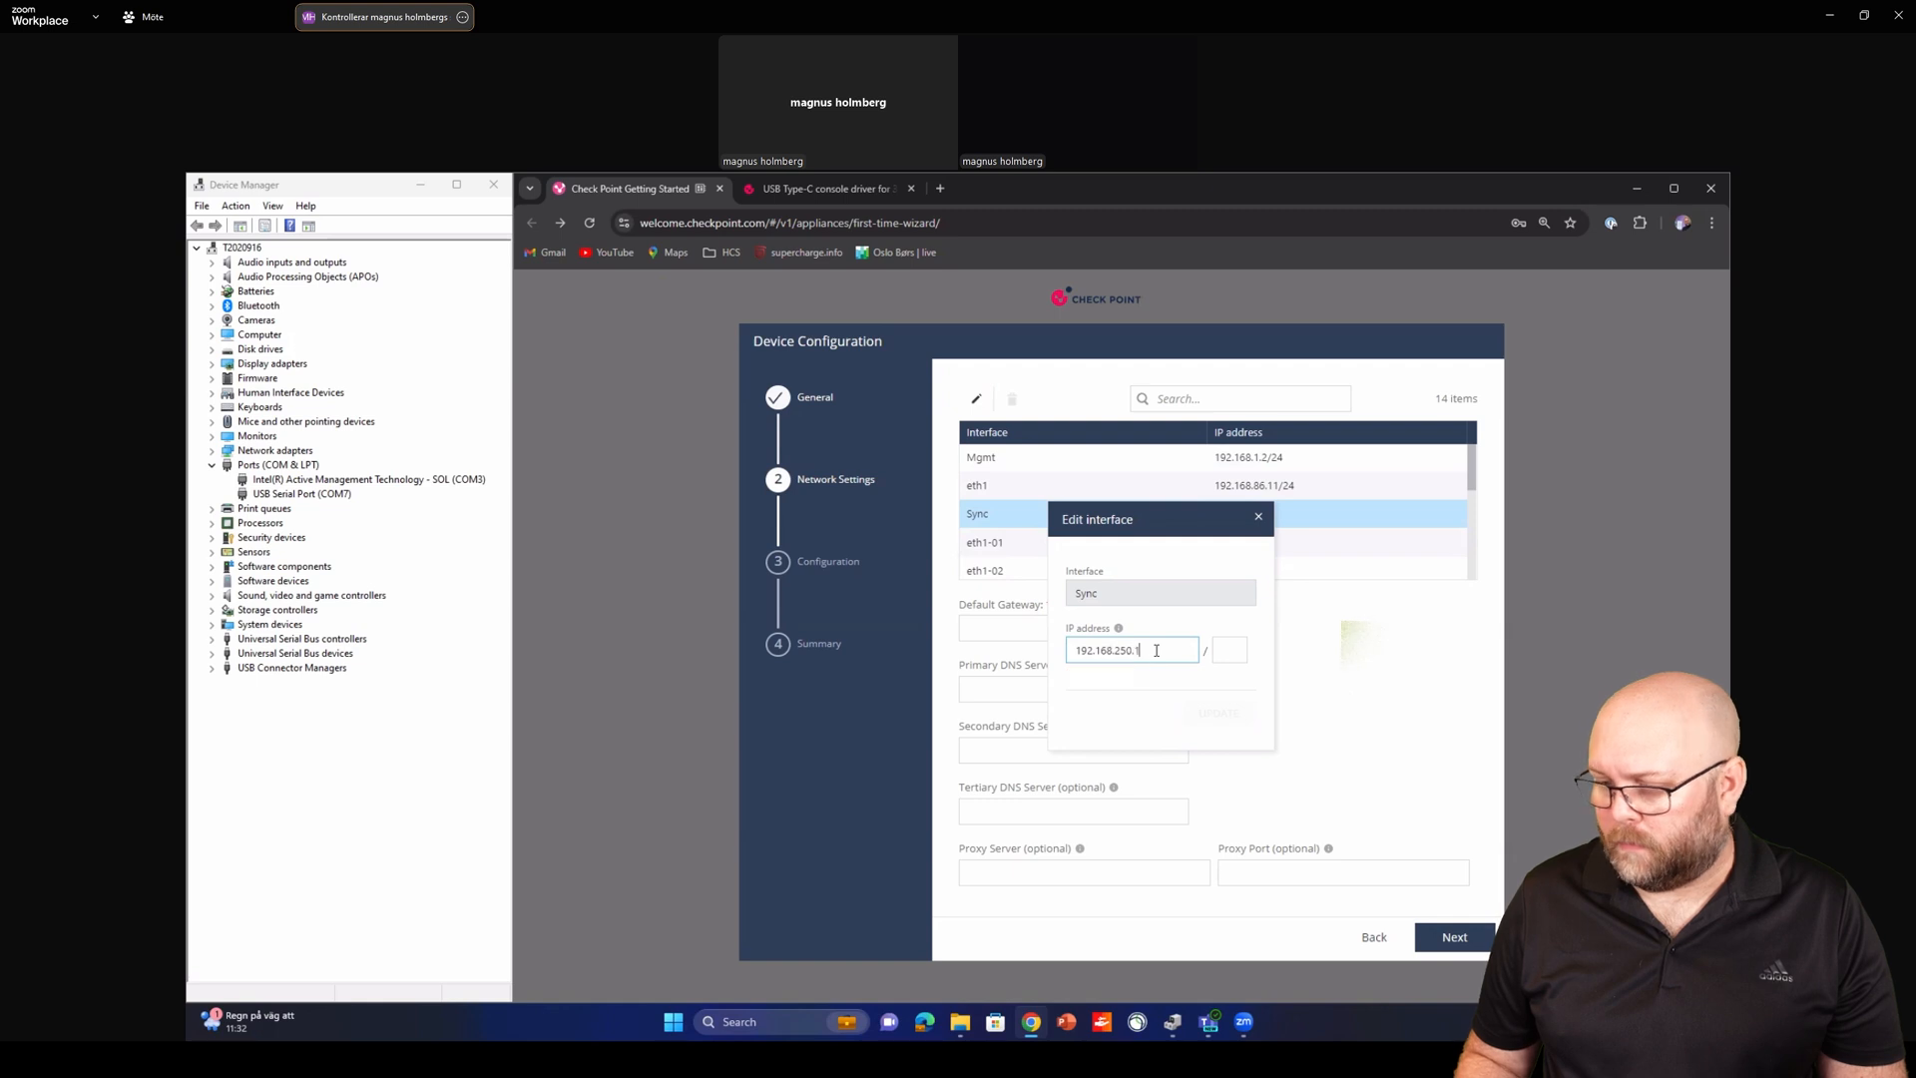
left_click(1229, 648)
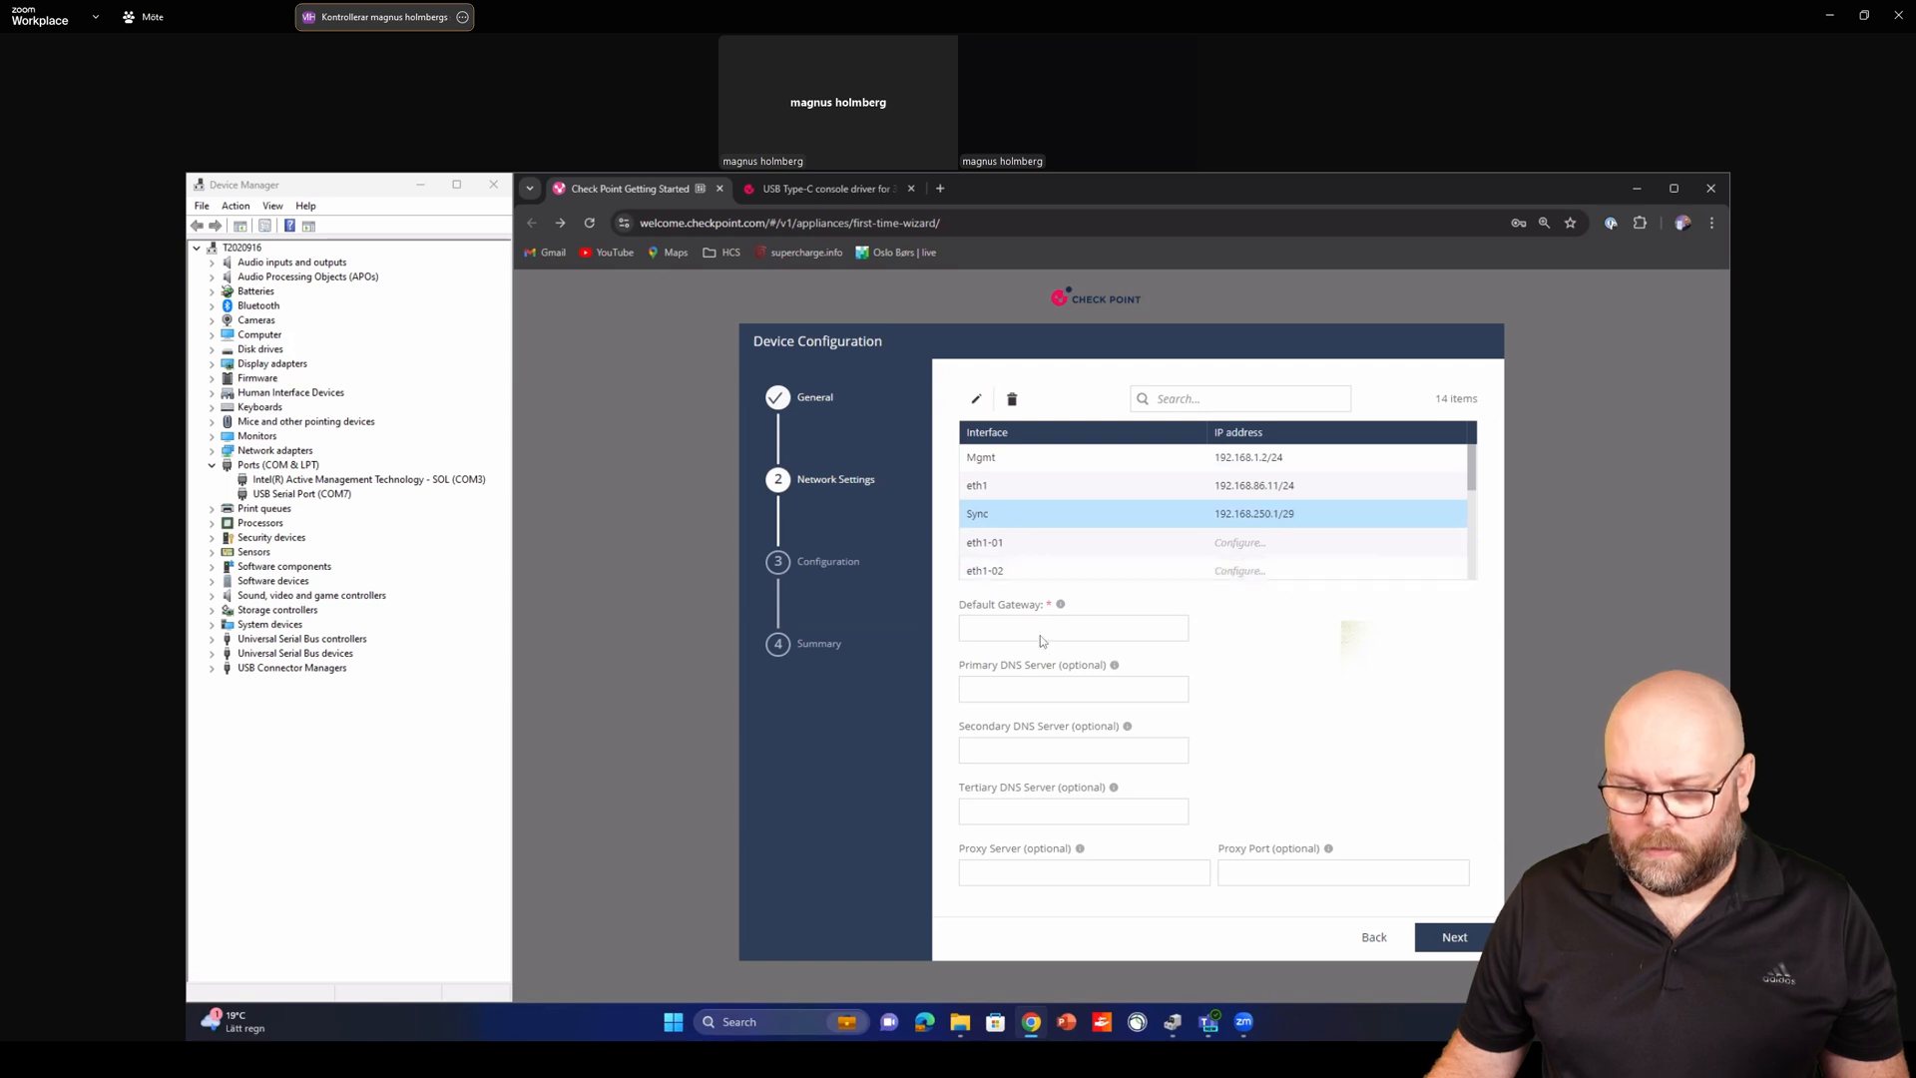
type("192.168.86.1")
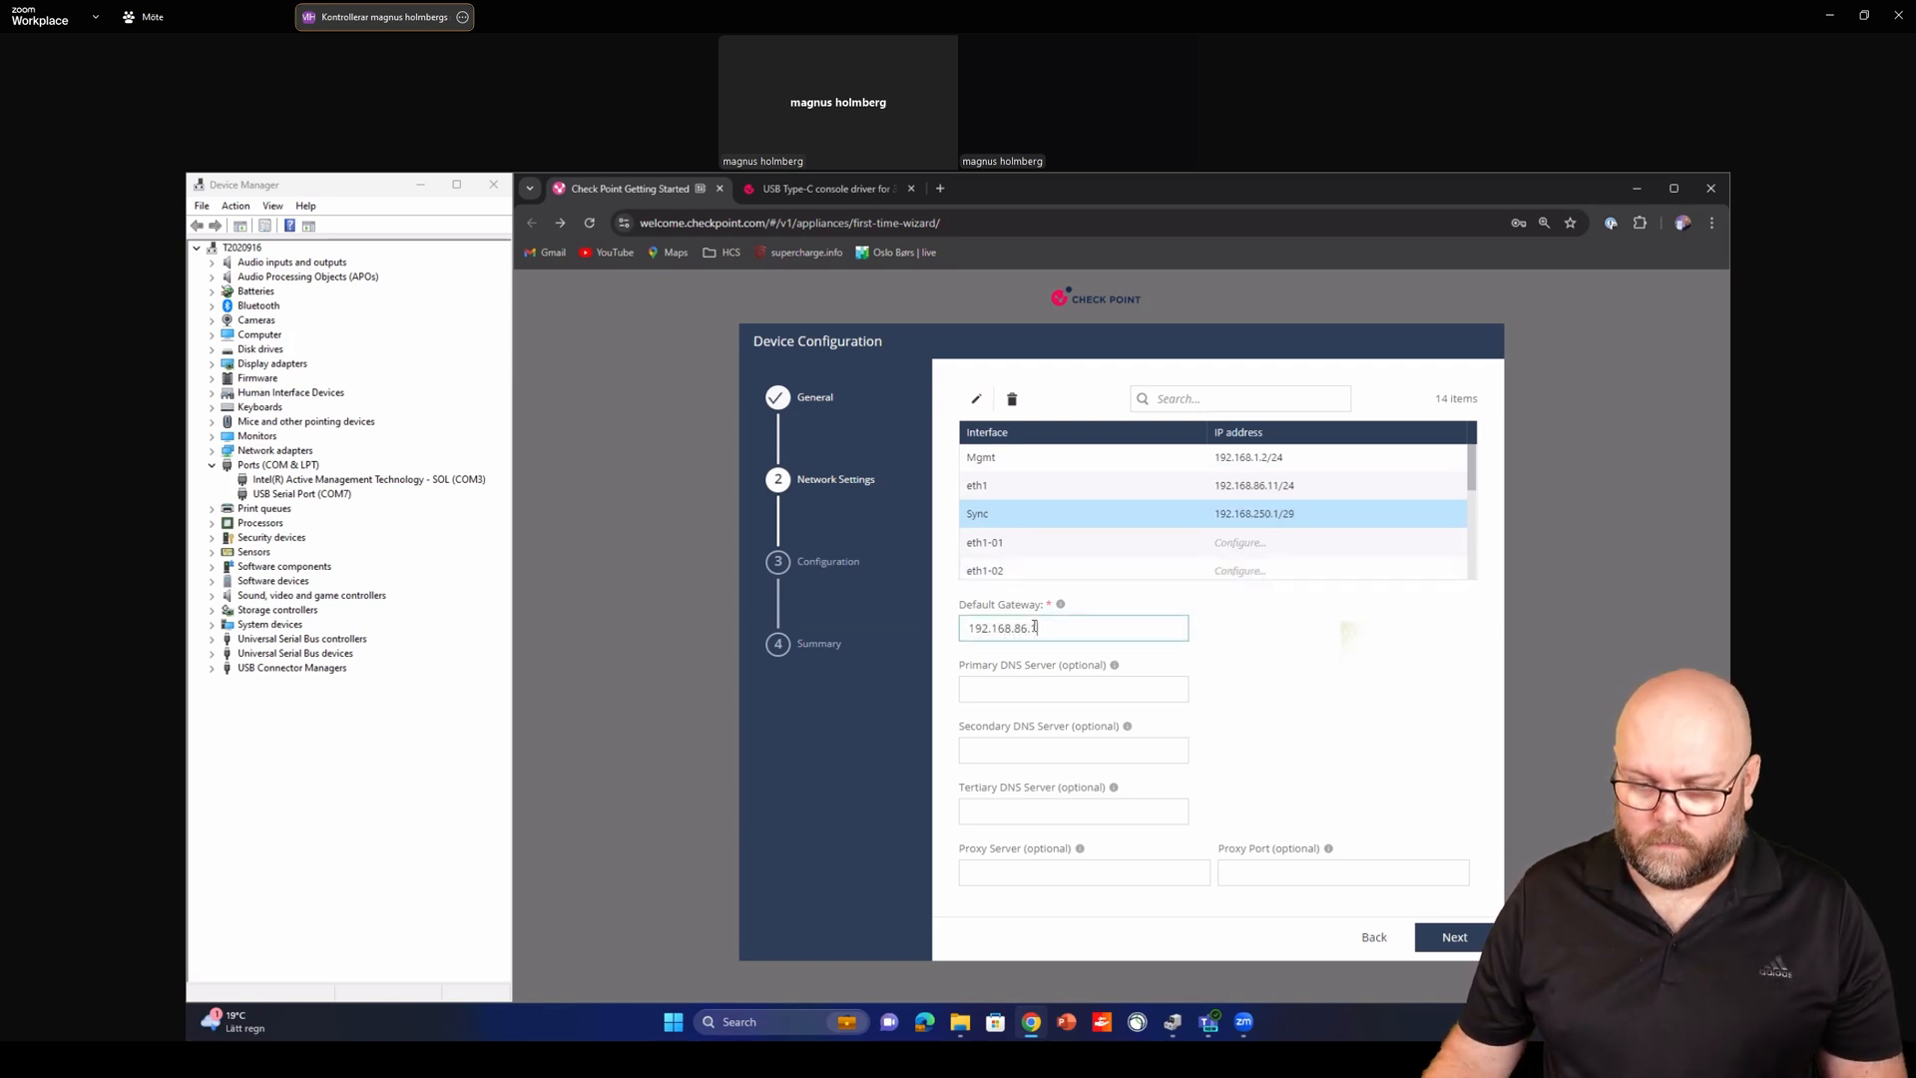
type("8.8.8.8")
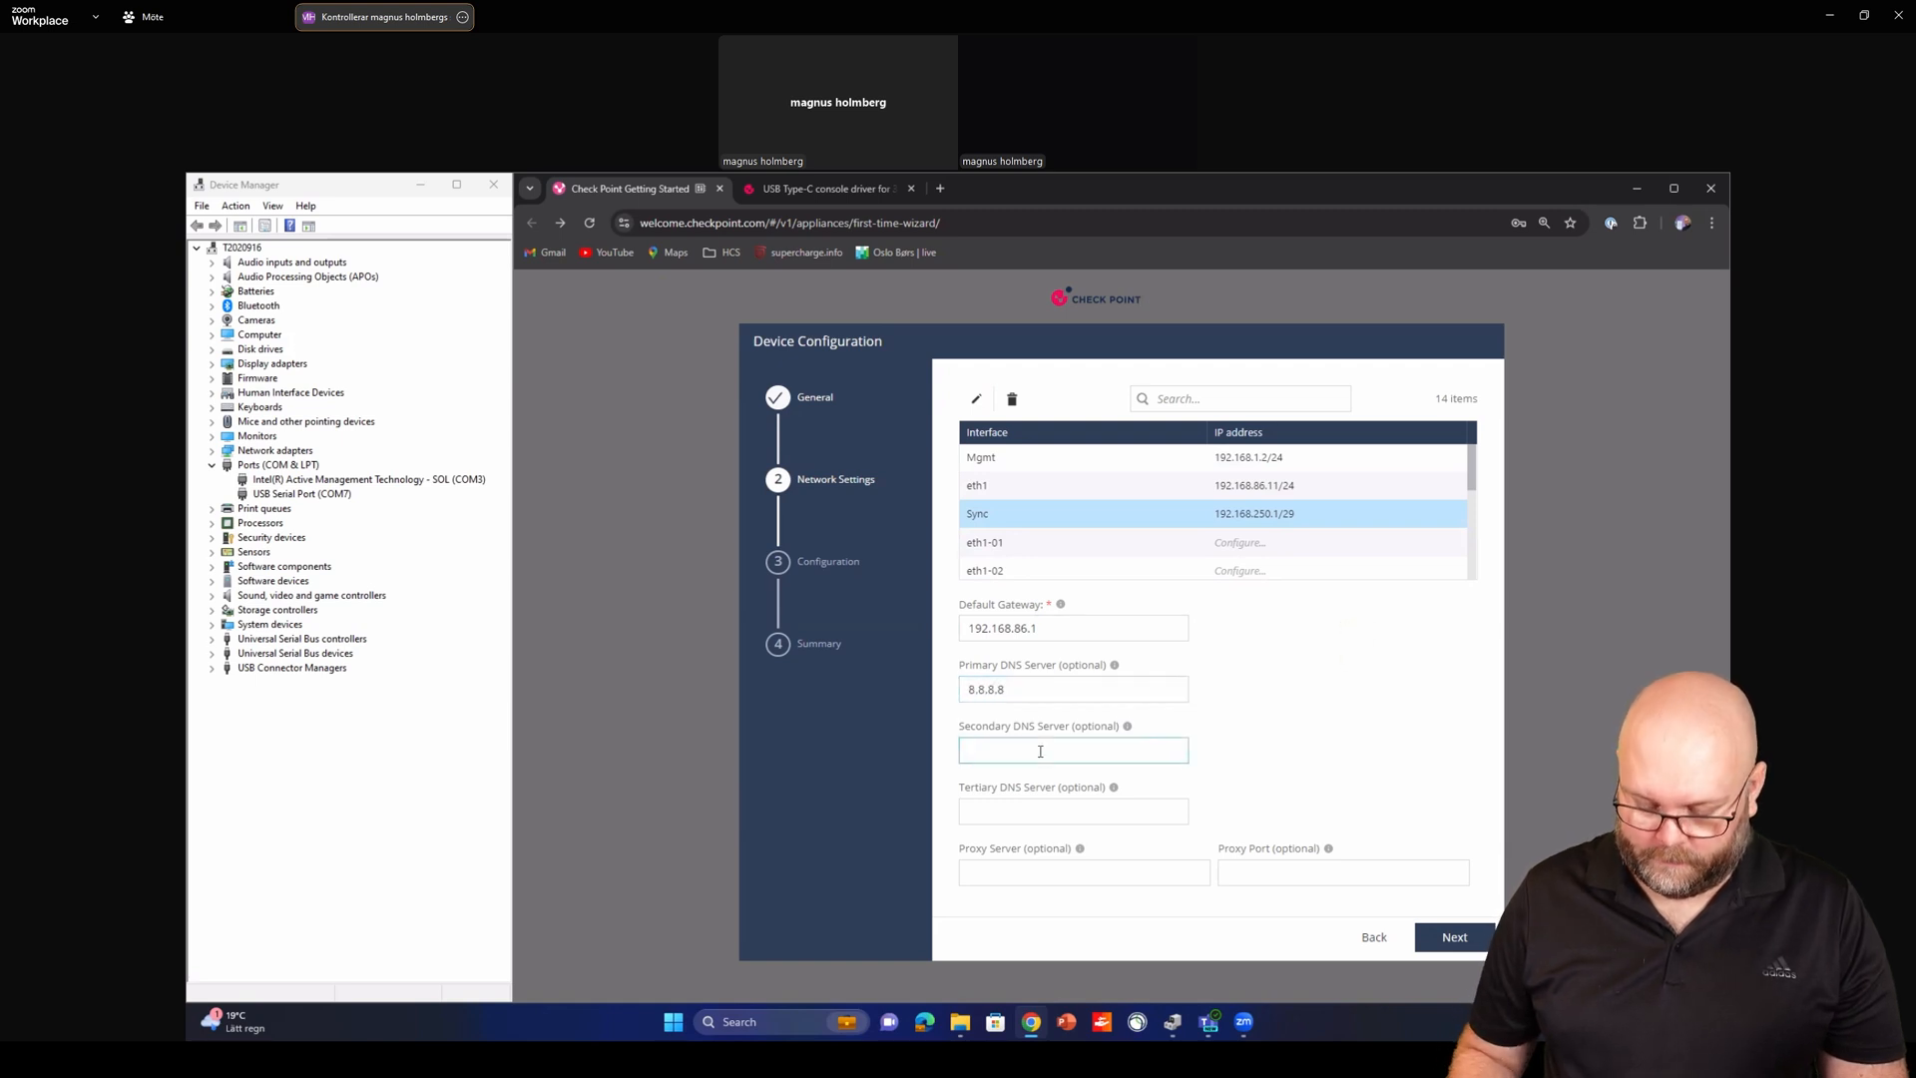
type("4.2.2.2")
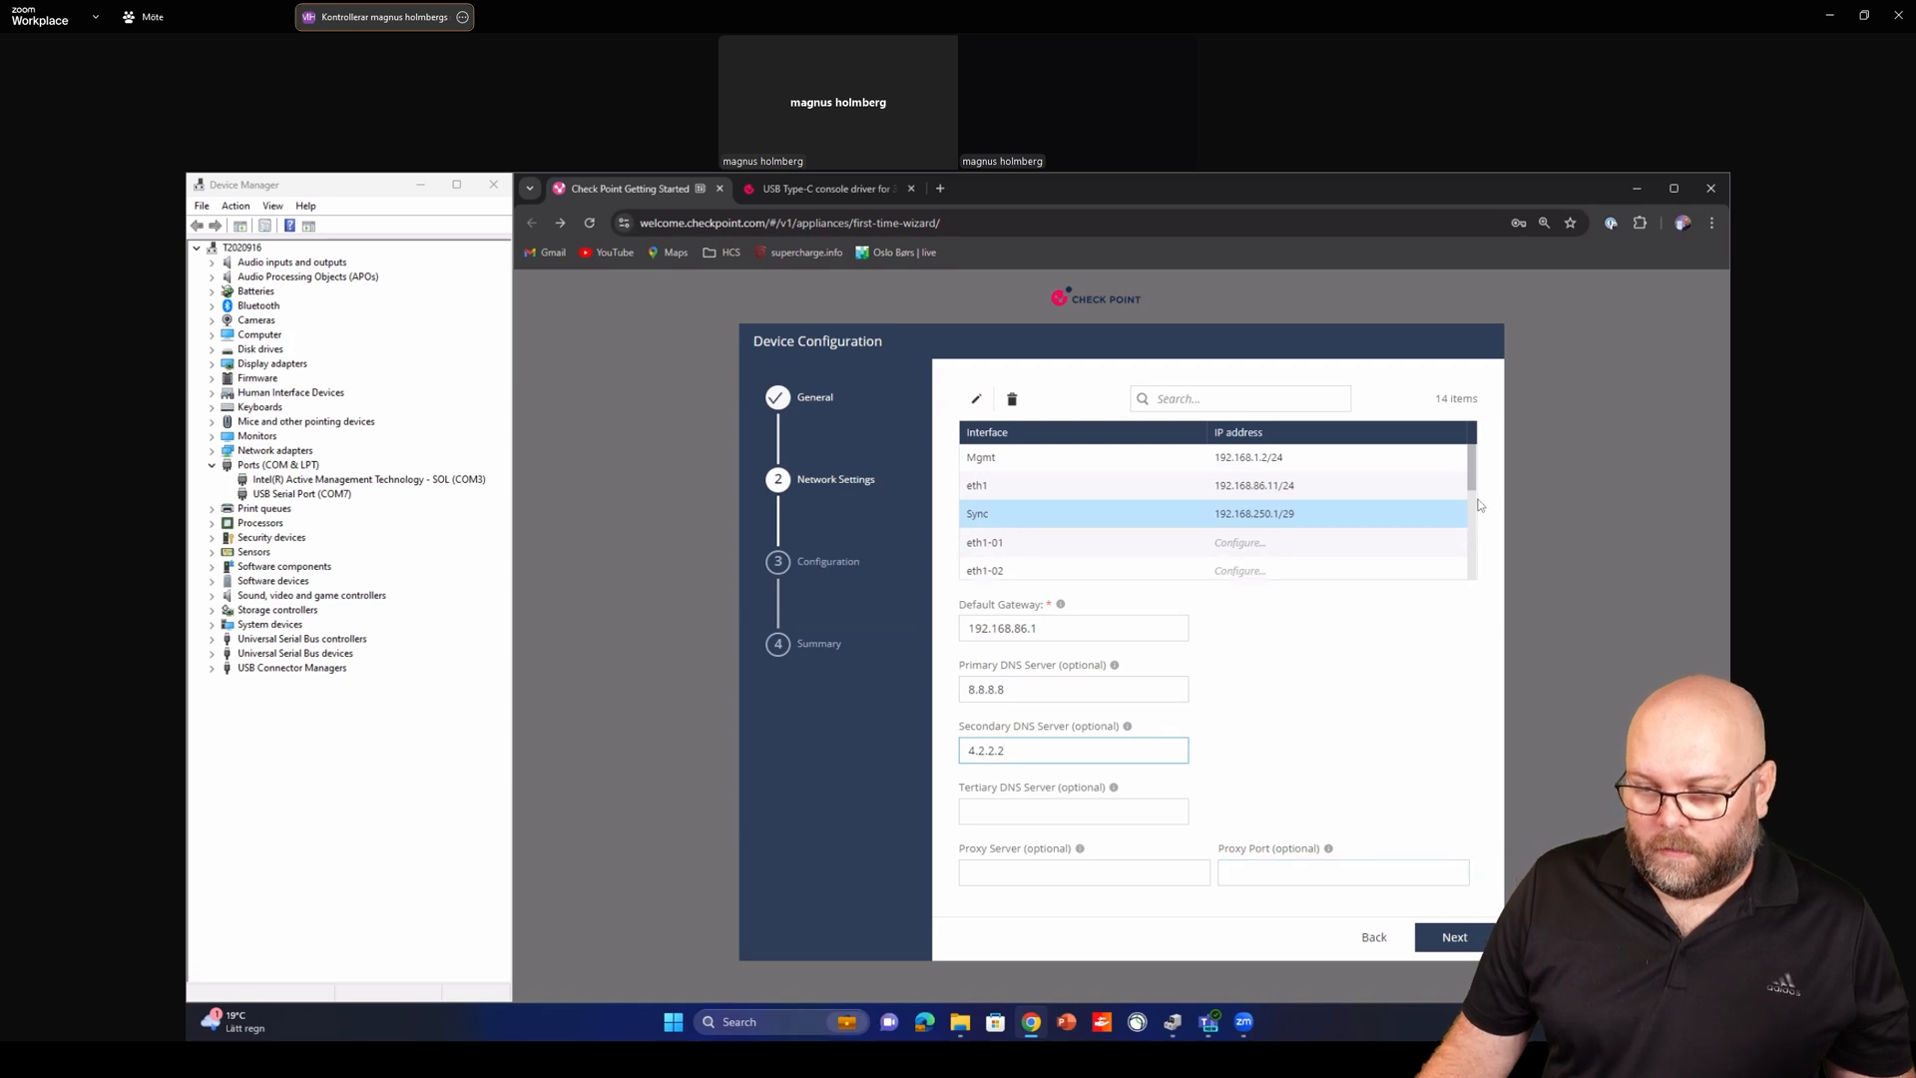
scroll("down", 3)
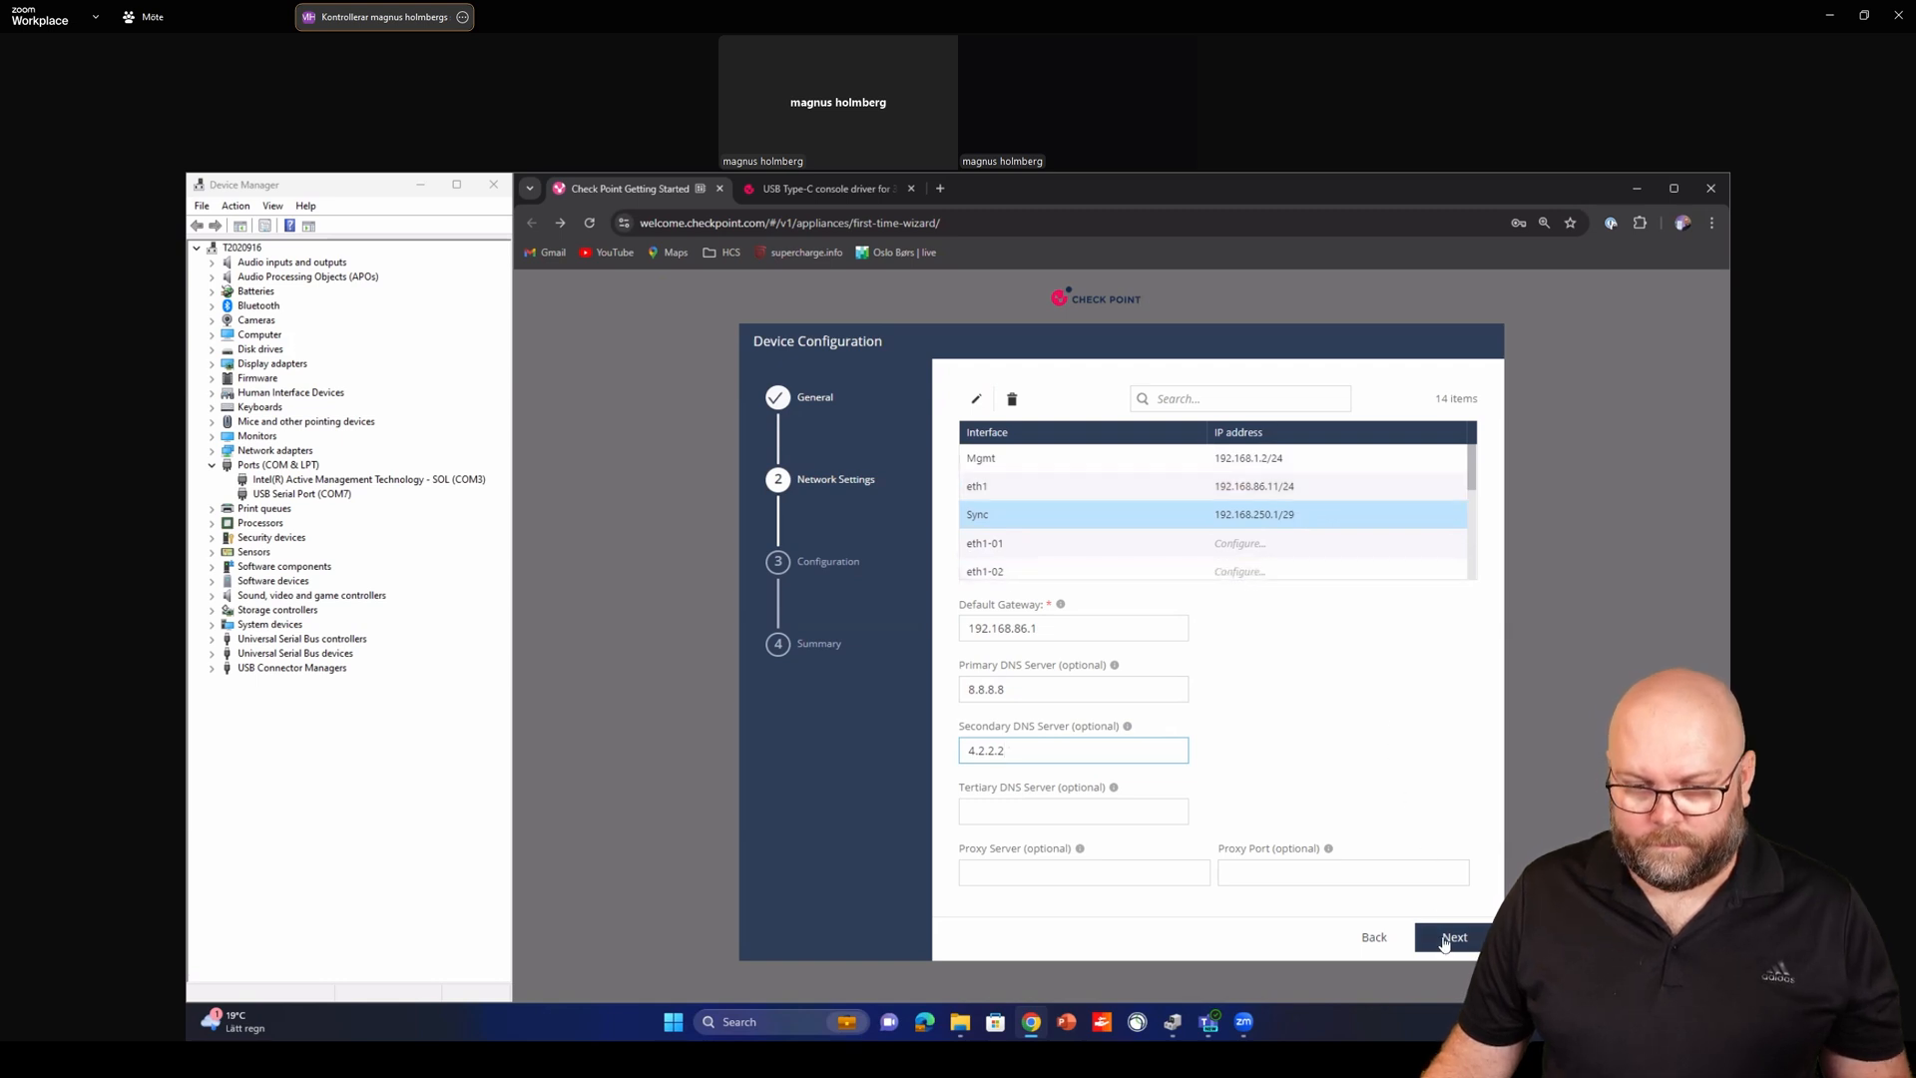
Advance to the Configuration step and review the vulnerability warning, keeping Gaia R81.10
left_click(1452, 938)
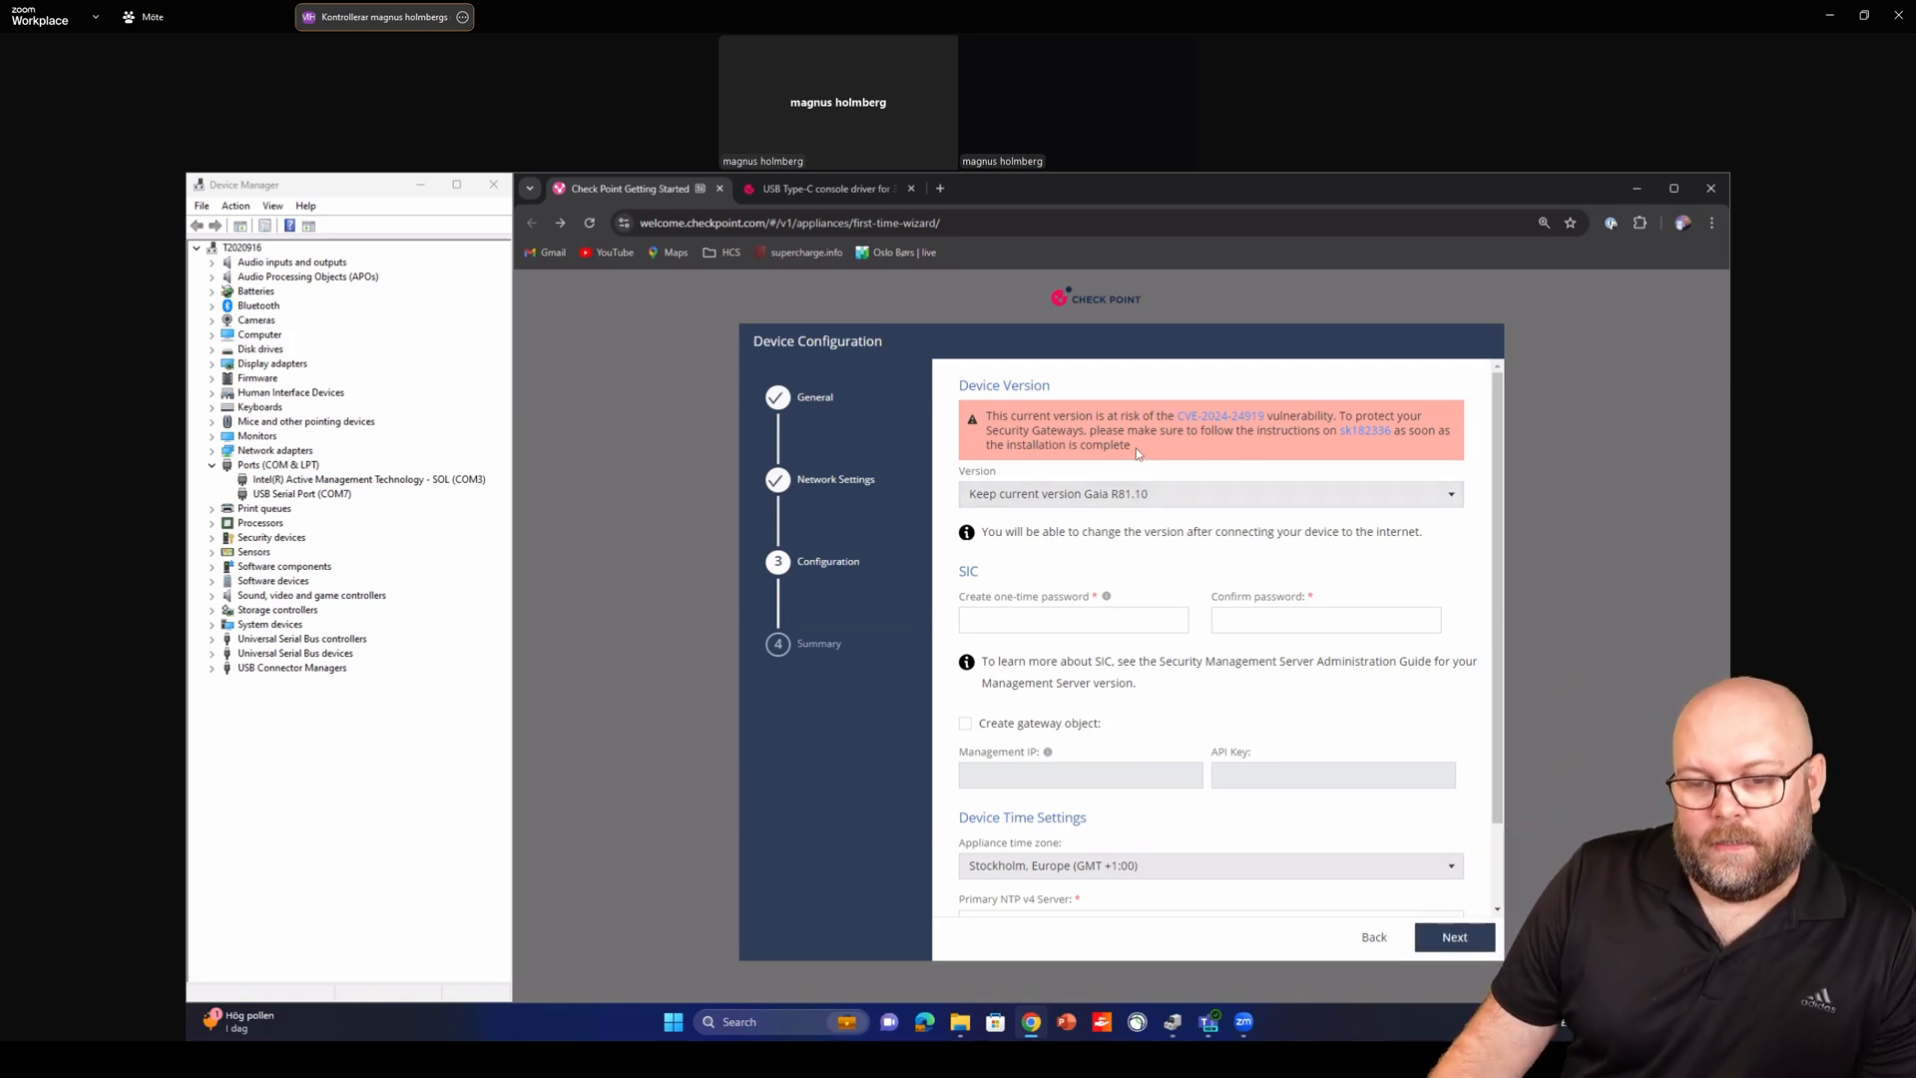
left_click_drag(988, 415, 1131, 445)
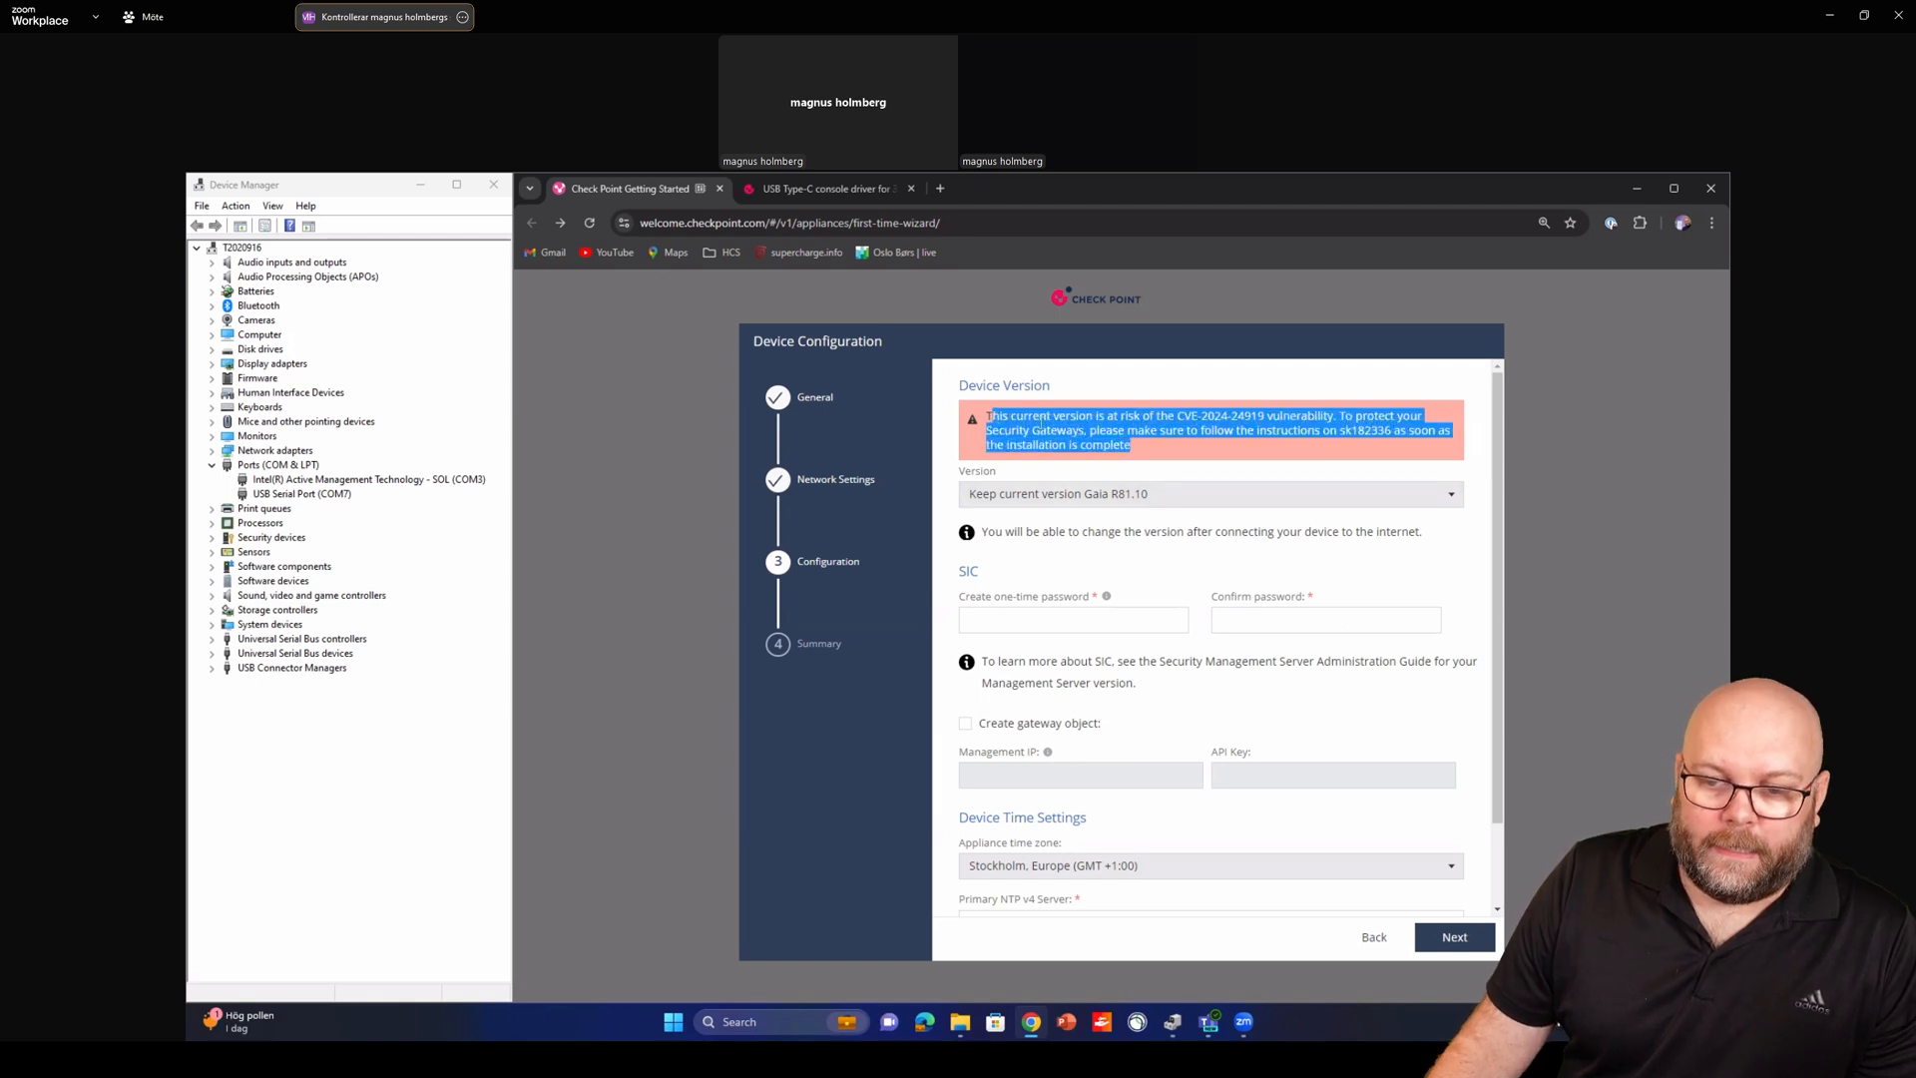
left_click(1112, 565)
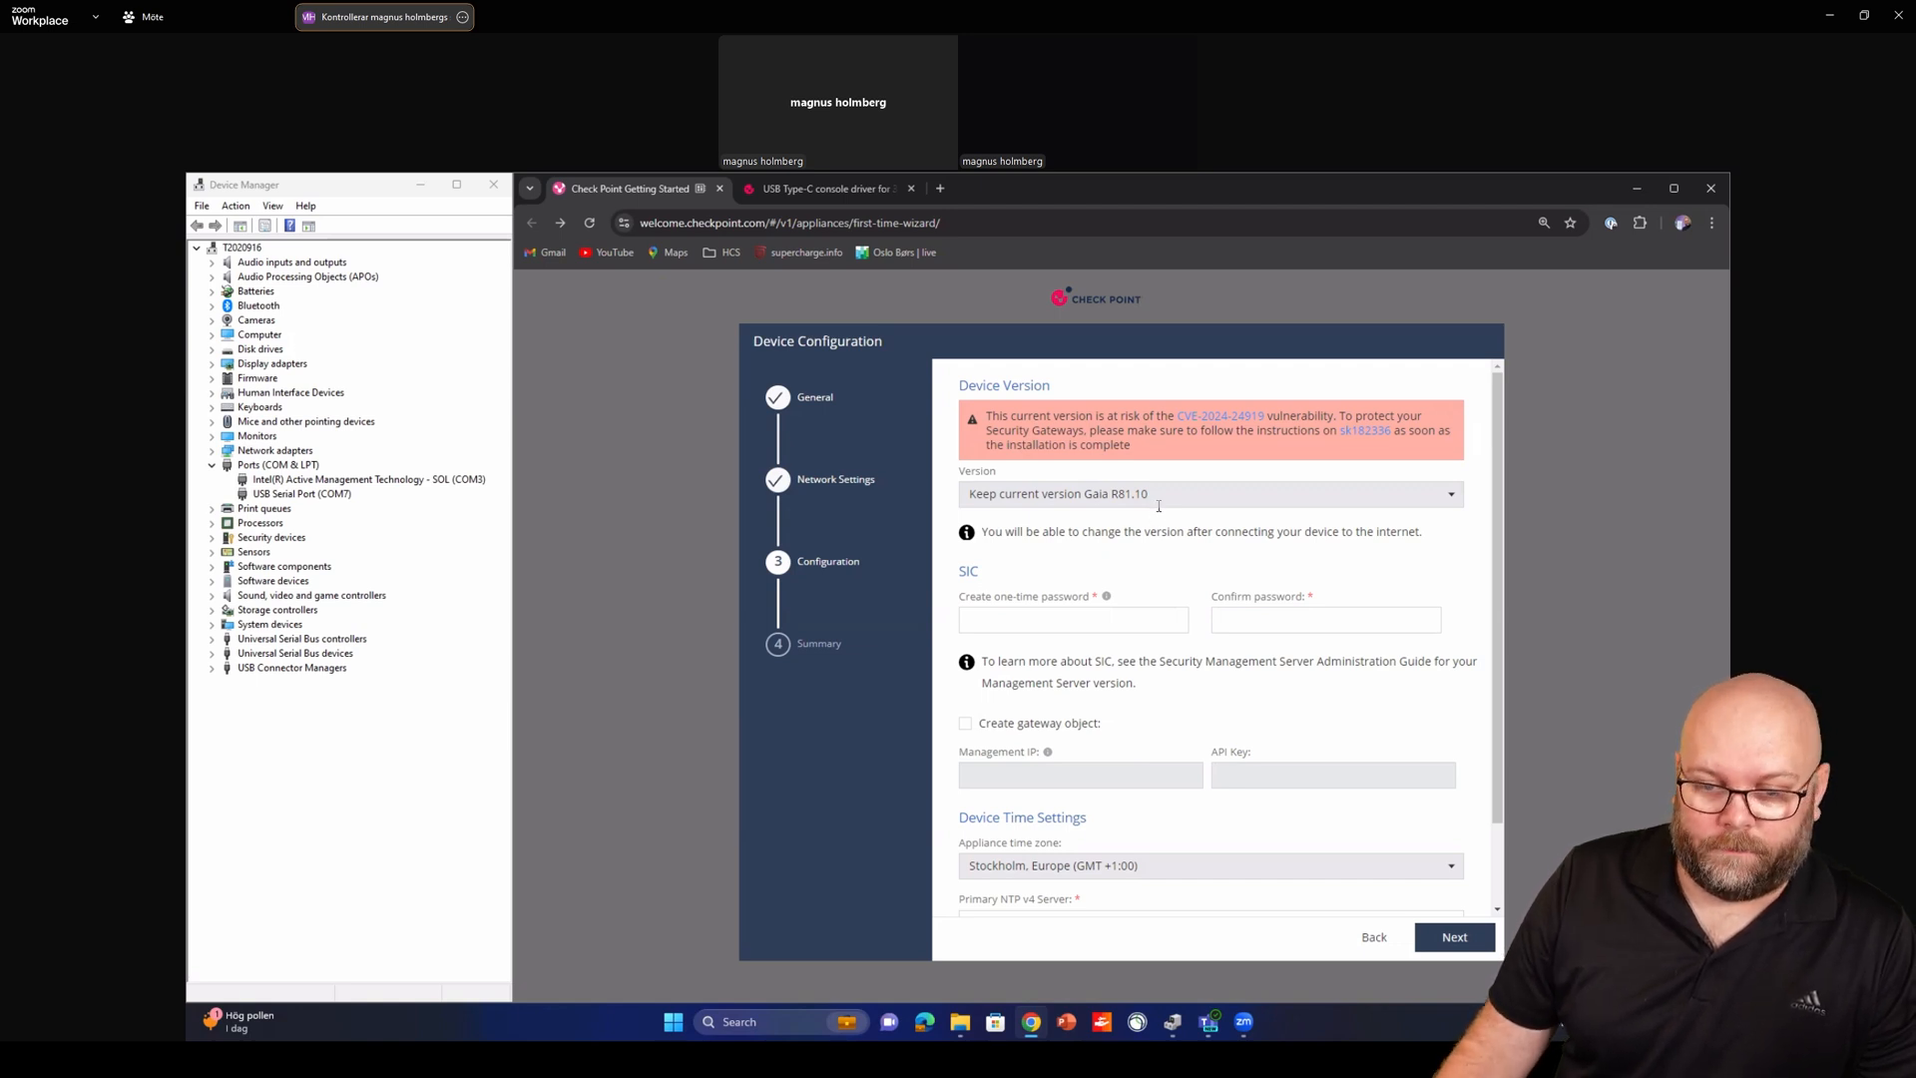
left_click(1209, 493)
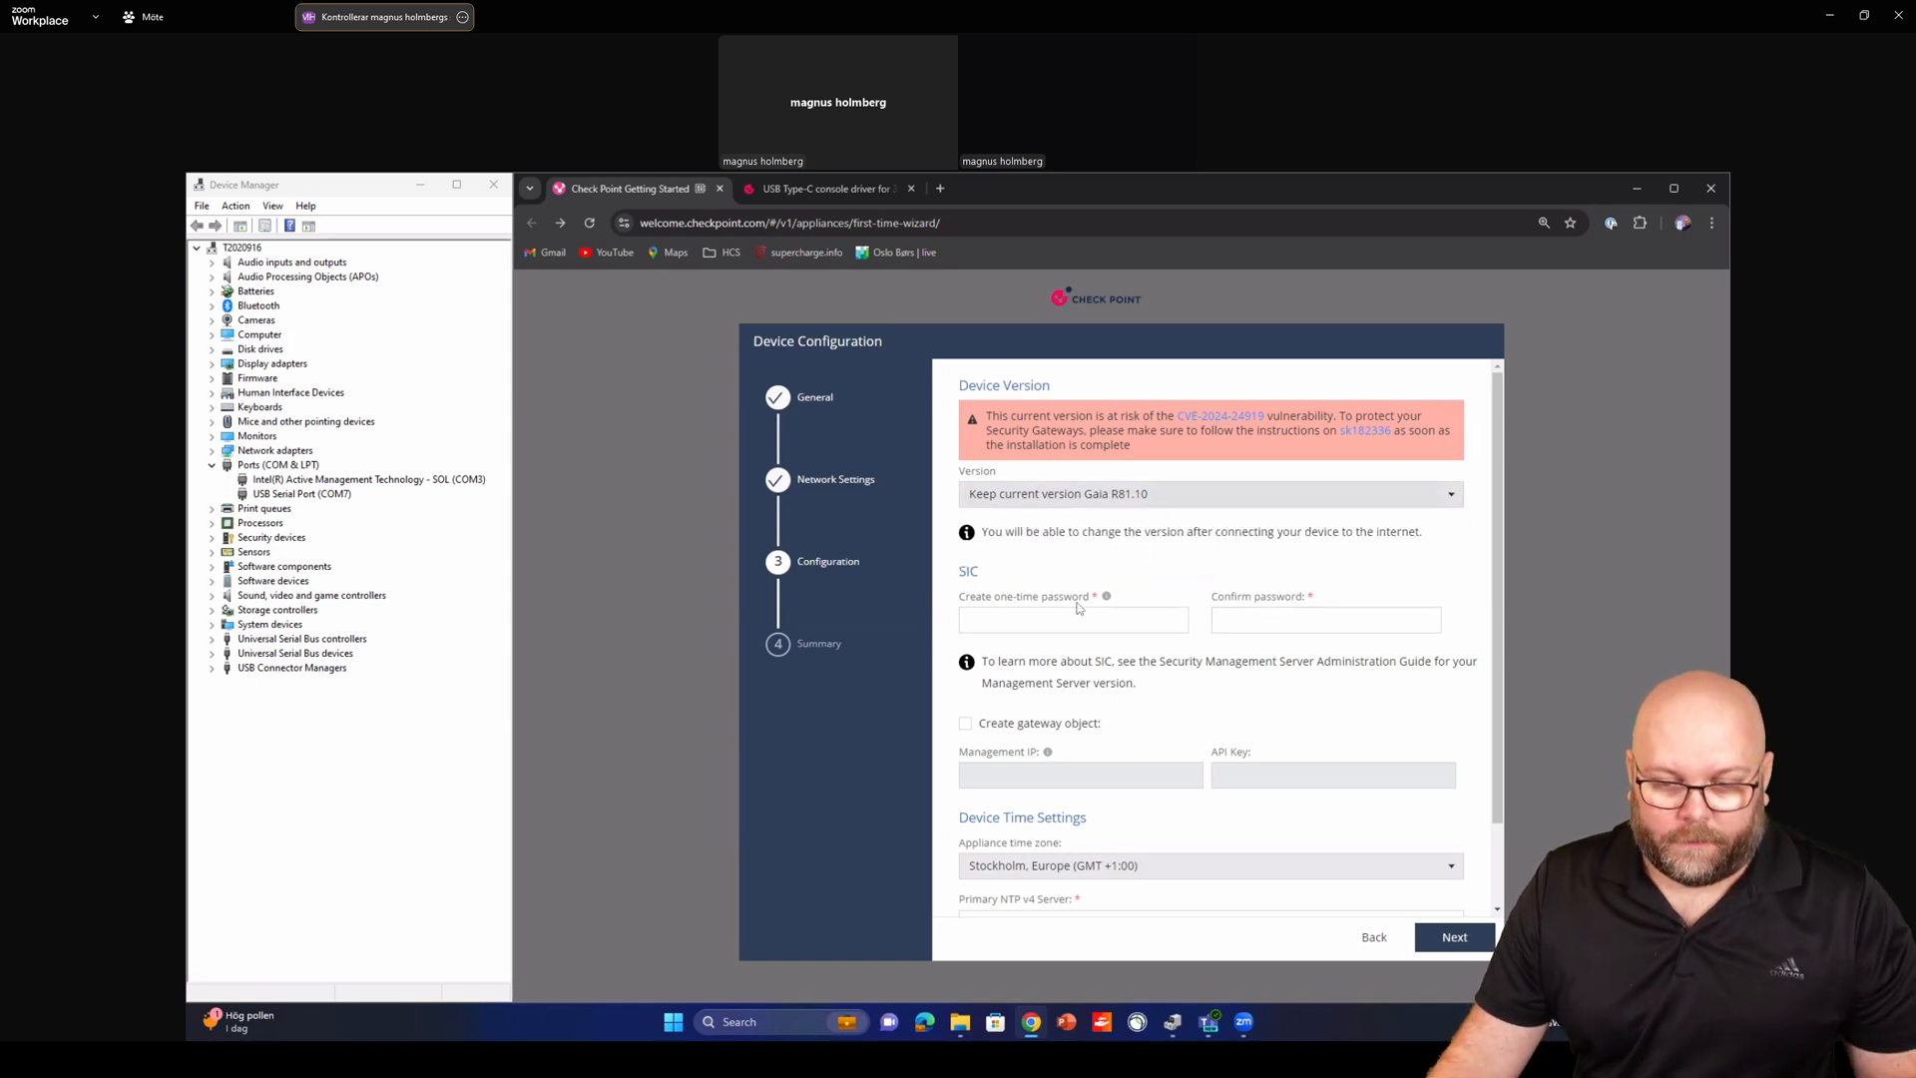
Enter and confirm the one-time SIC password
left_click(1071, 619)
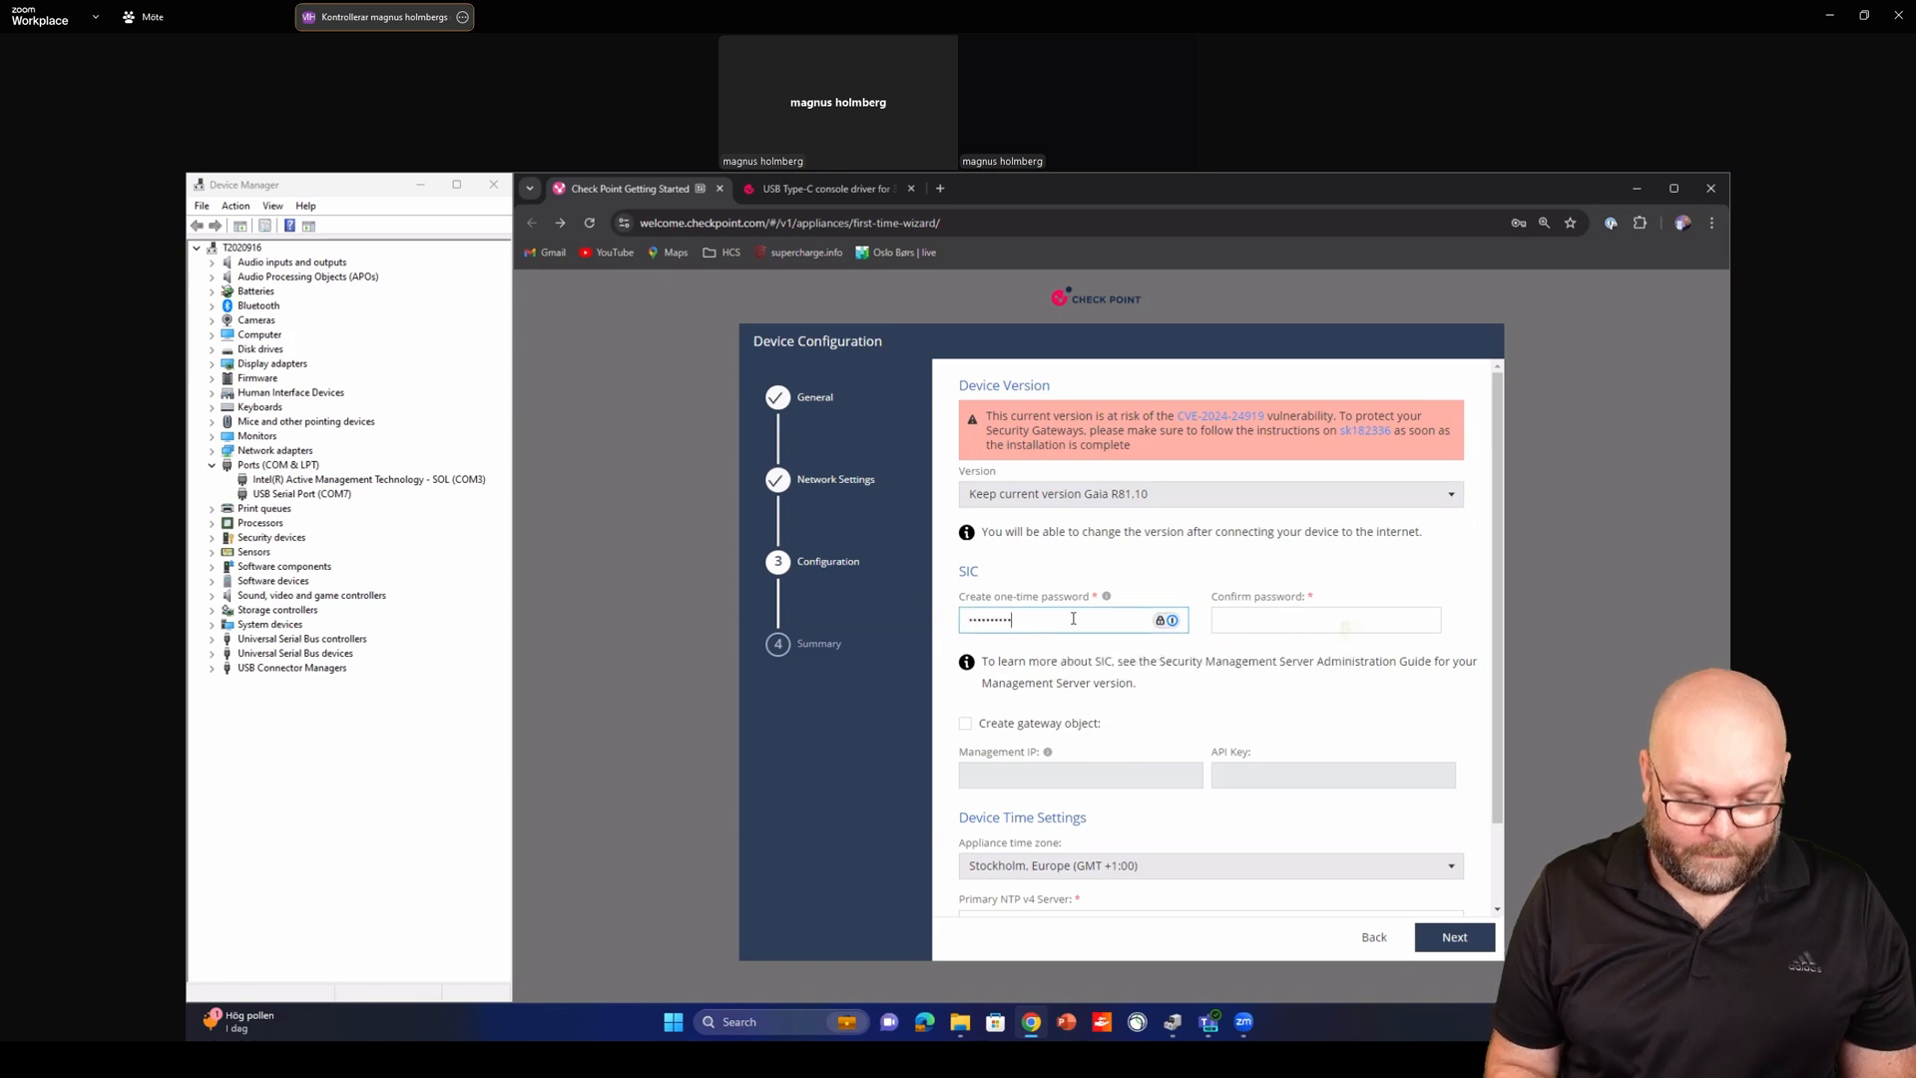
left_click(1325, 618)
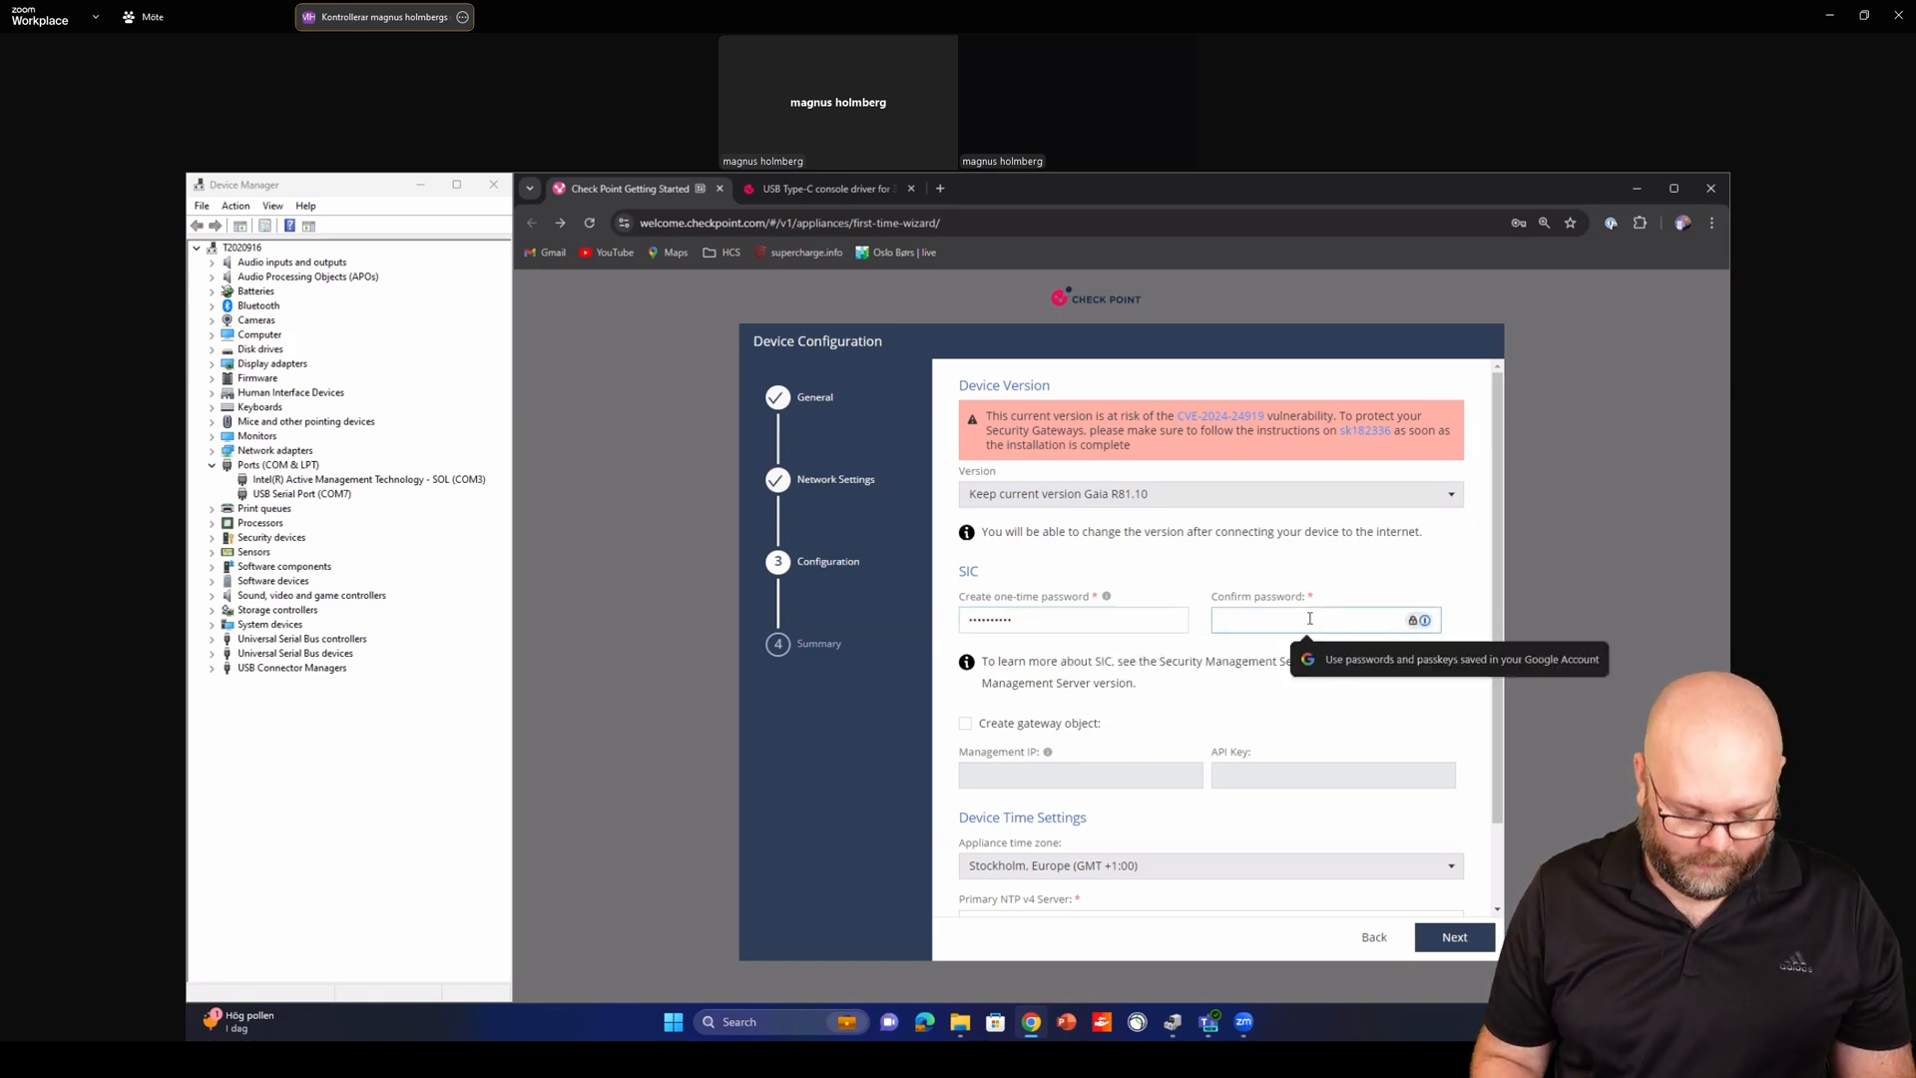
type("••••••••••")
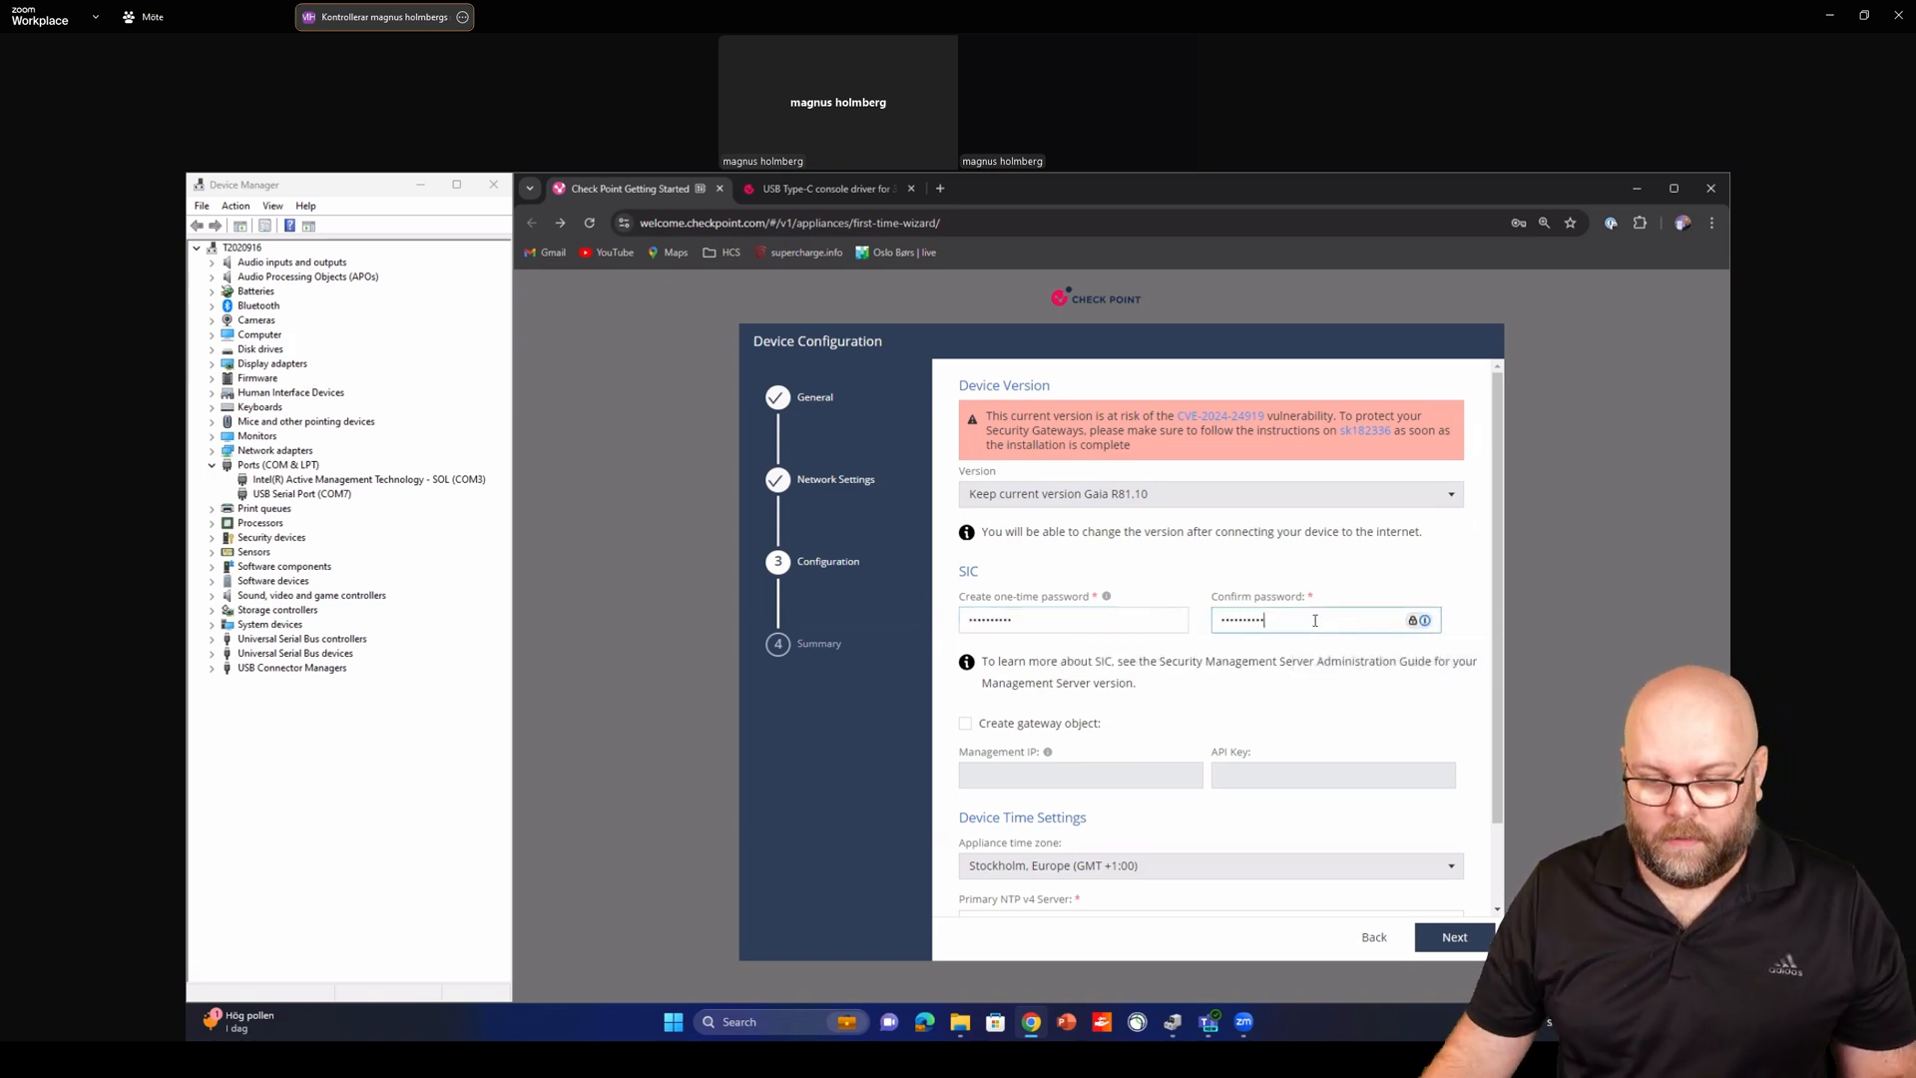
scroll("down", 3)
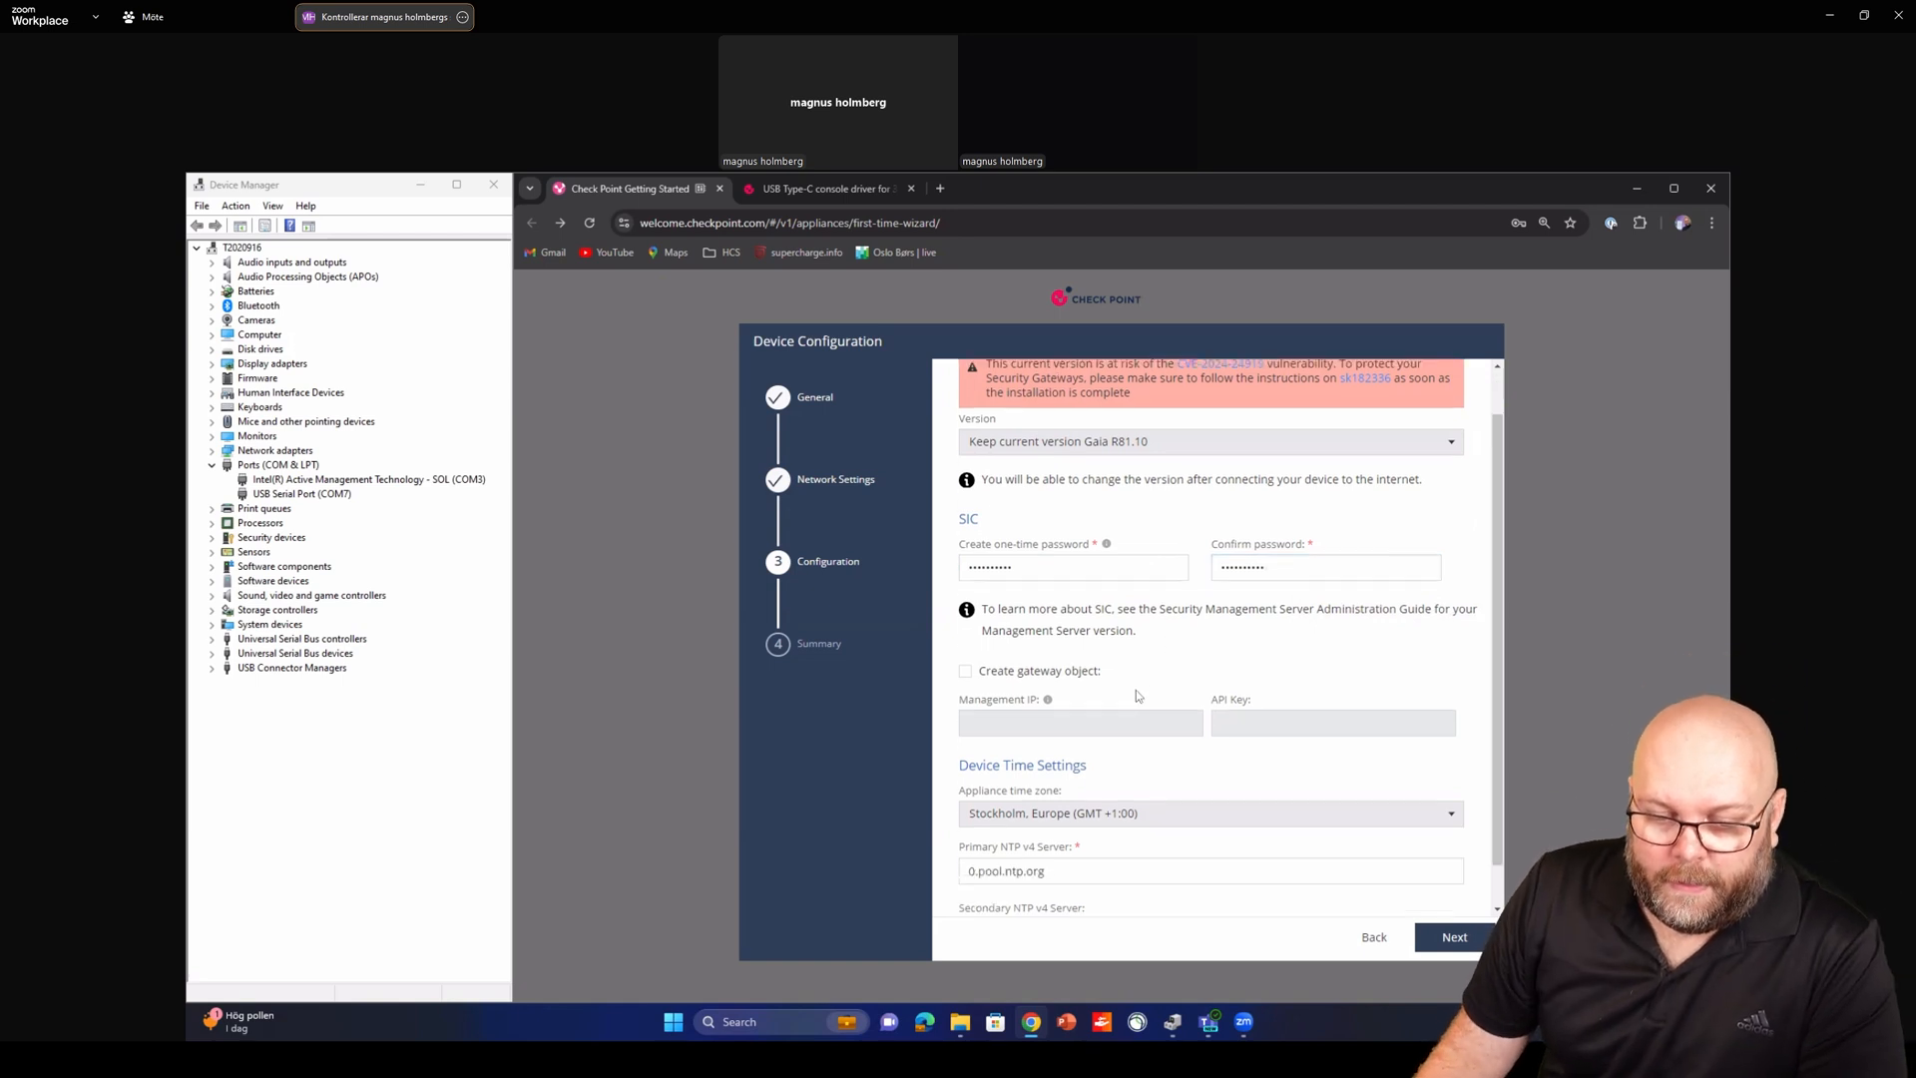
scroll("down", 3)
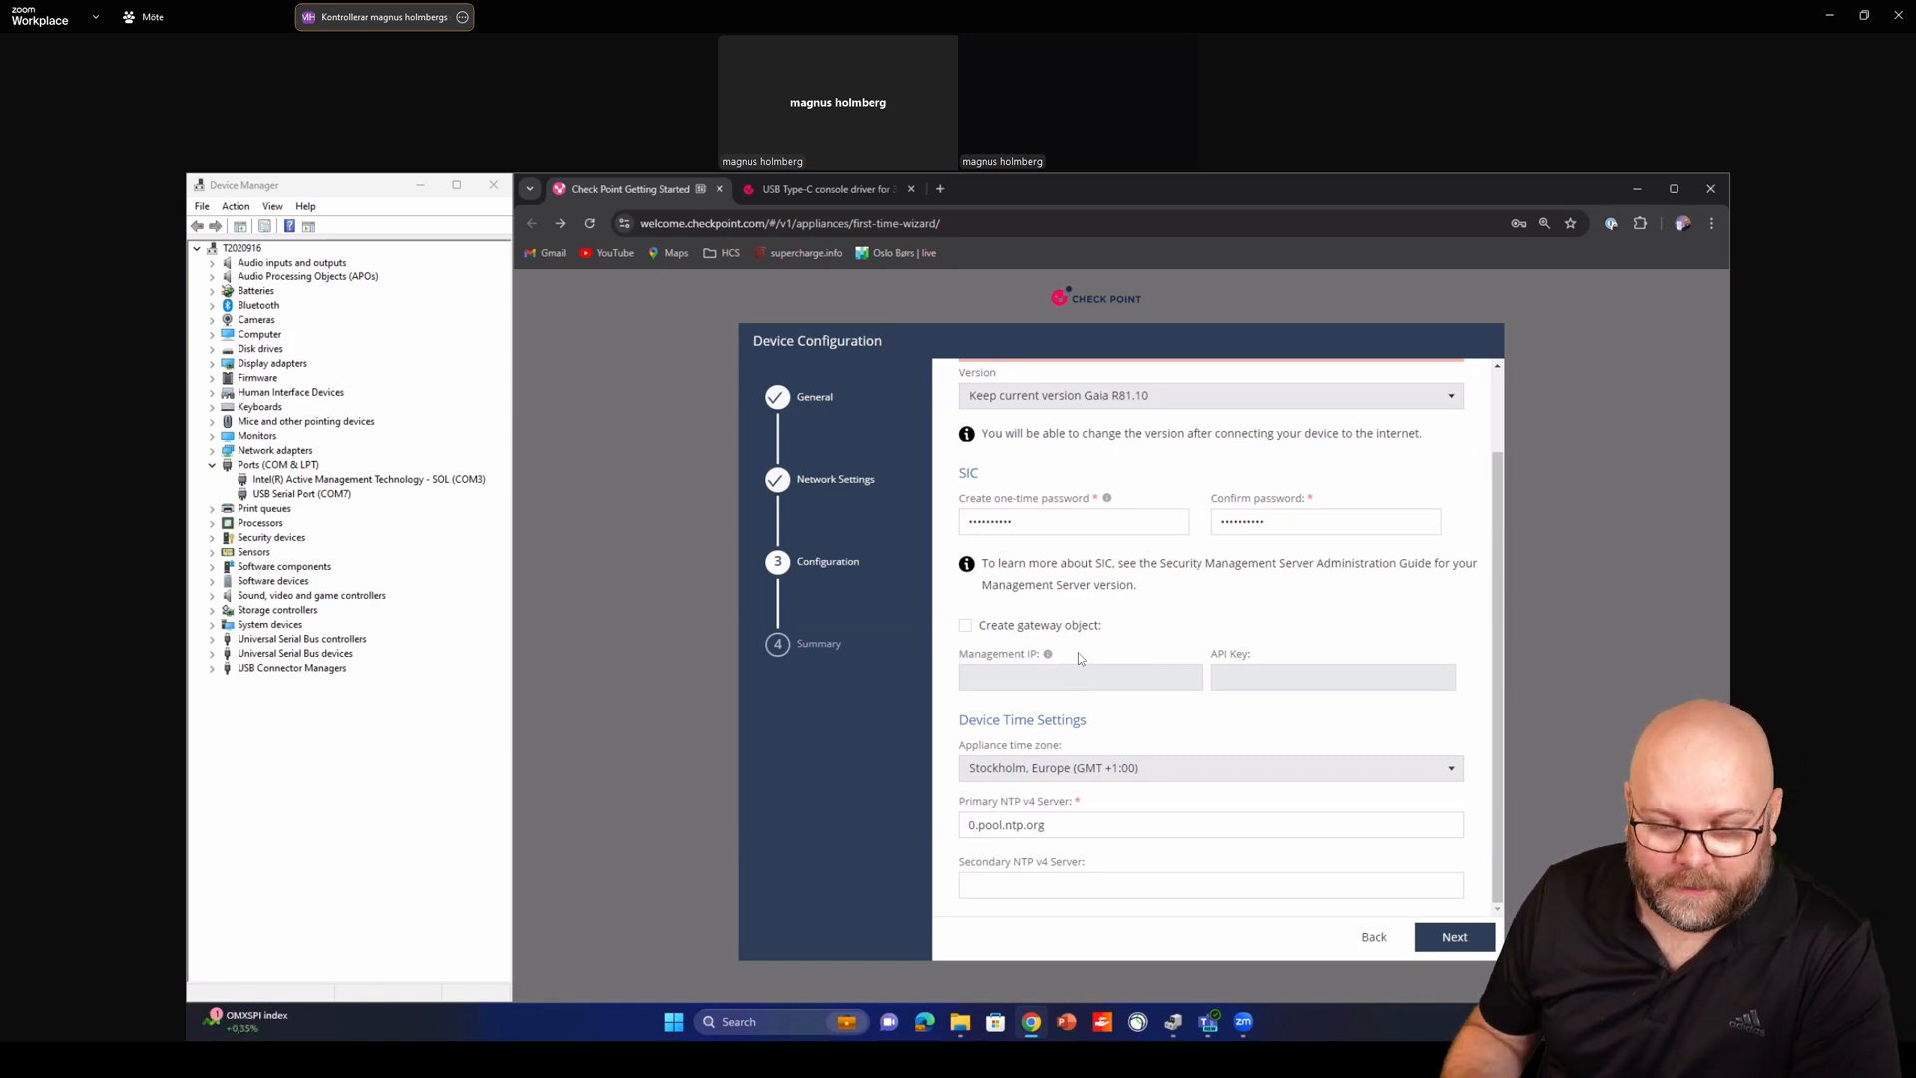
Toggle Create gateway object on then back off, and review the device time settings
left_click(966, 625)
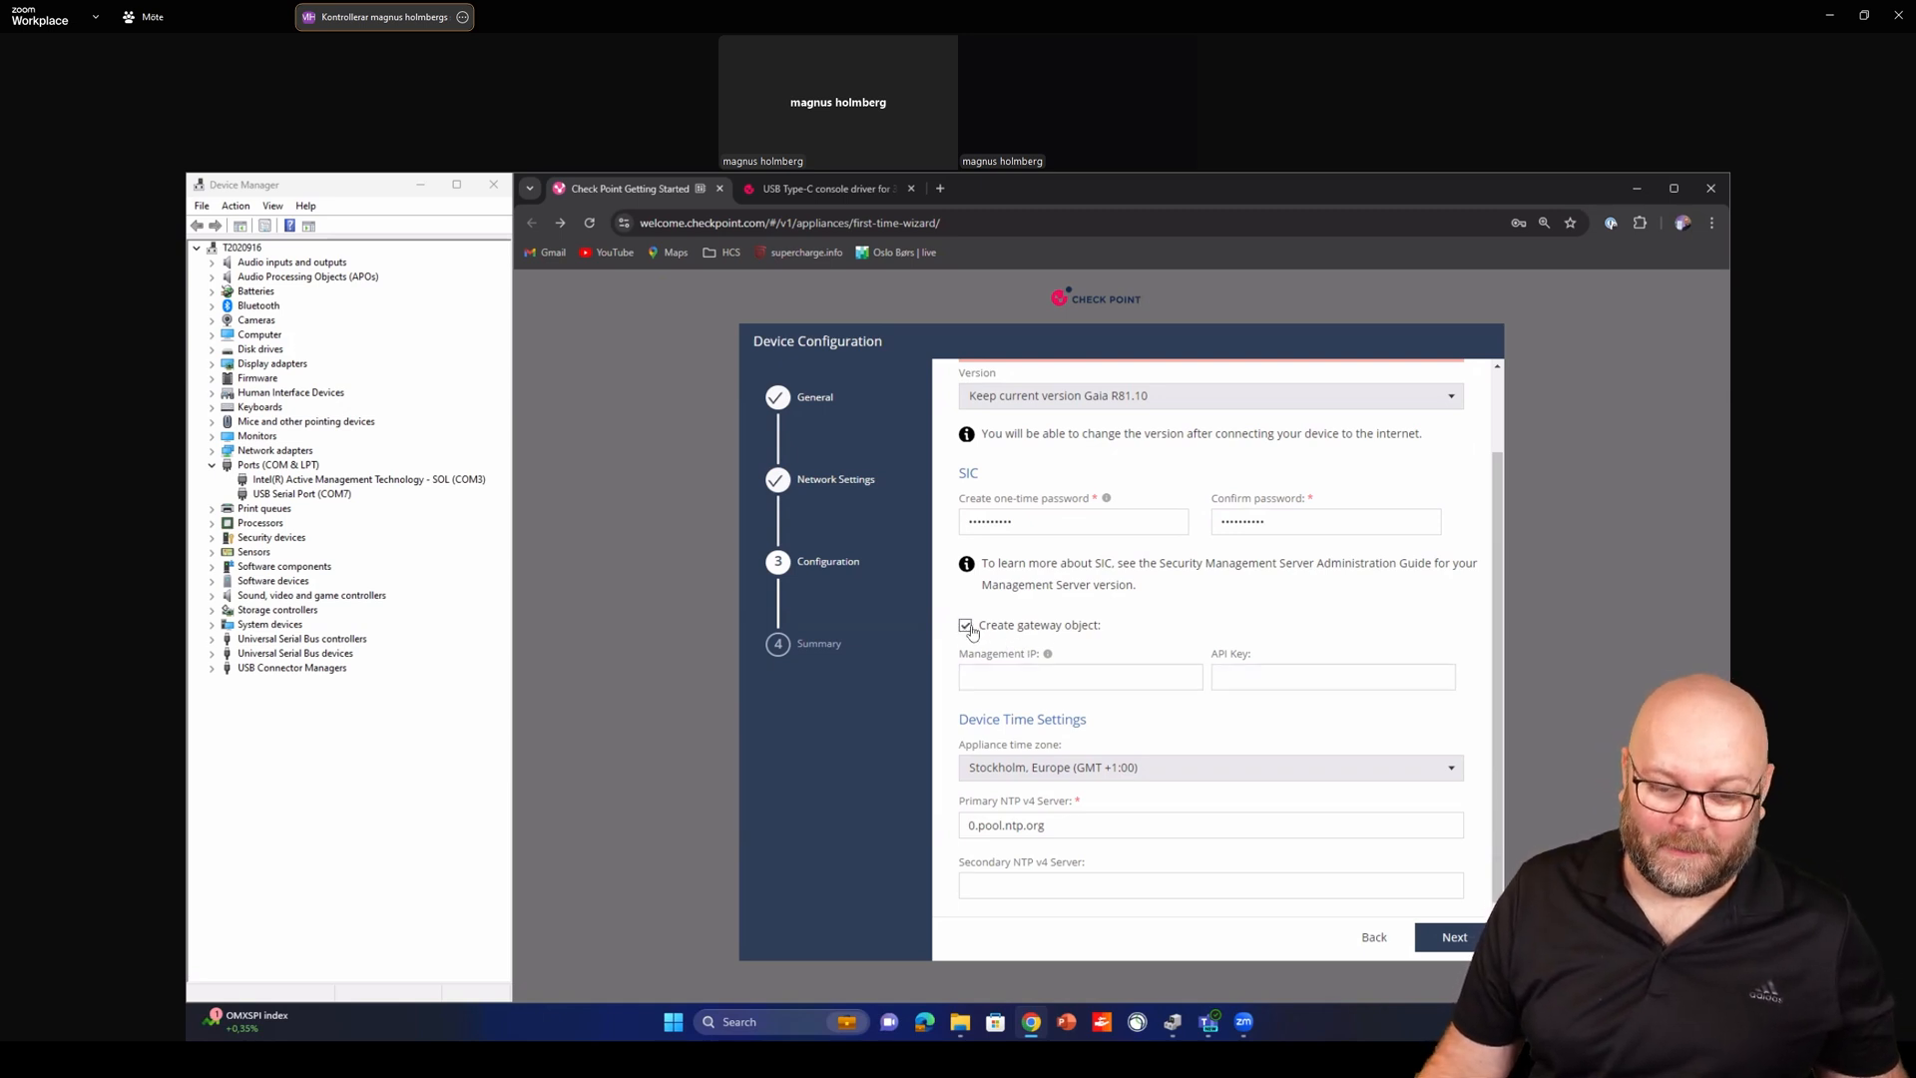
left_click(966, 625)
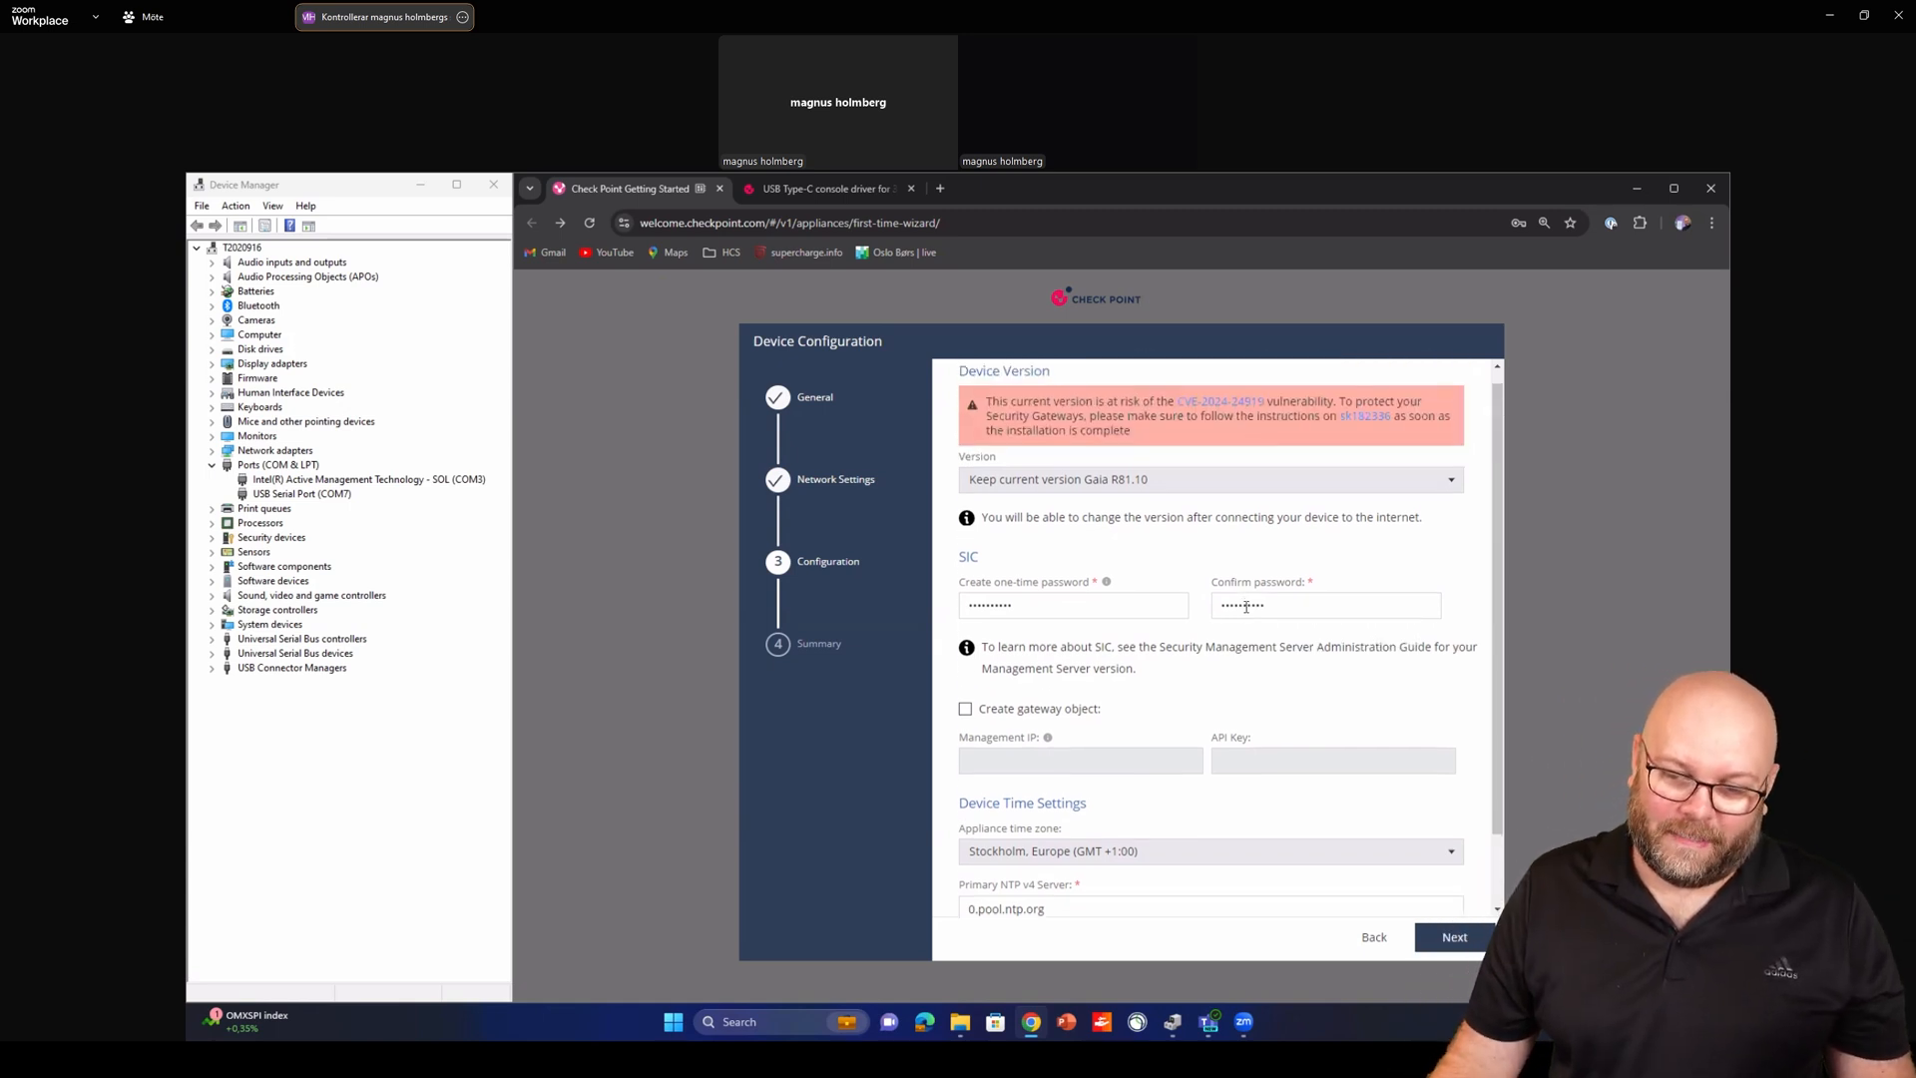
scroll("down", 3)
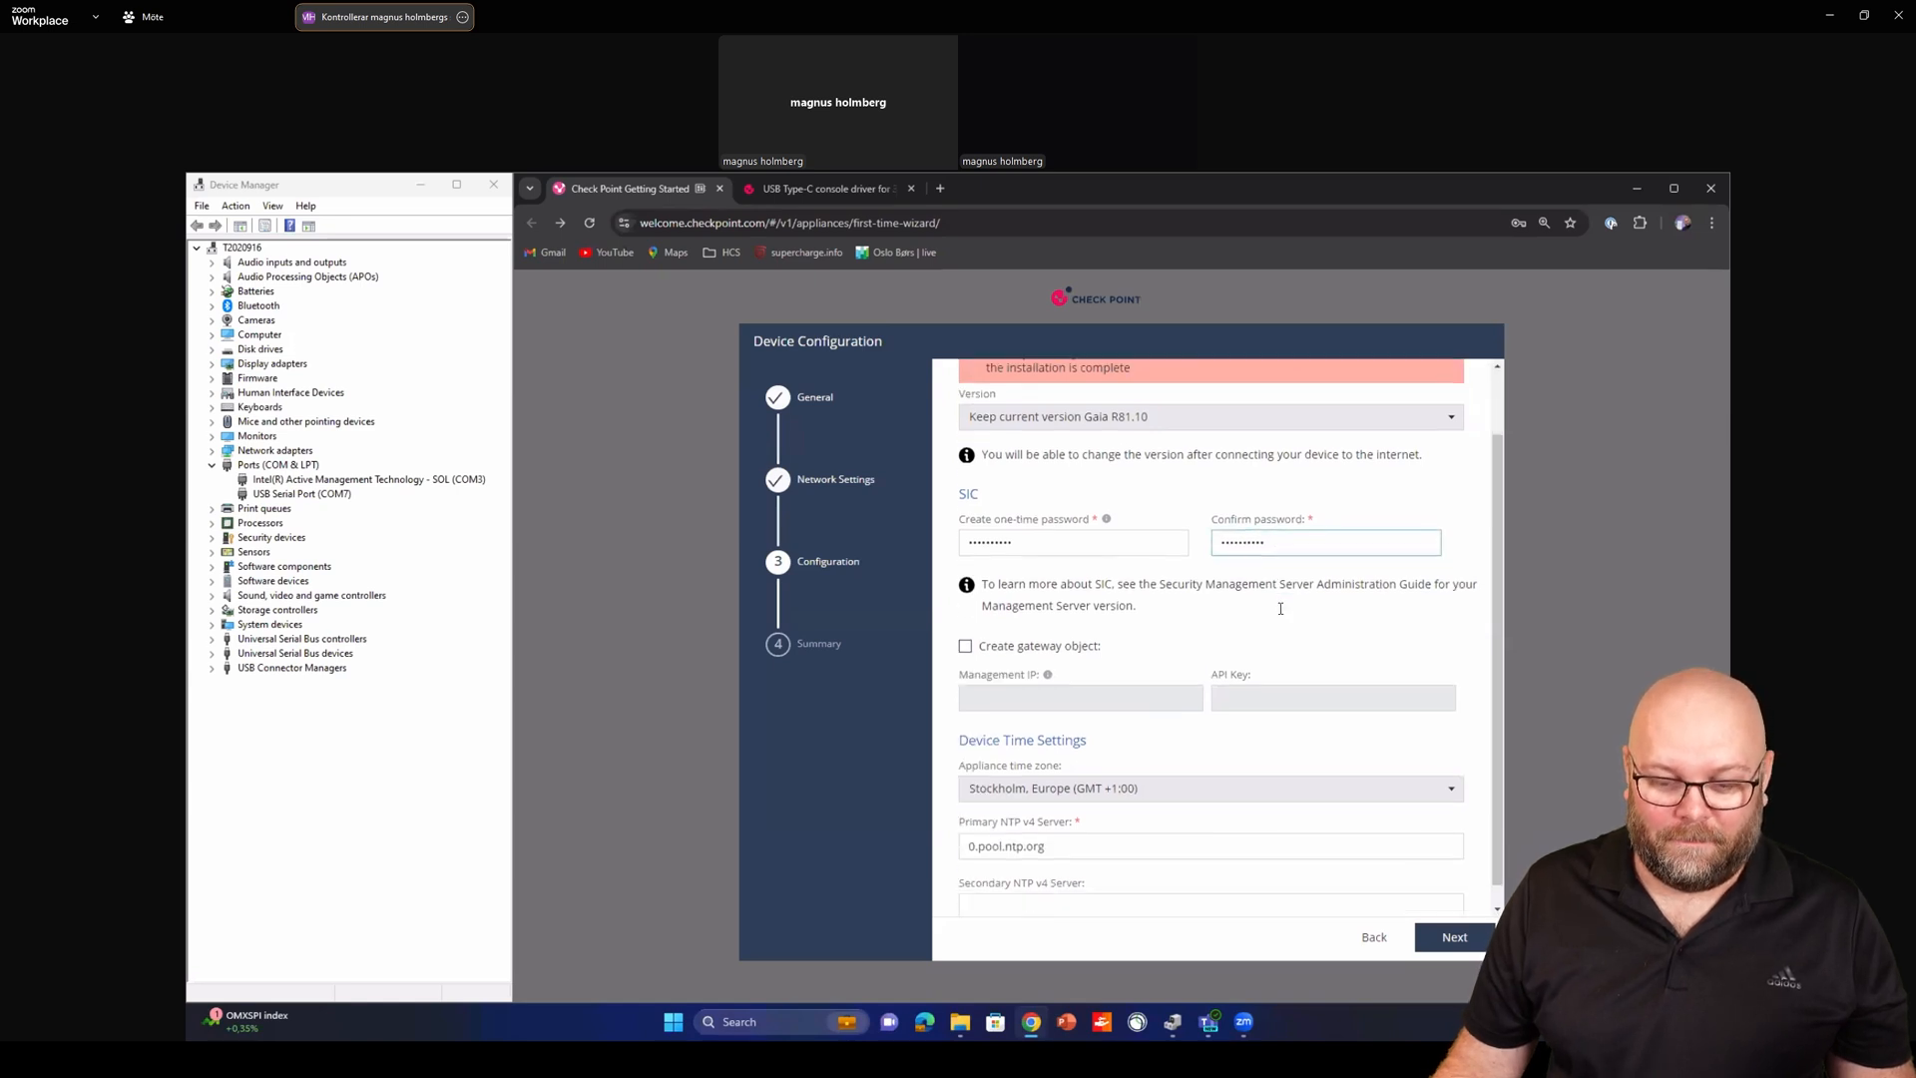
scroll("down", 3)
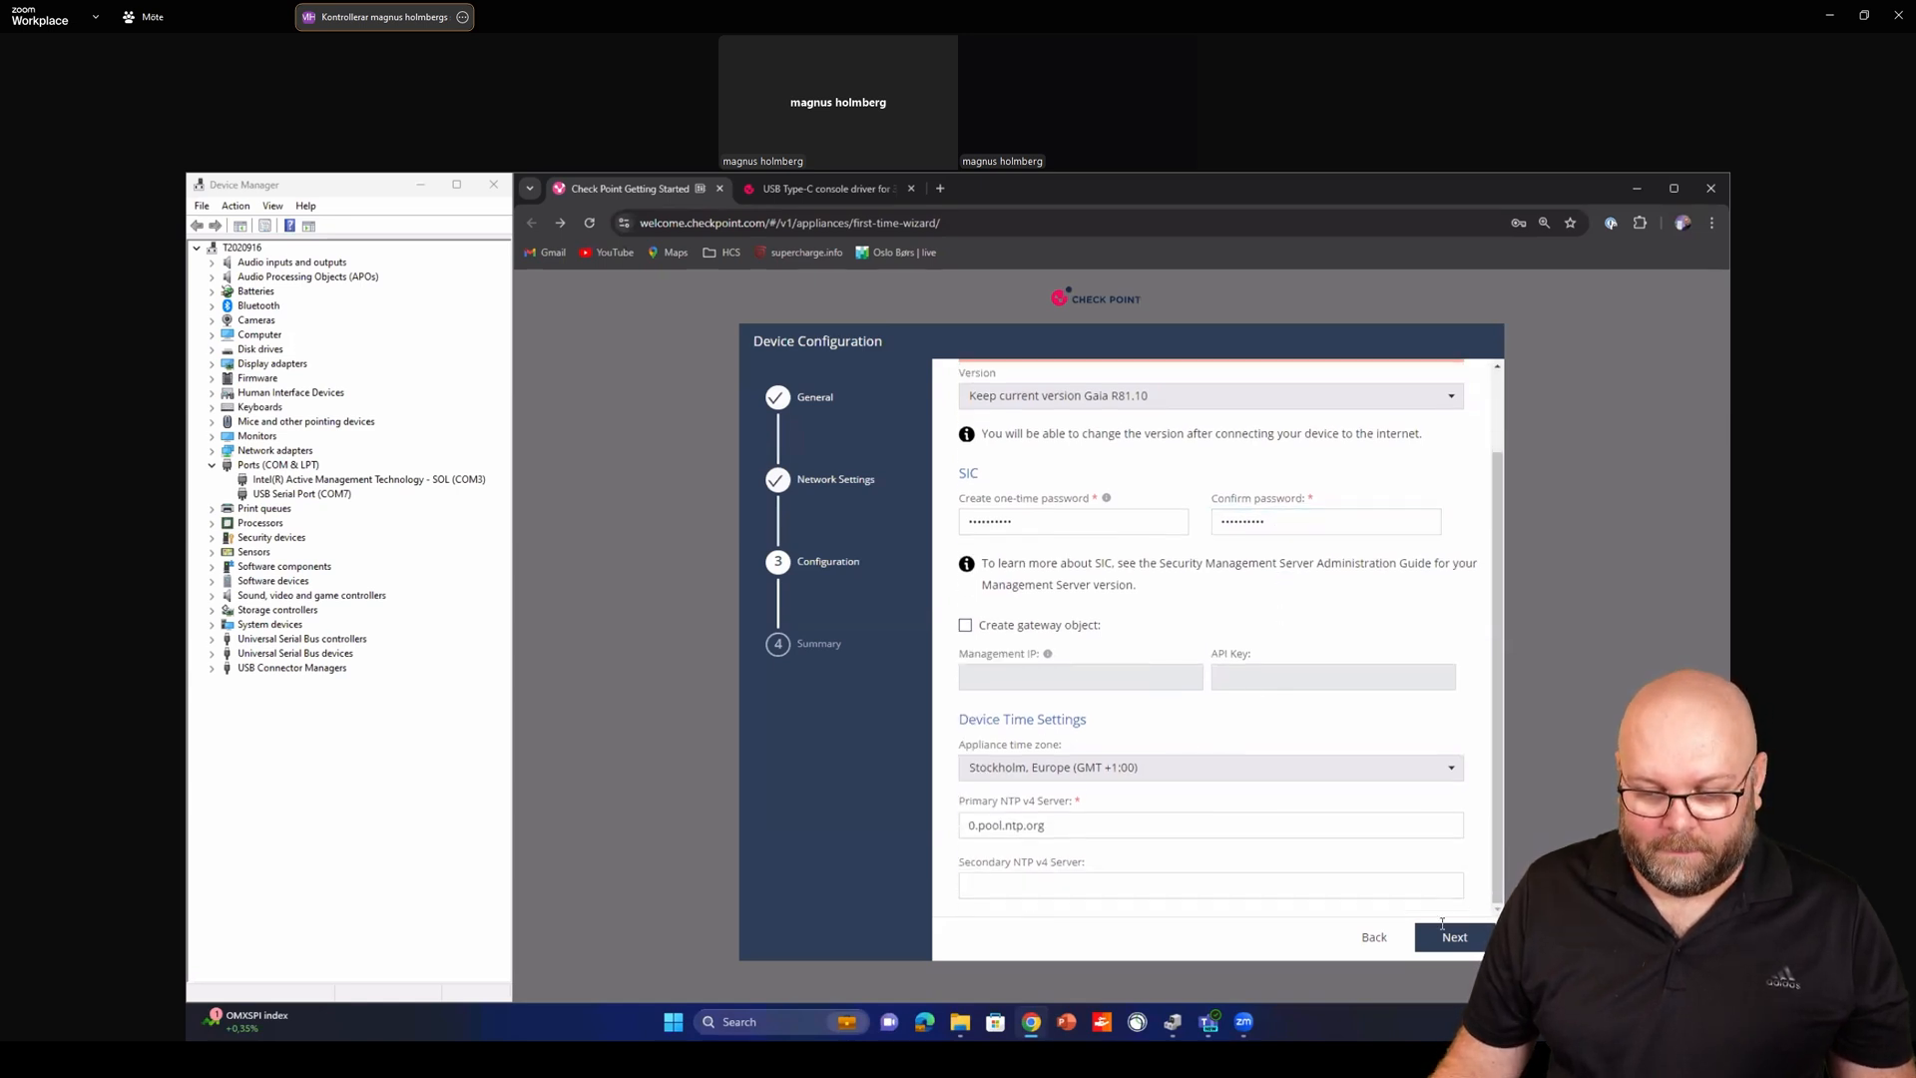
Review the Summary and legal consent, then finish to start the Security Gateway installation
left_click(1453, 936)
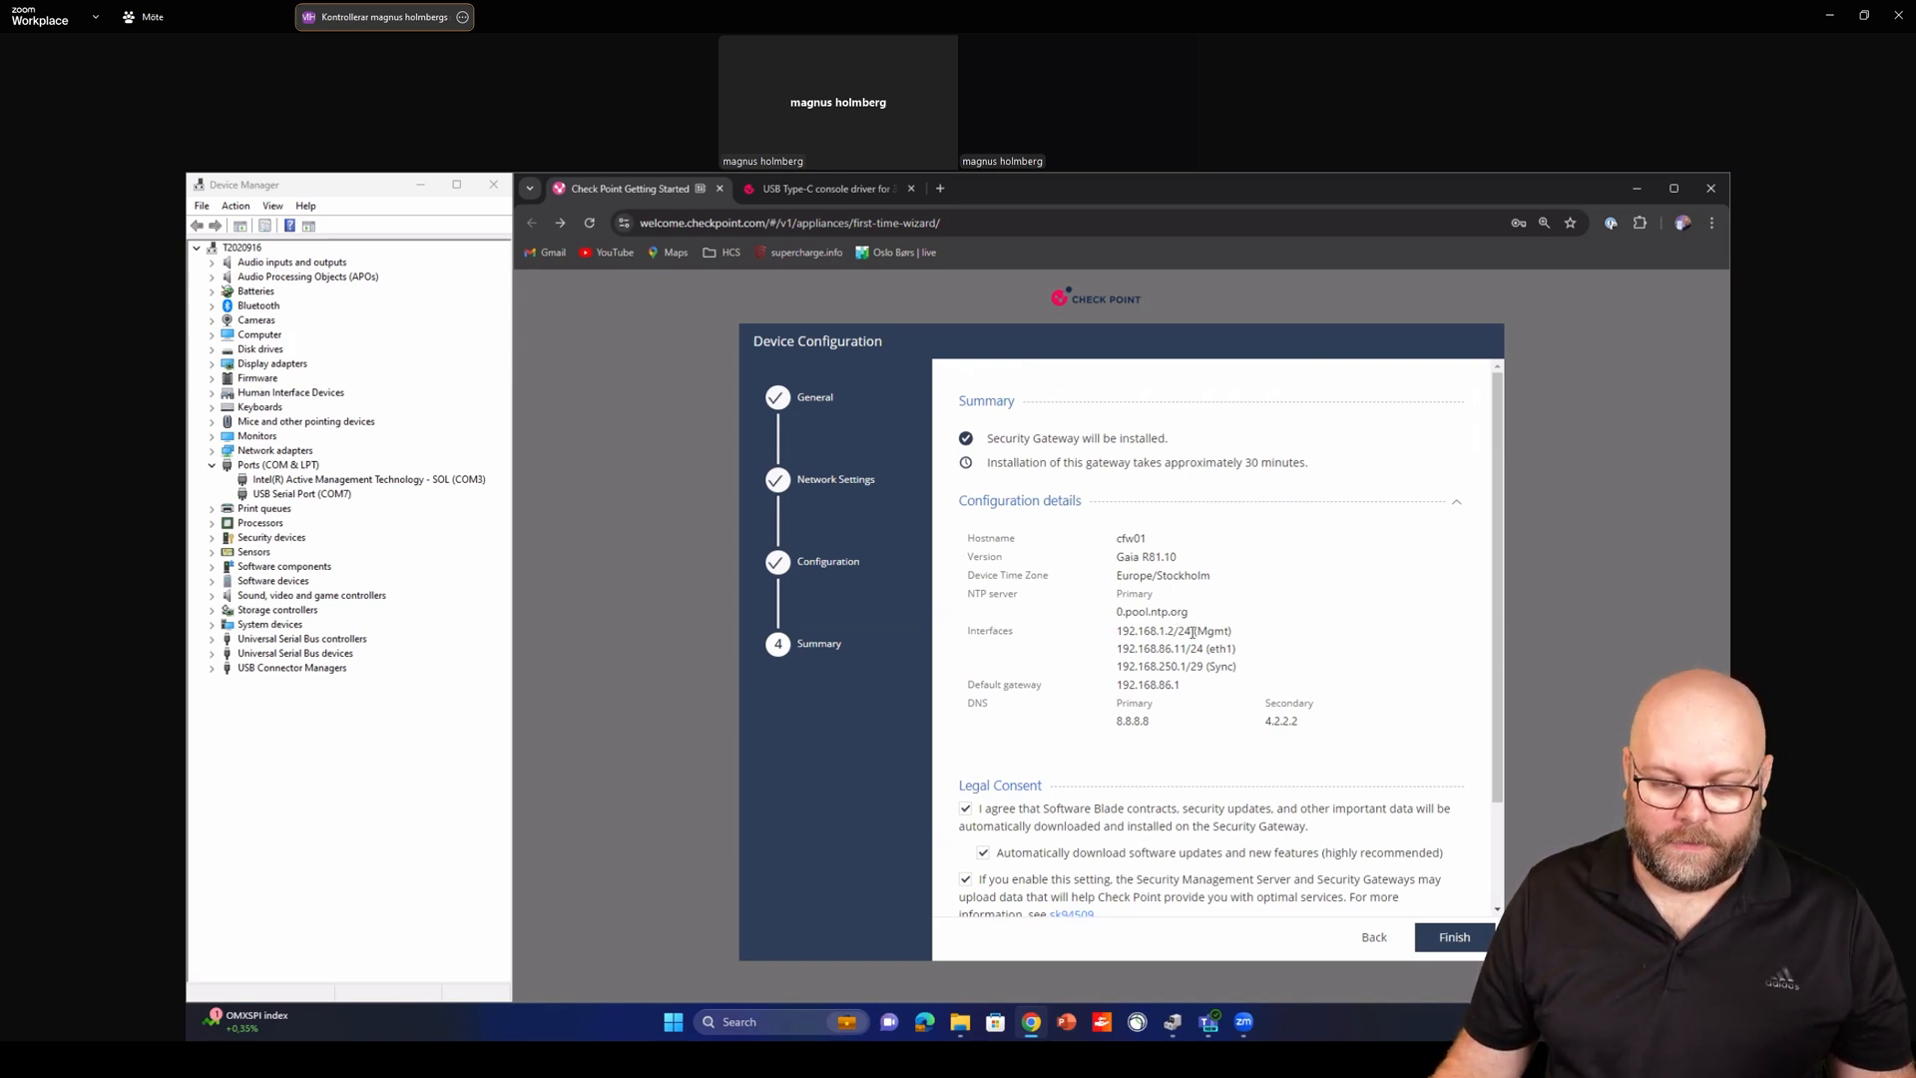
scroll("down", 3)
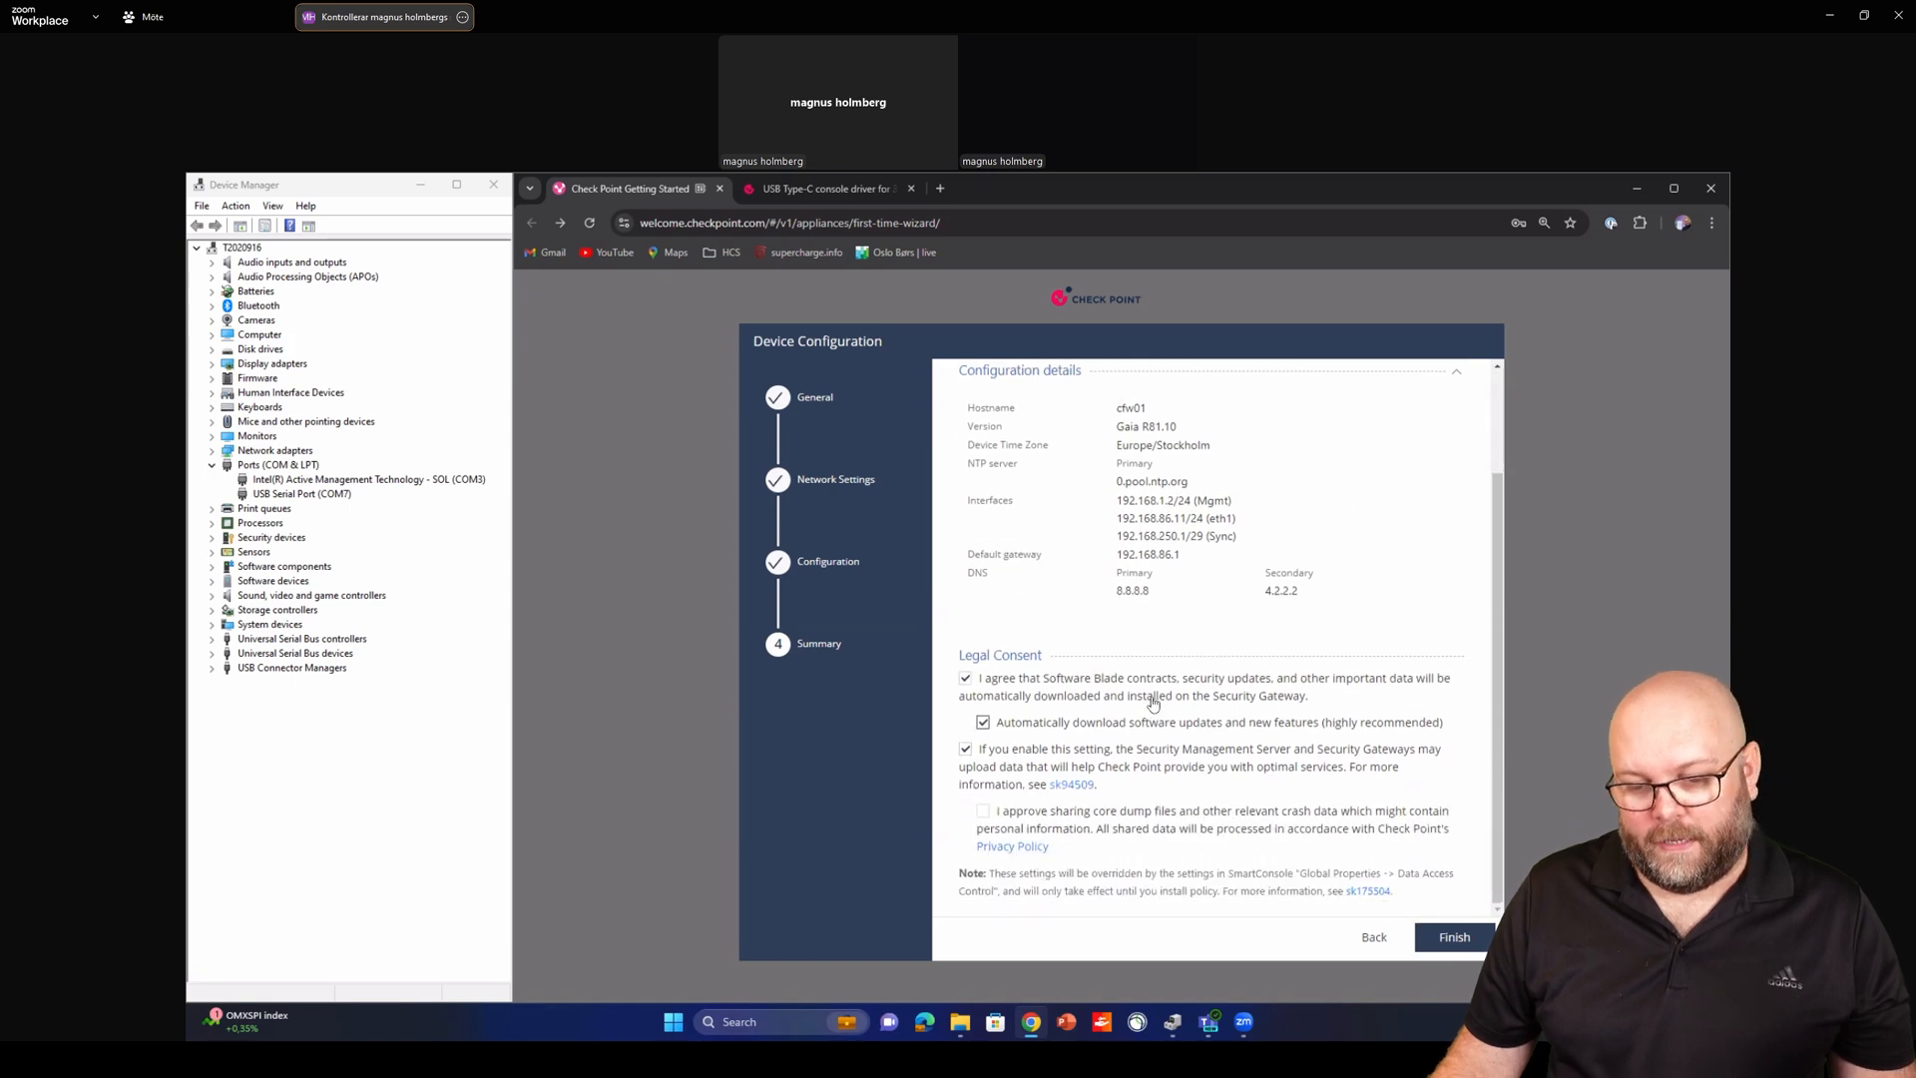
mouse_move(1118, 720)
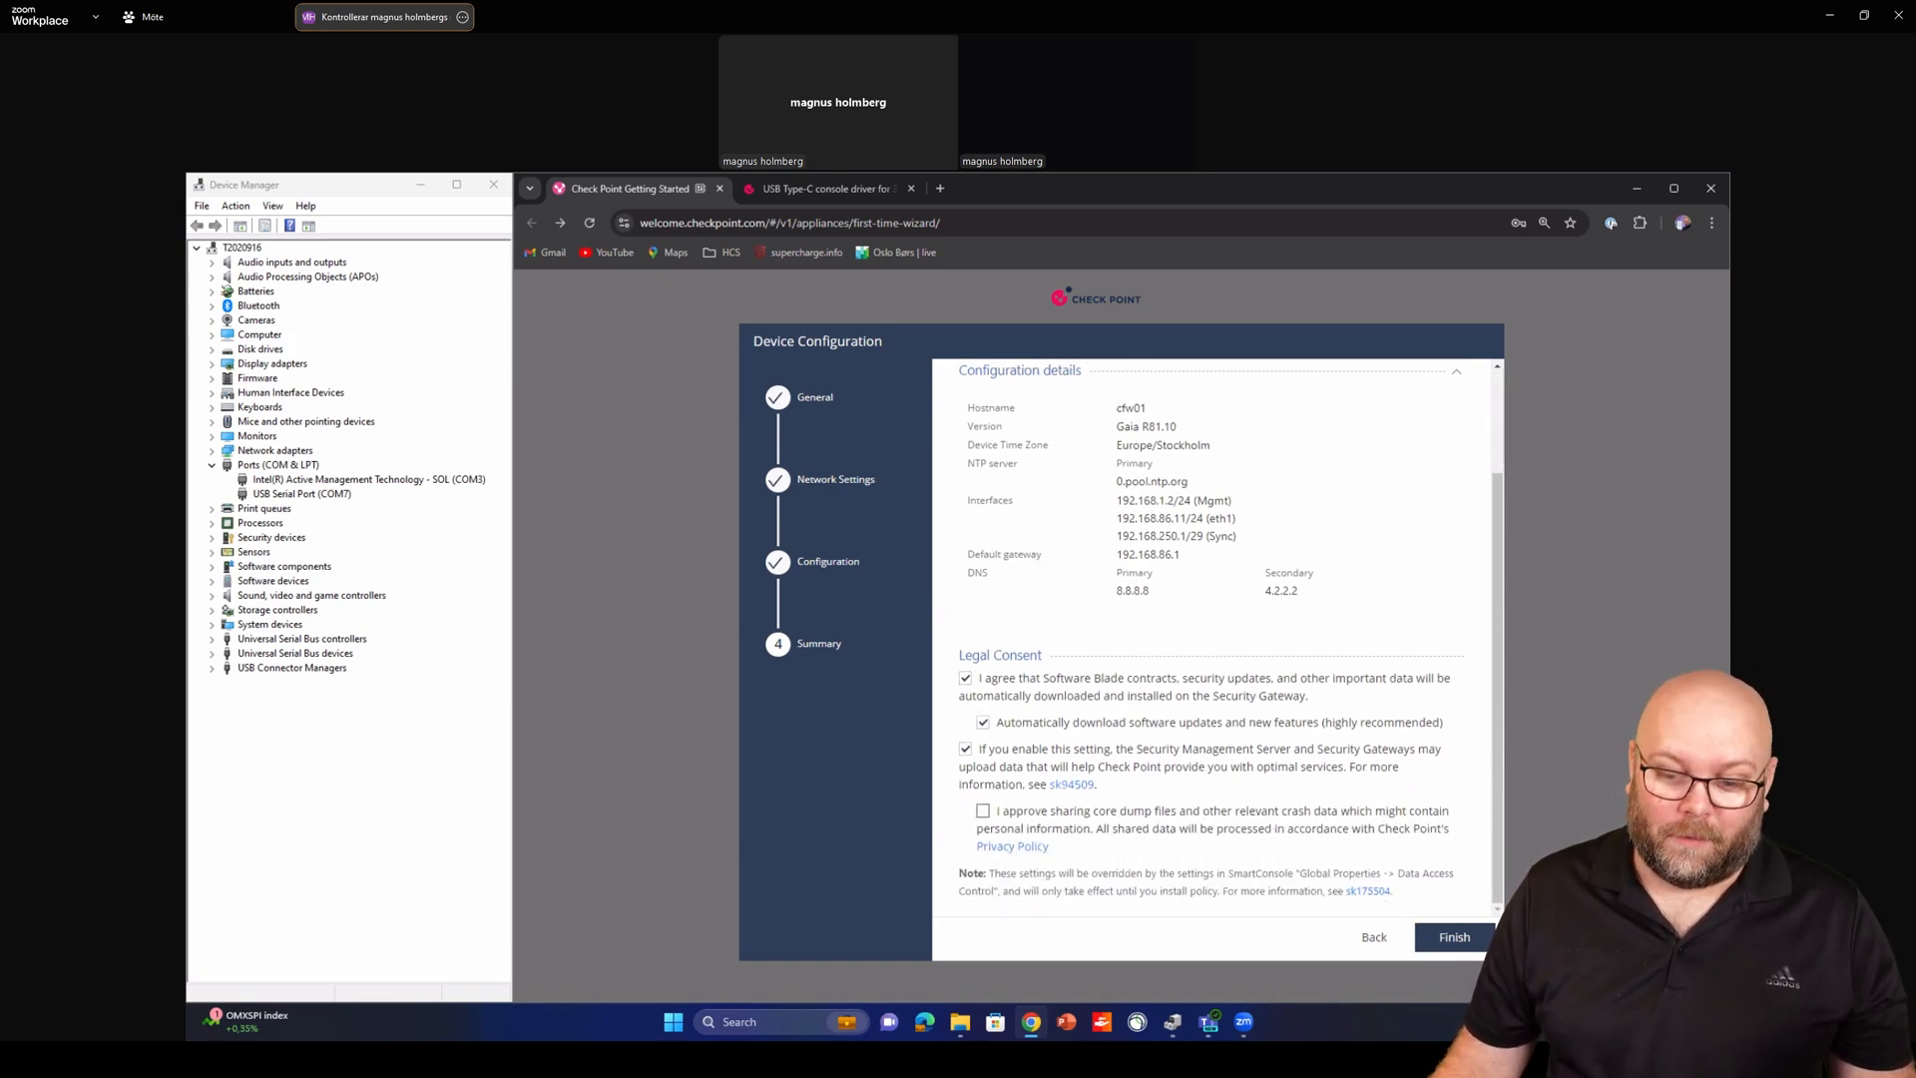
left_click(1453, 936)
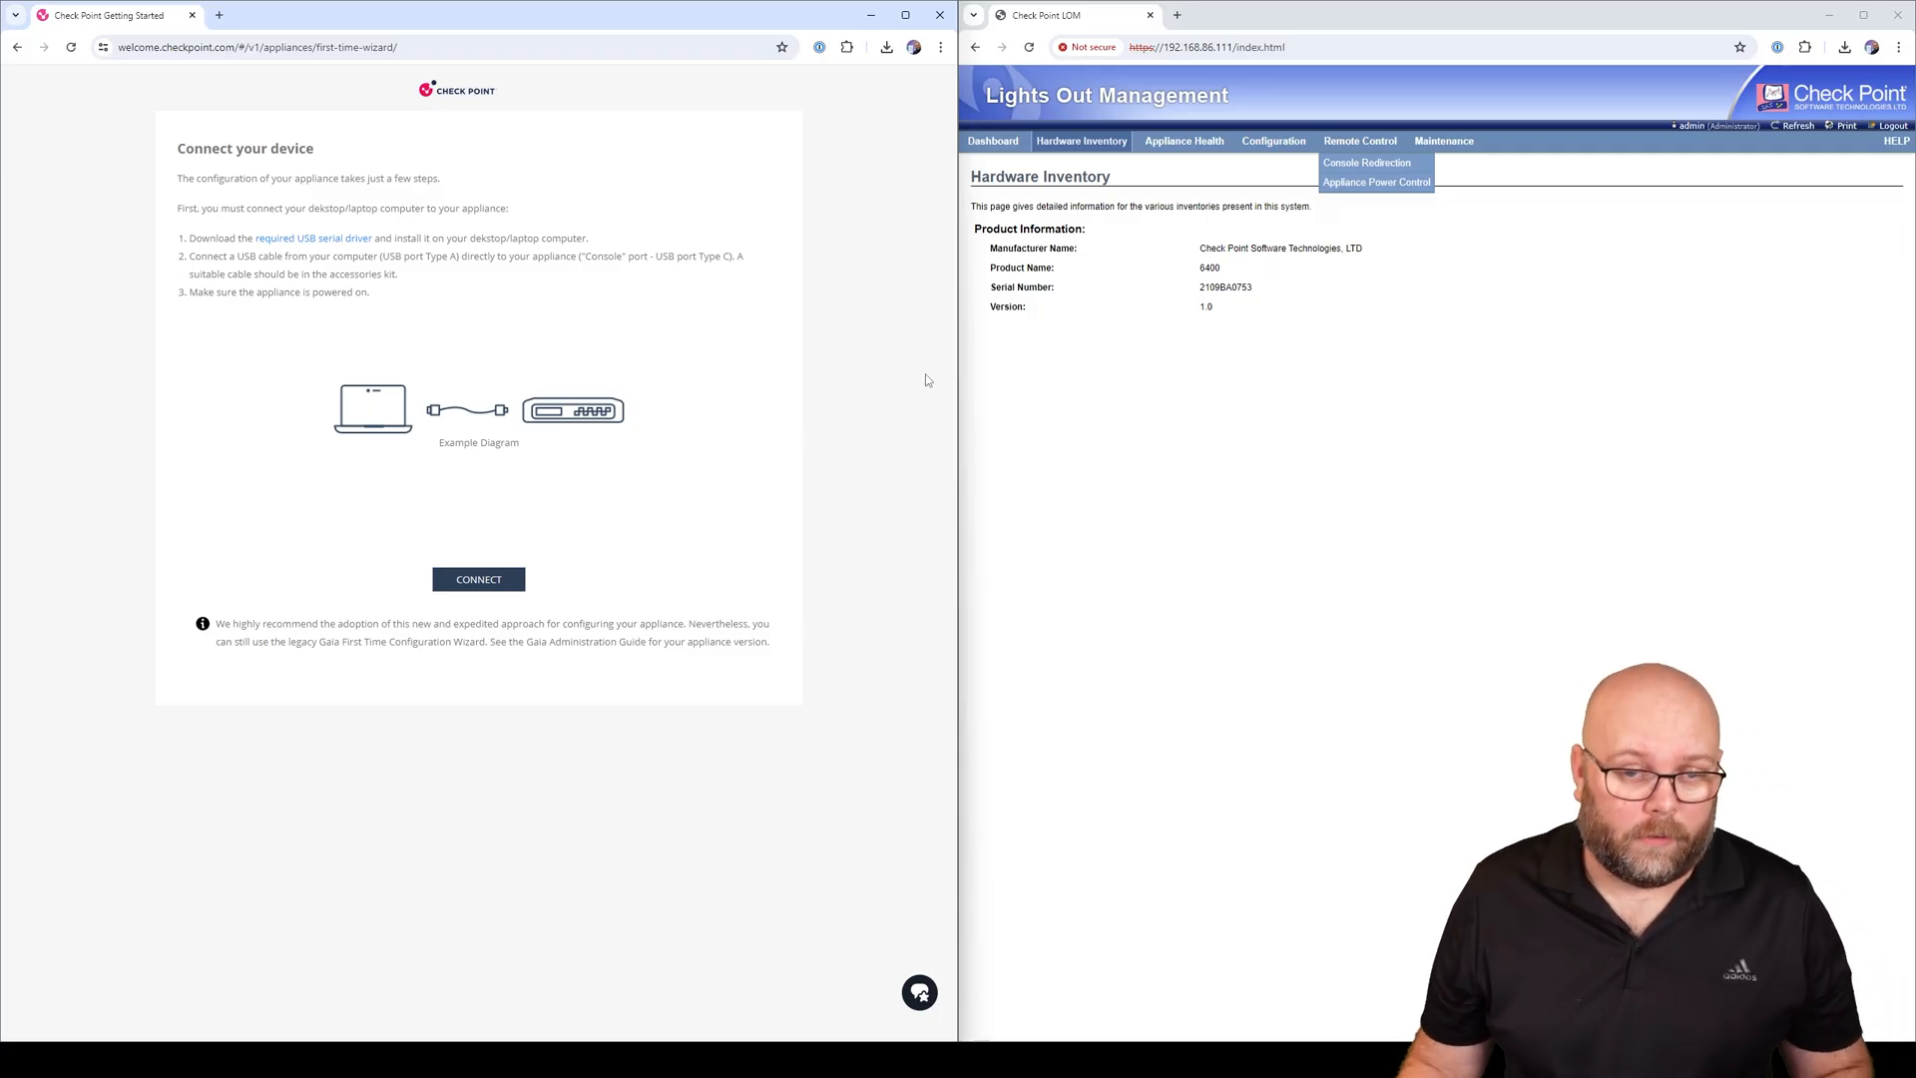
left_click(939, 46)
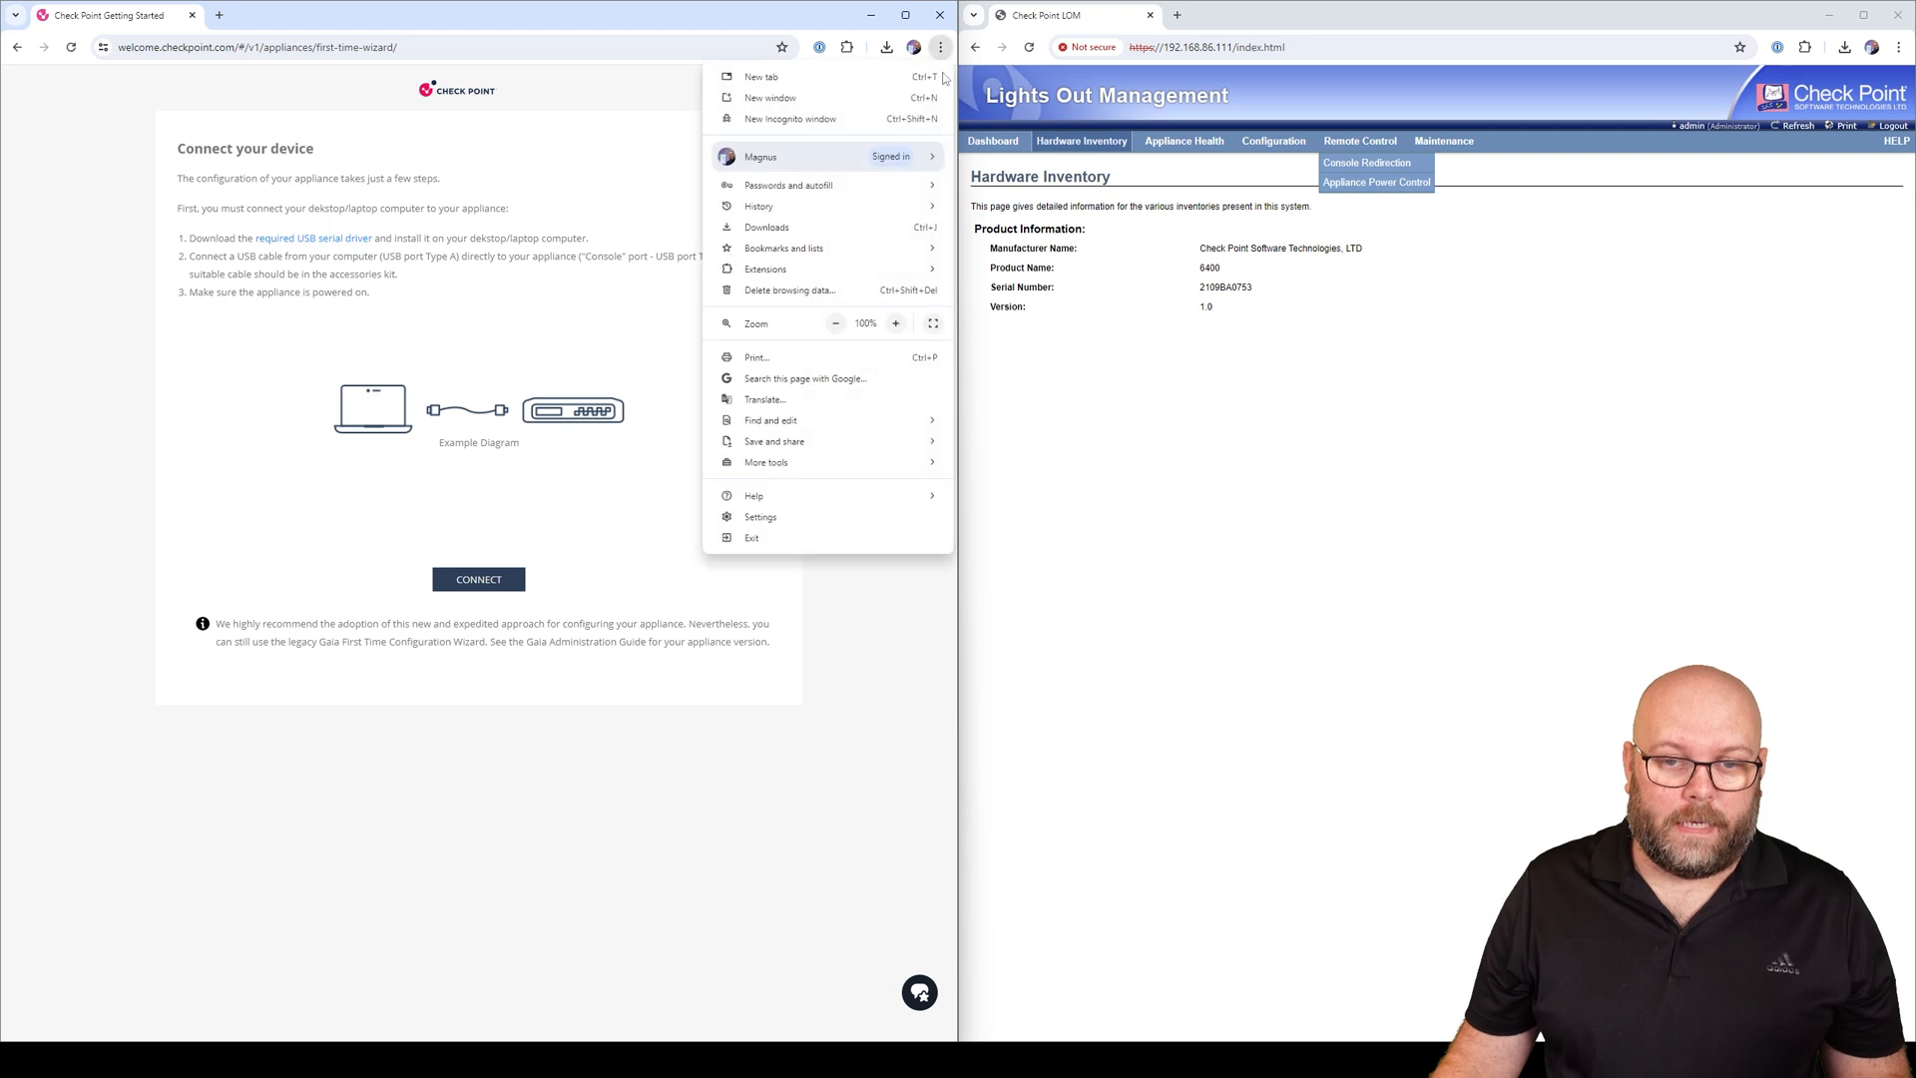
left_click(790, 118)
type("https://192.168.1.2")
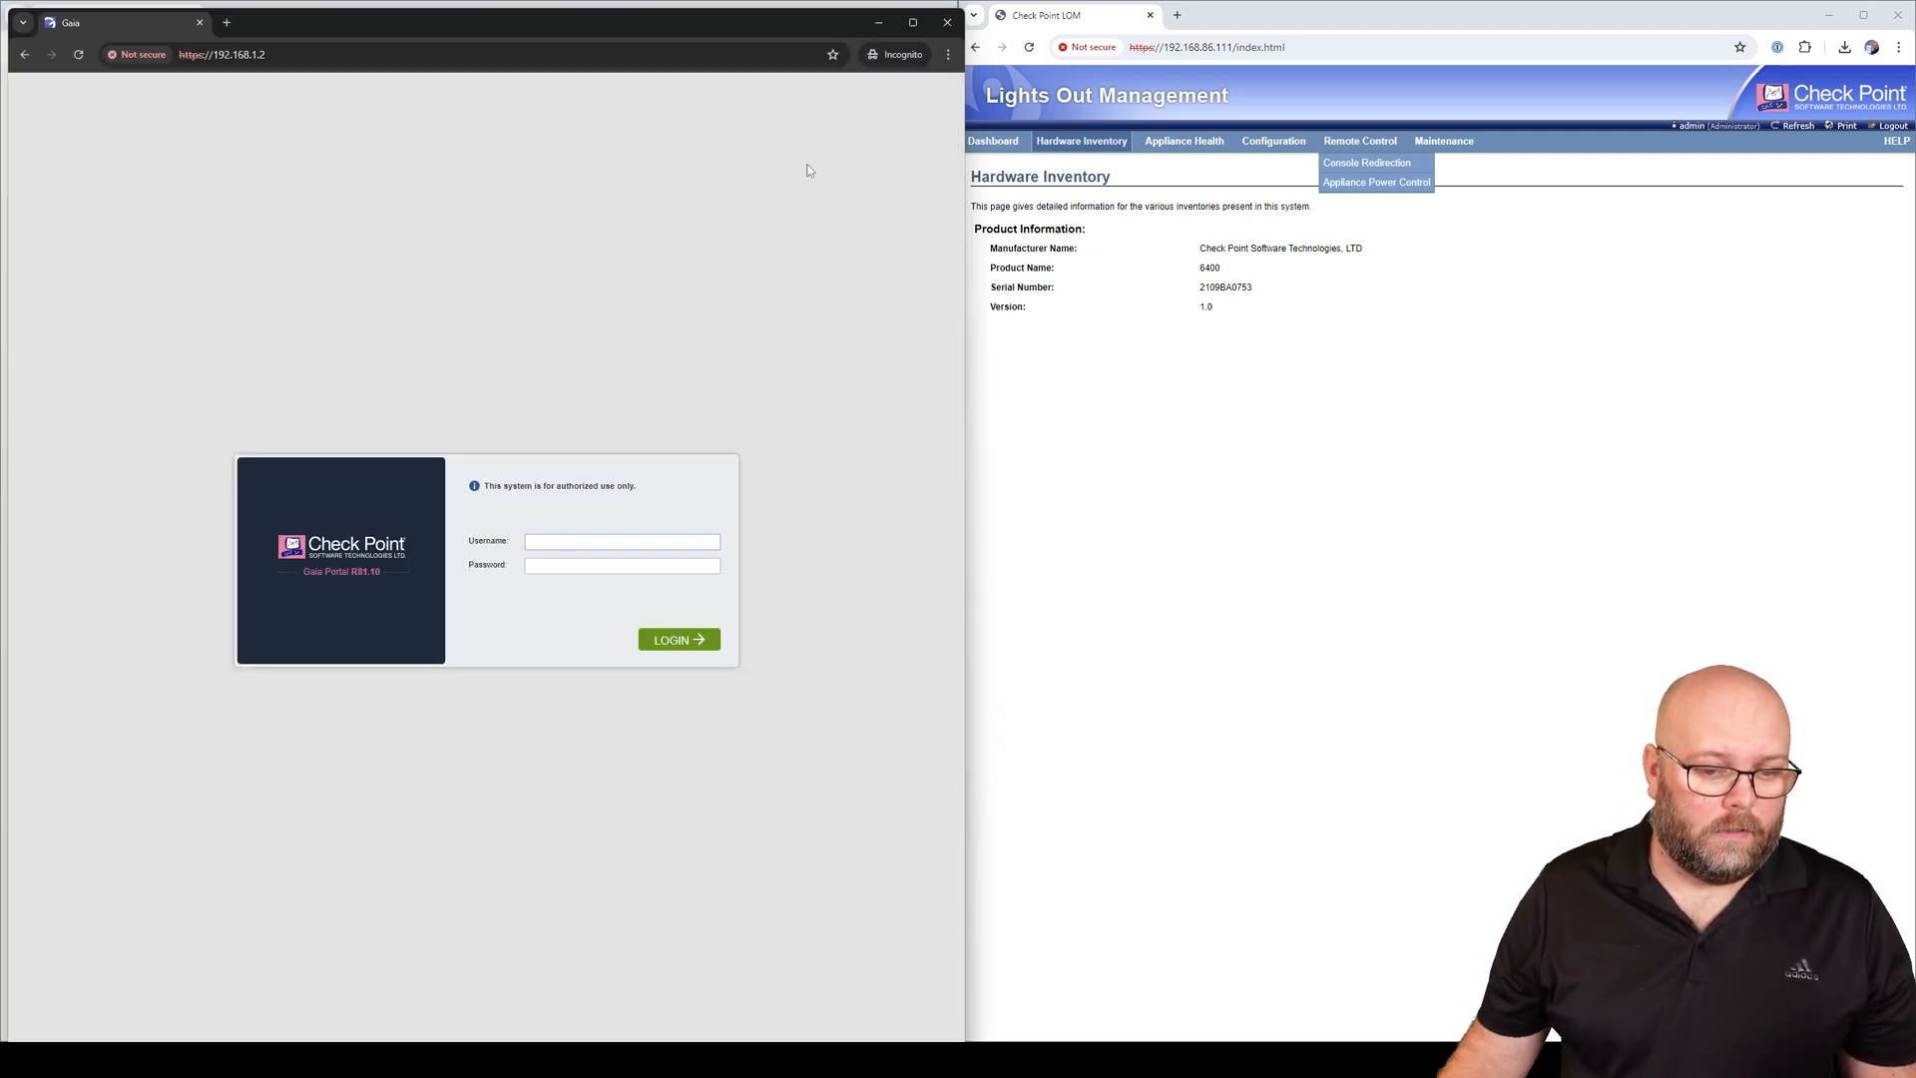
type("admin")
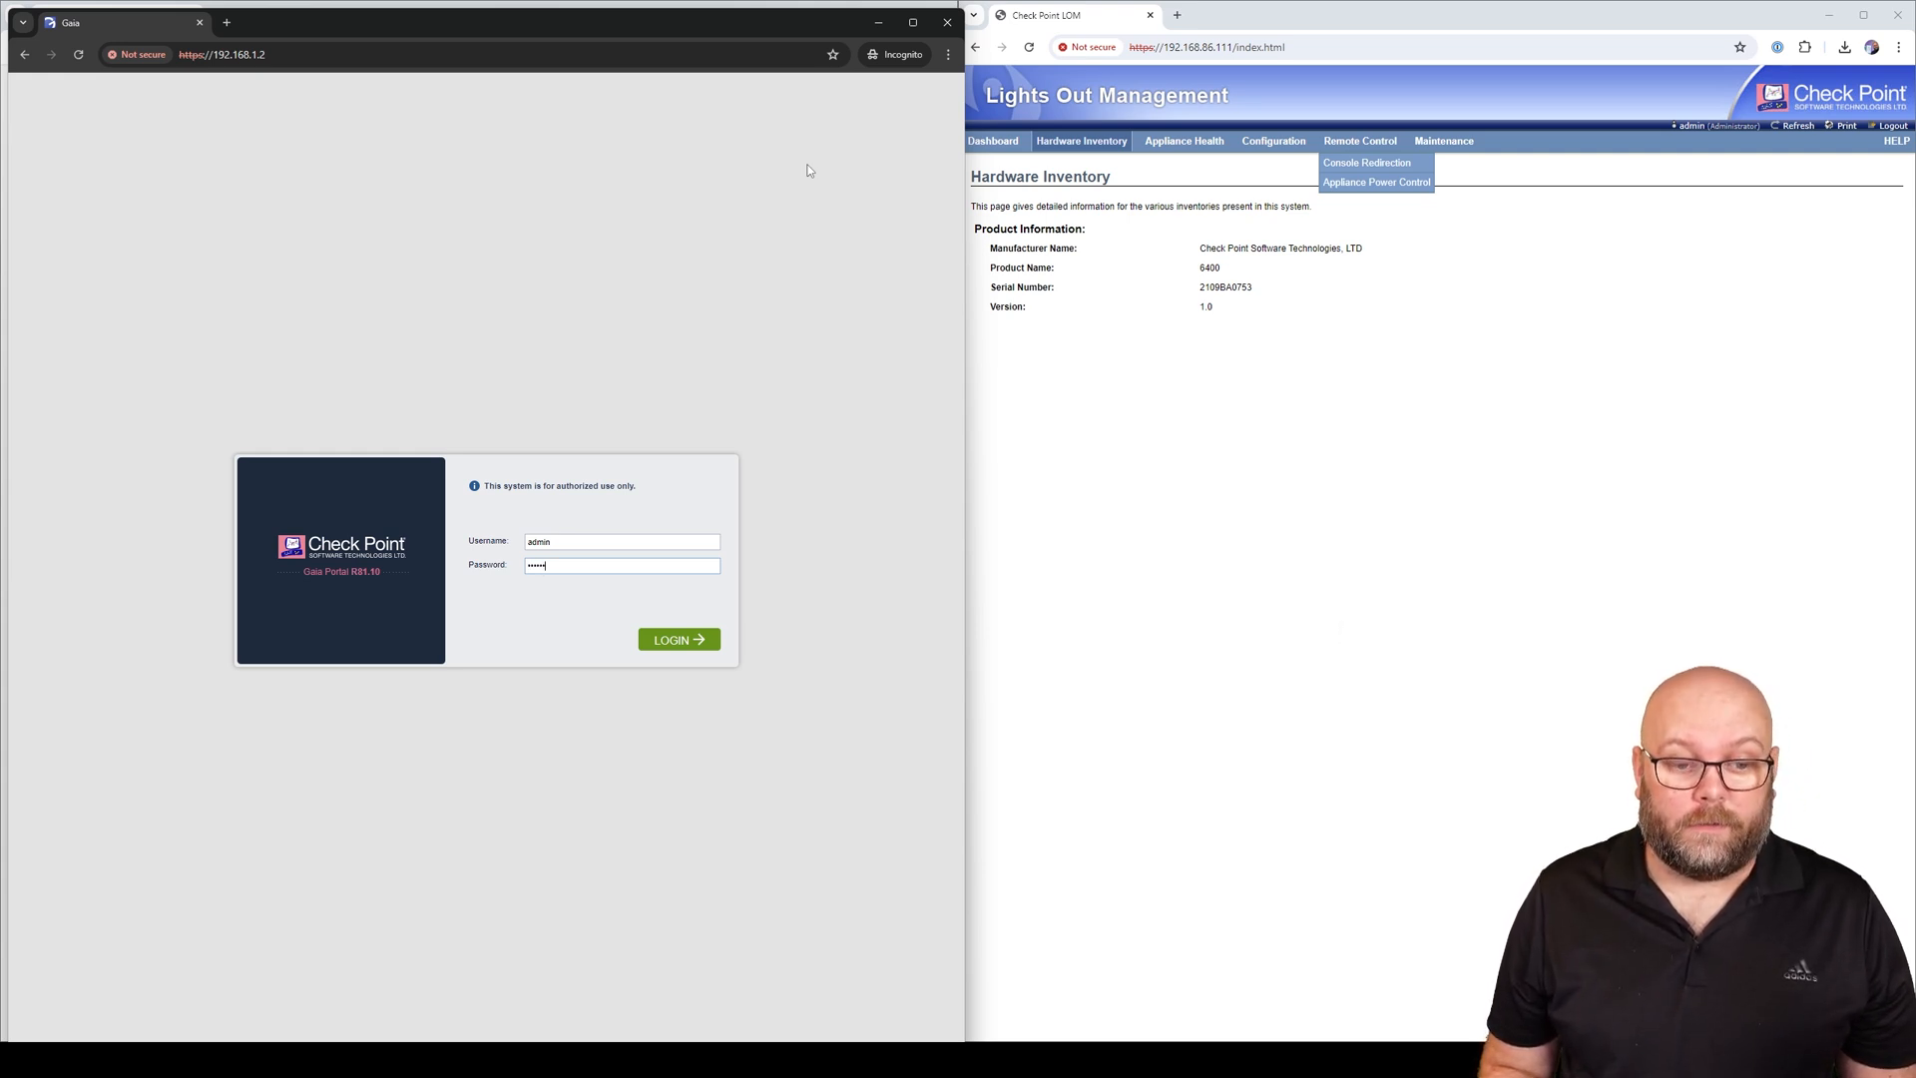
left_click(677, 639)
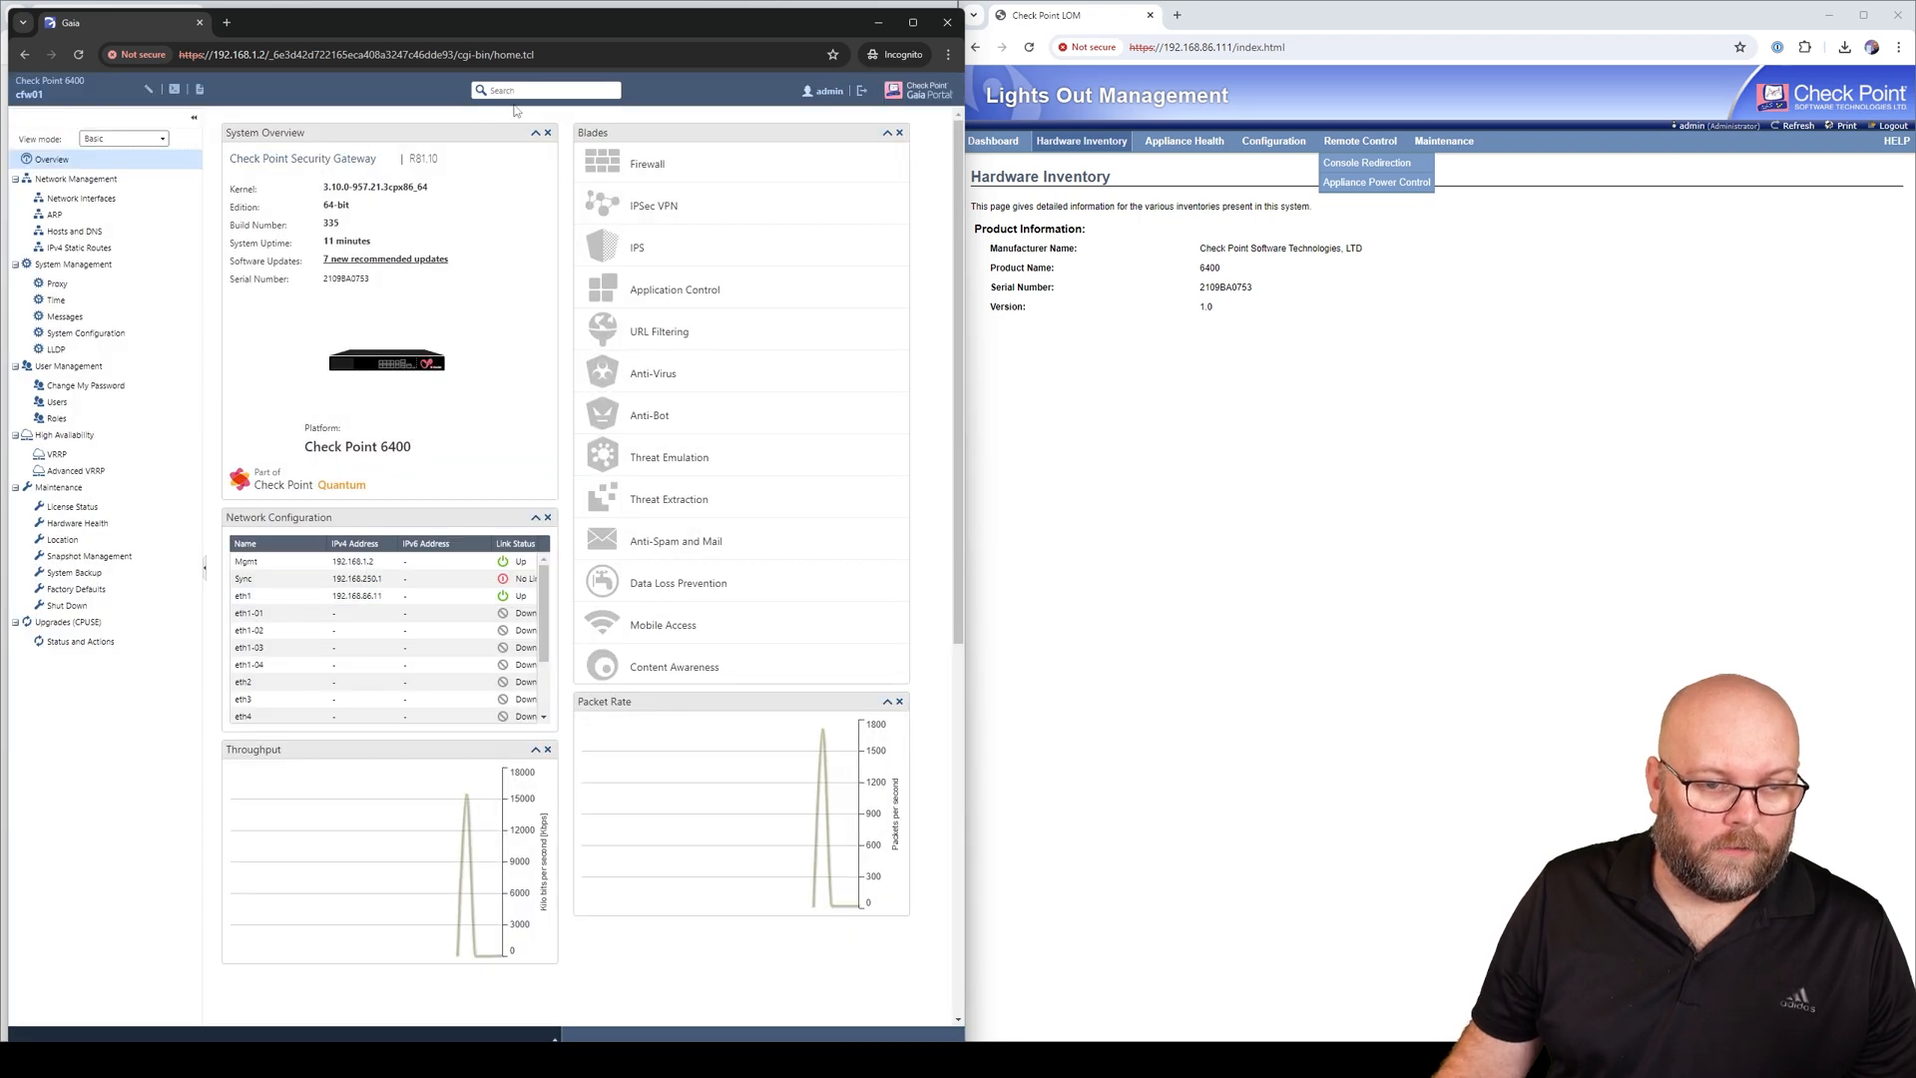
Show the Upgrades (CPUSE) Status and Actions page listing R81.10 hotfixes, declining the What's new dialog
left_click(80, 198)
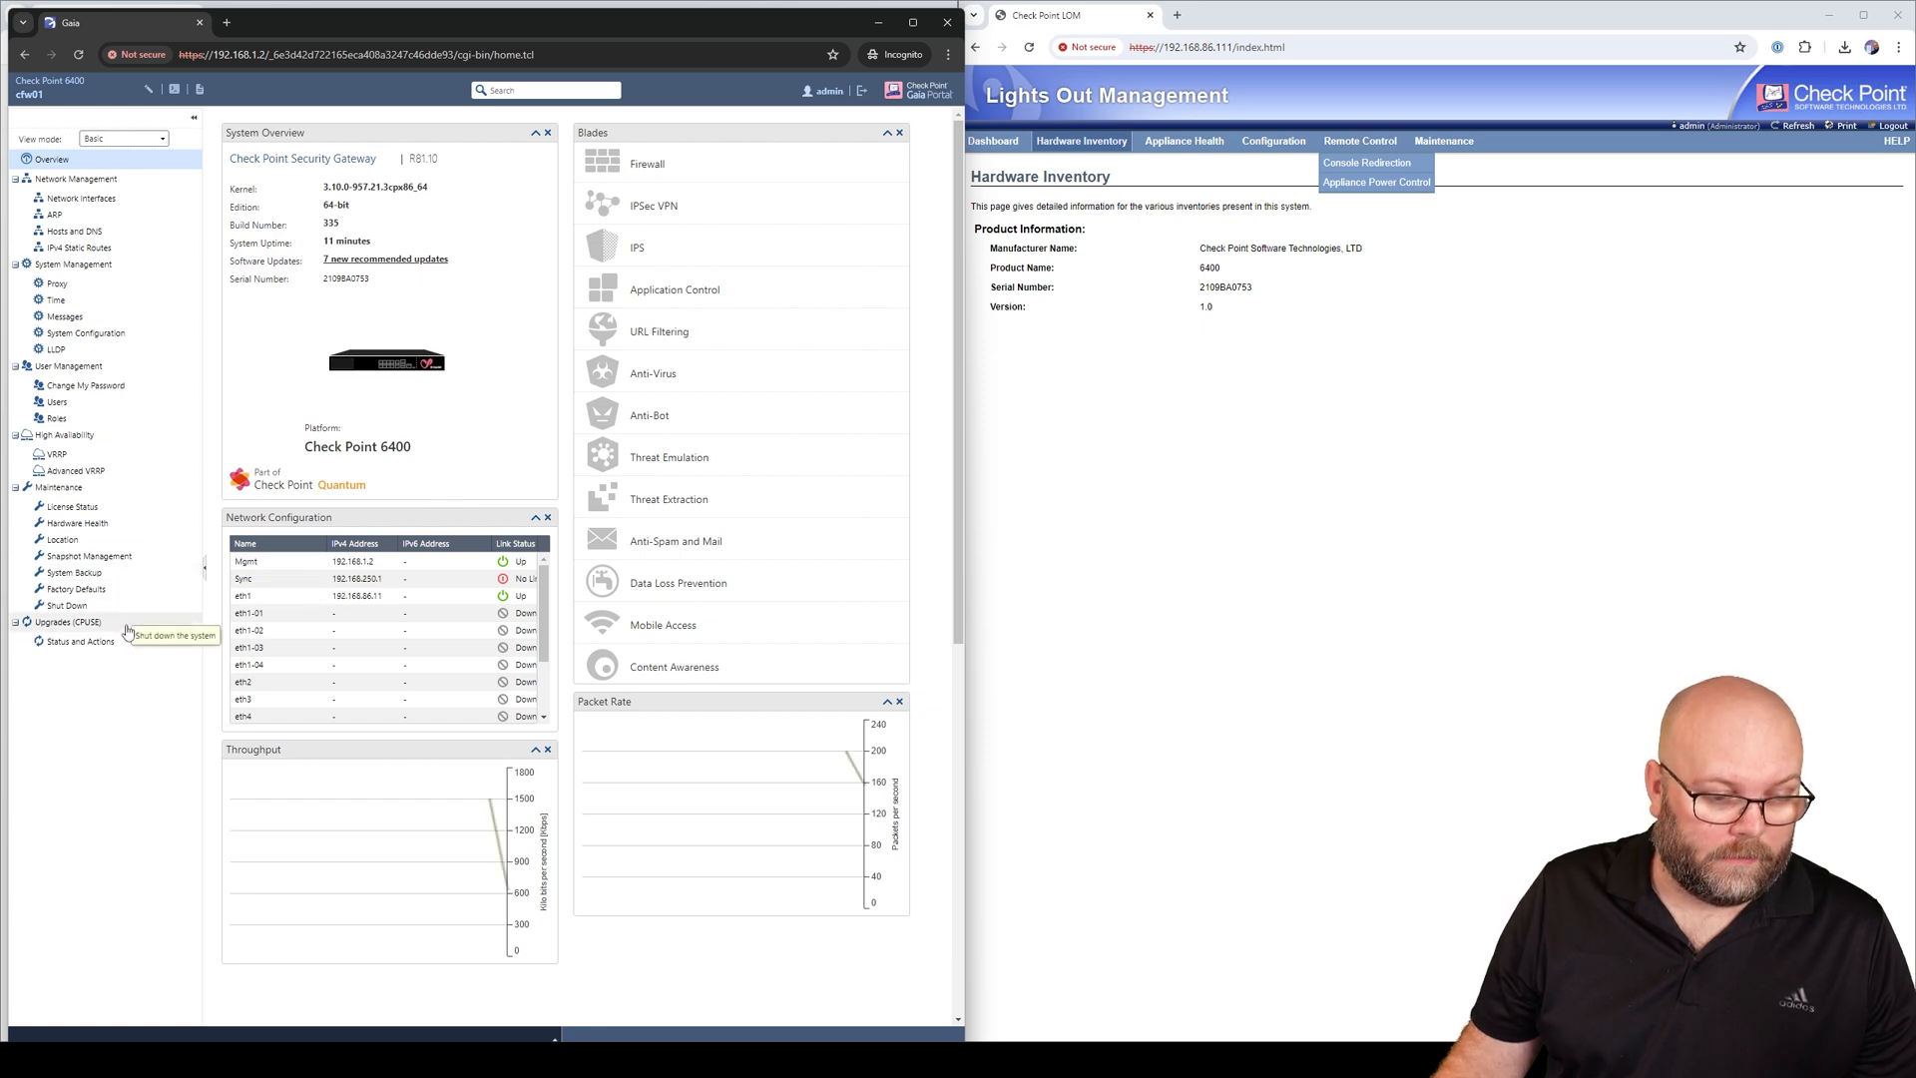
left_click(78, 641)
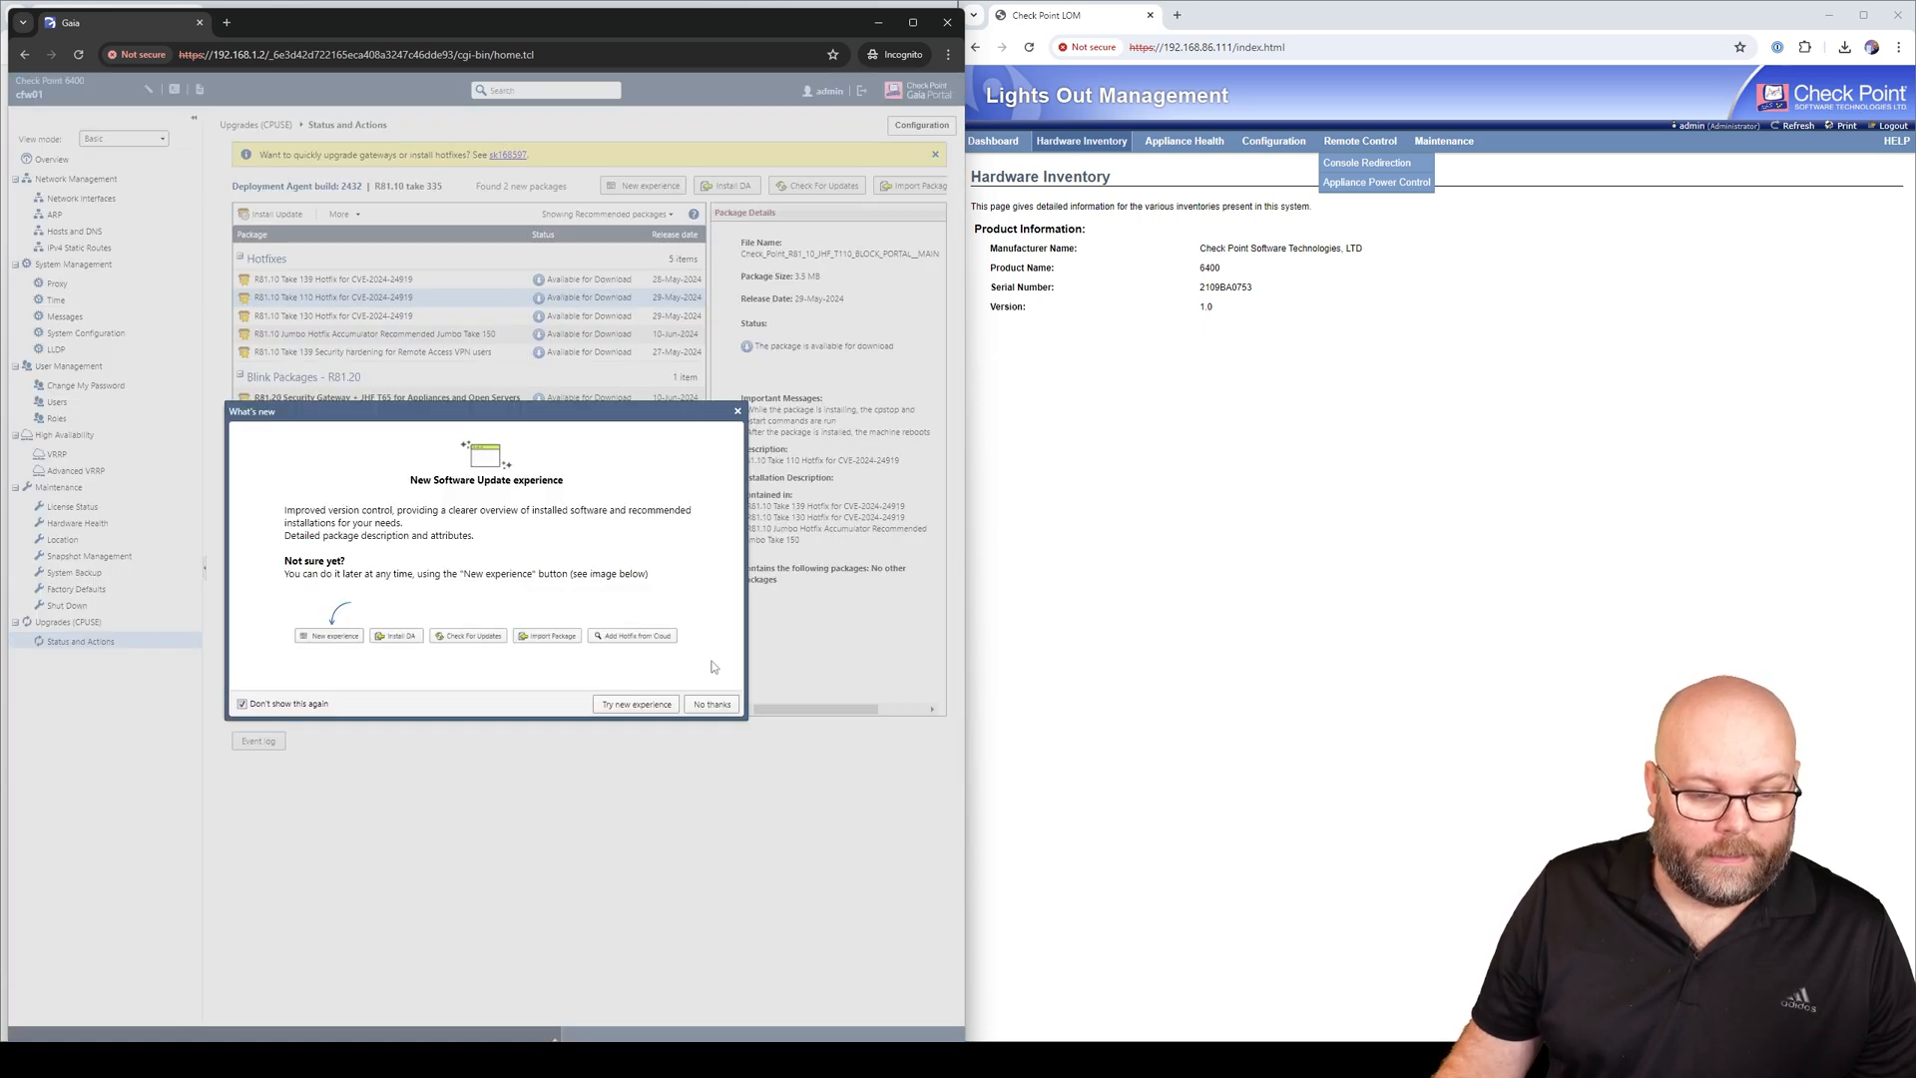
left_click(710, 703)
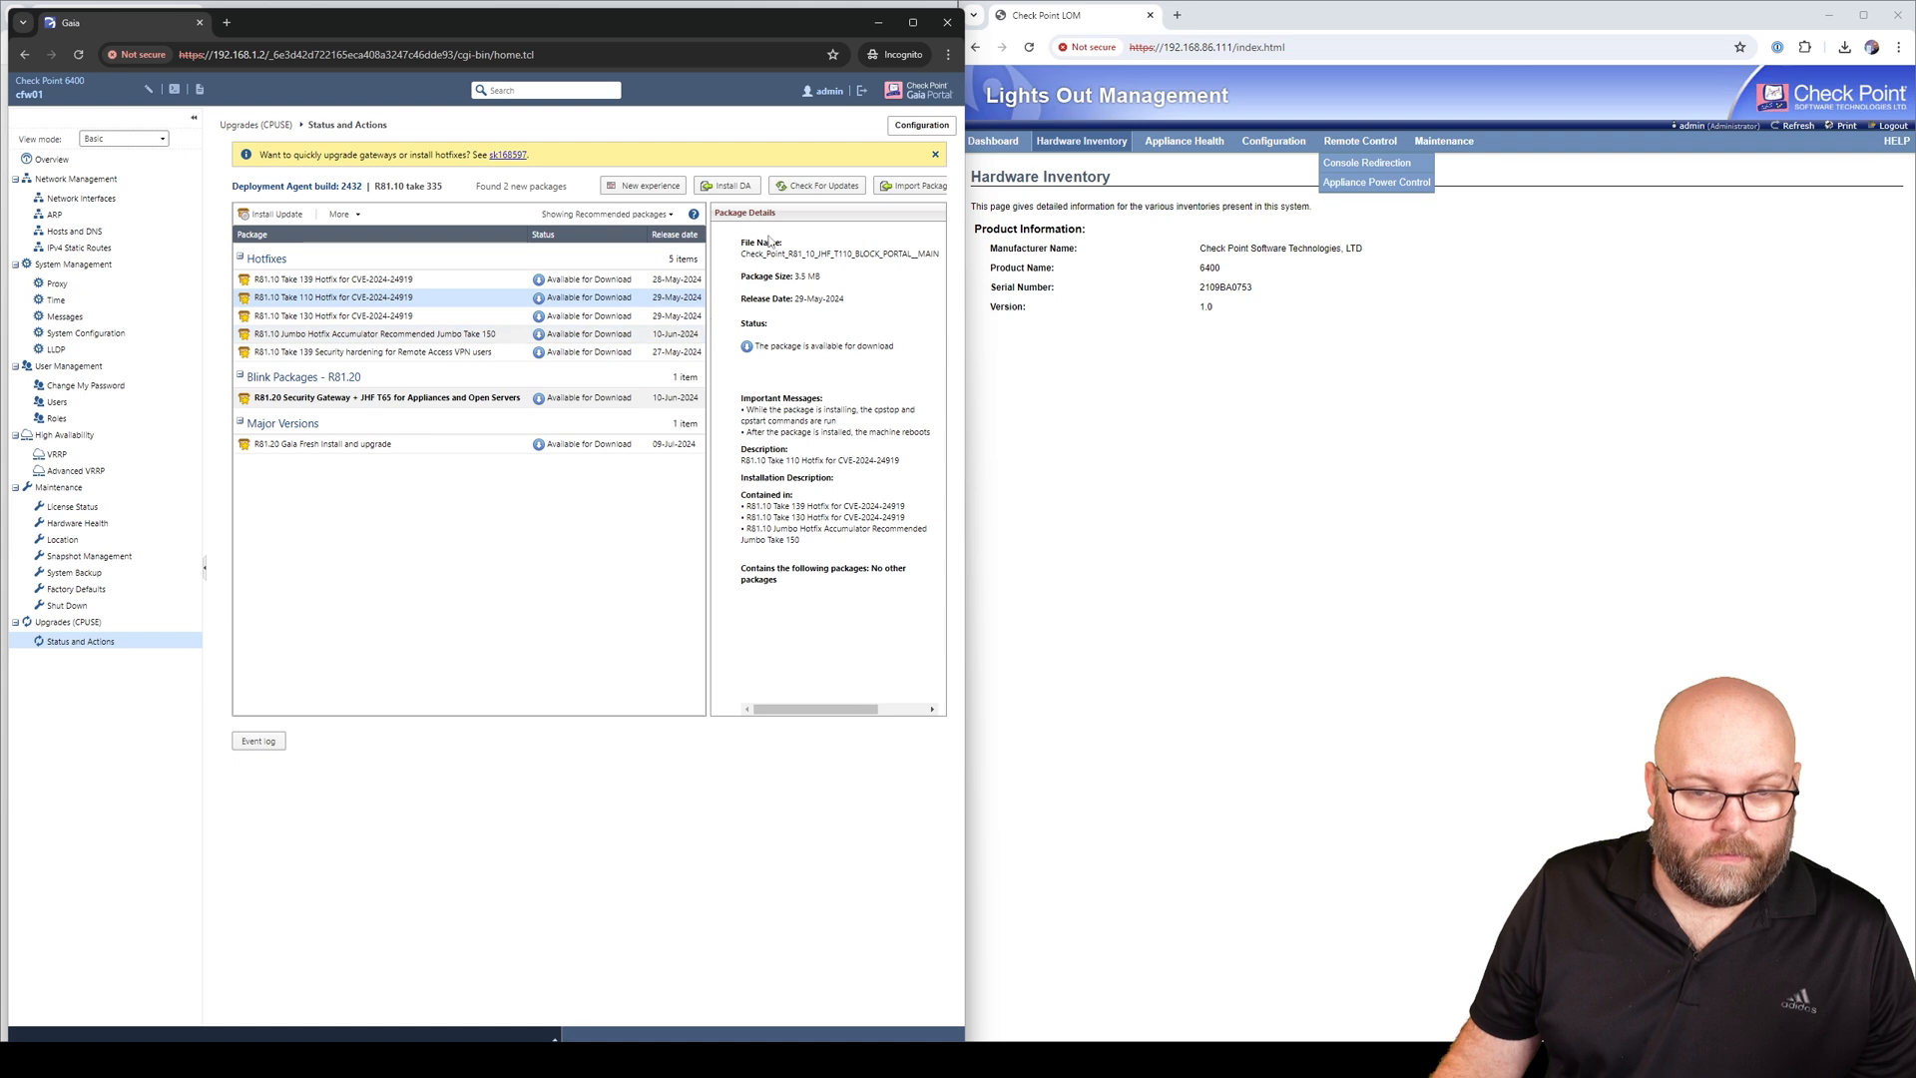